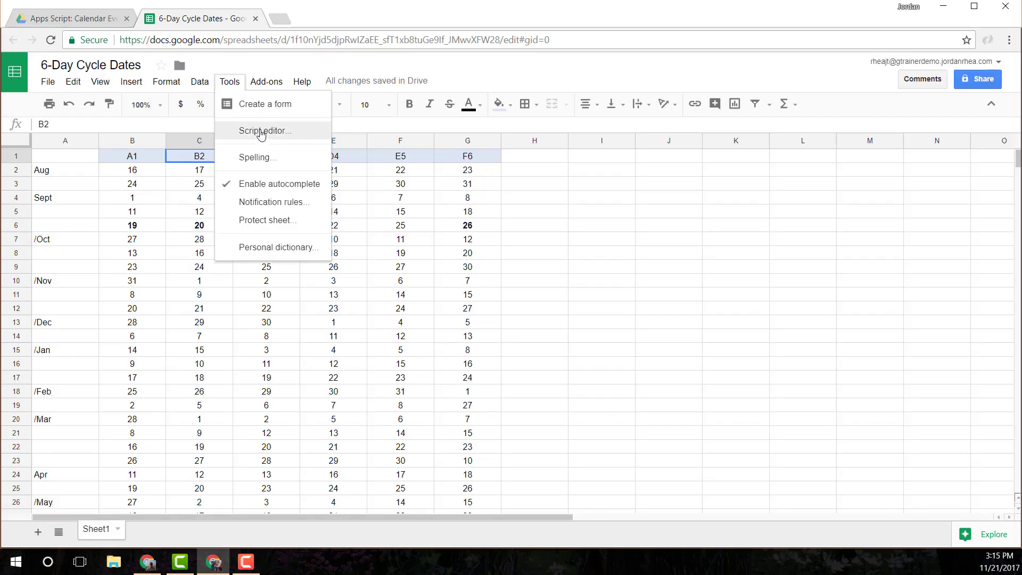
Launch the script editor from the Tools menu of the 6-Day Cycle Dates spreadsheet.
left_click(265, 129)
type("f")
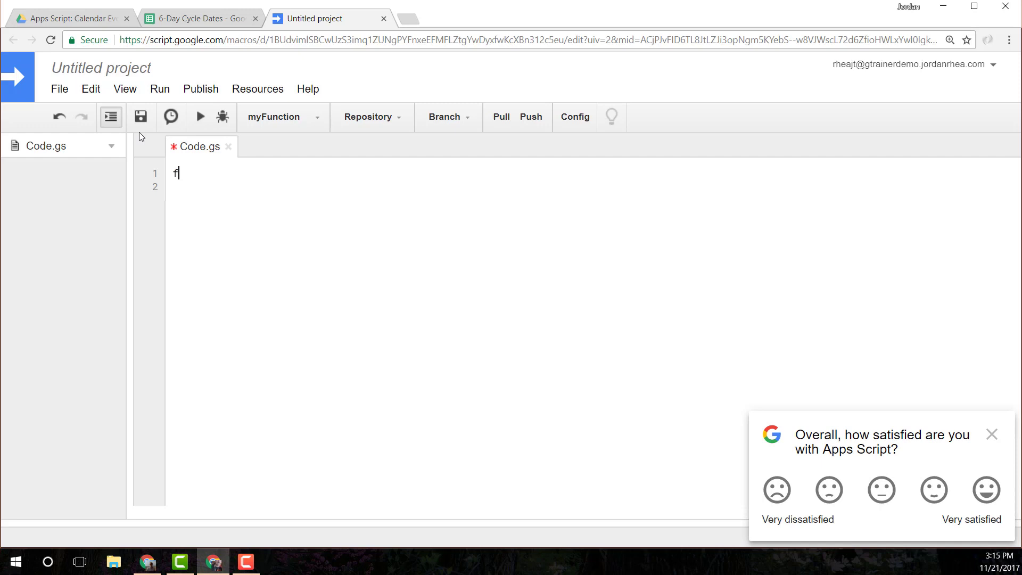
Declare function convertDates() with an empty body line.
type("unction convert")
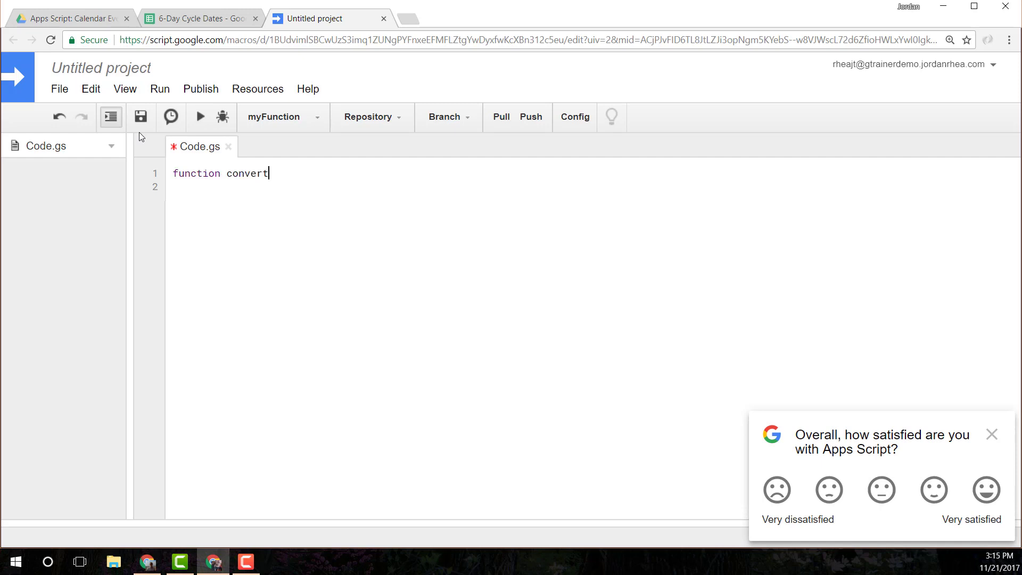
type("Dates() {")
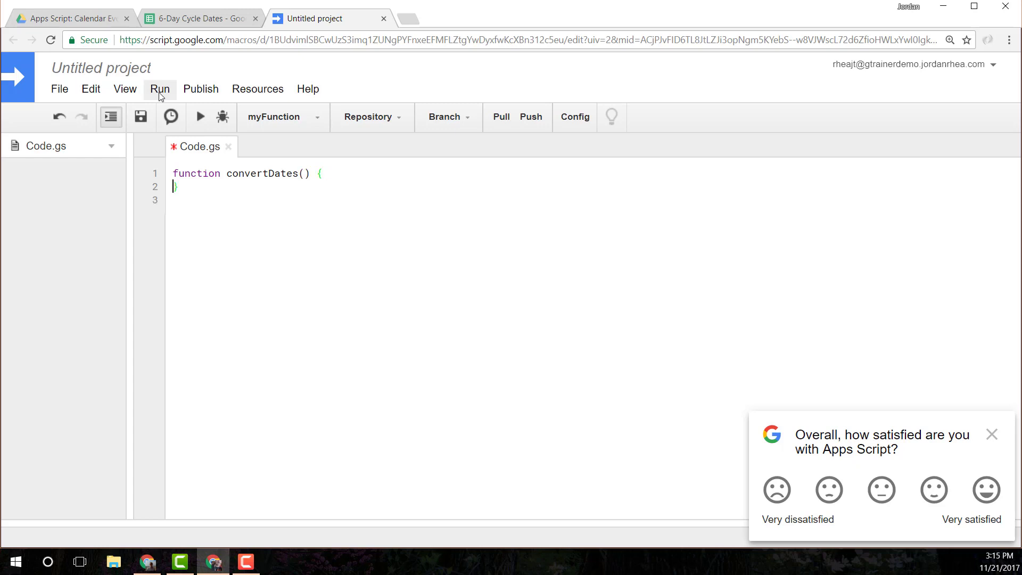
key("Enter")
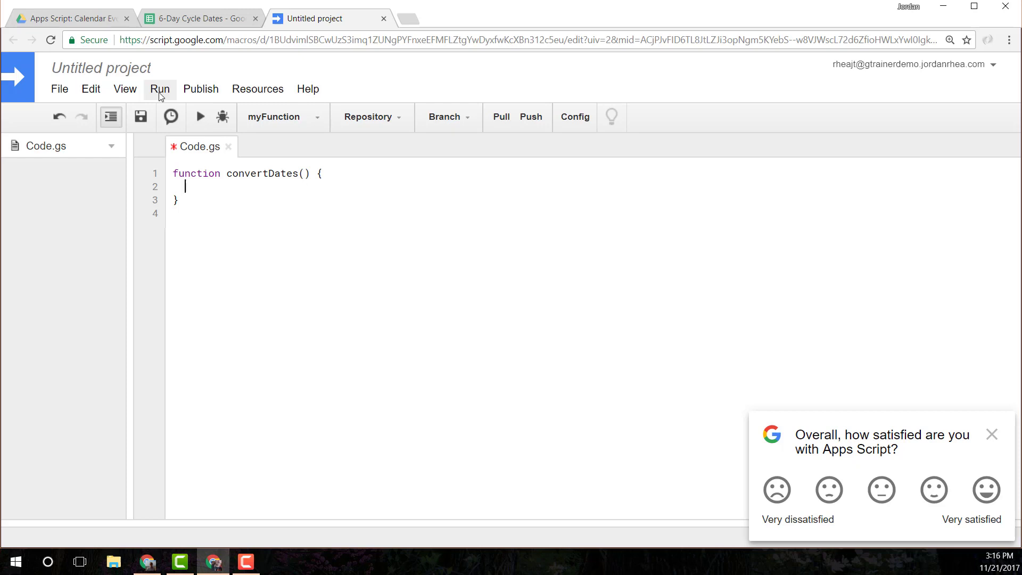
Start var values = SpreadsheetApp.getActiveSheet().getRange(row, column) inside the function.
type("var cl")
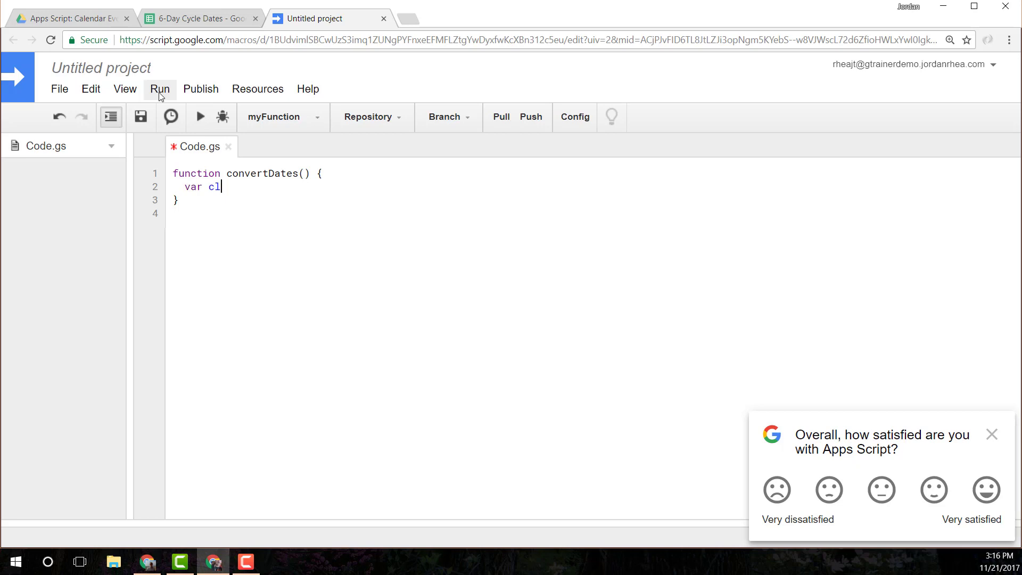
type("alues =")
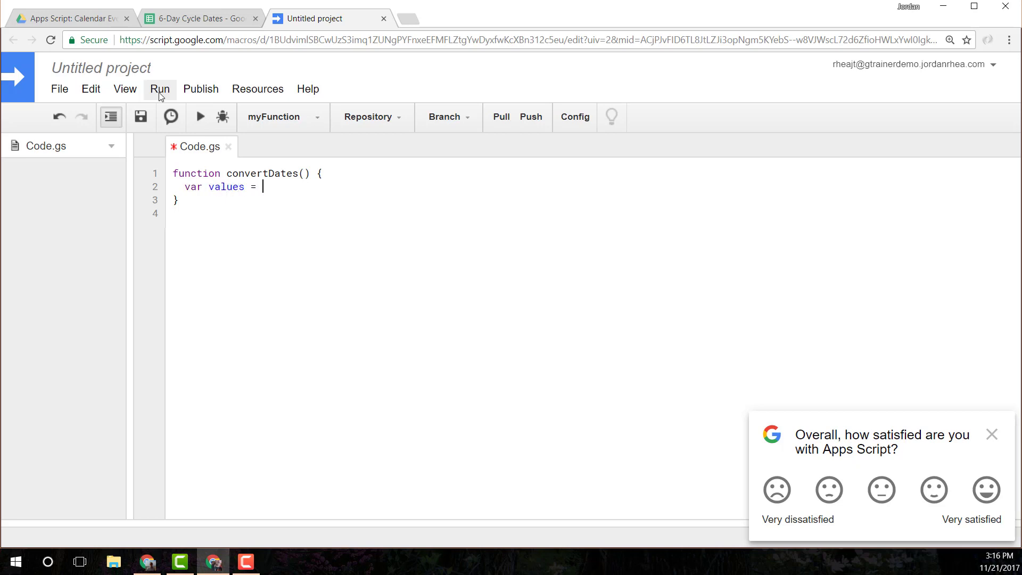
type("SpreadsheetApp.getActiveSheet(")
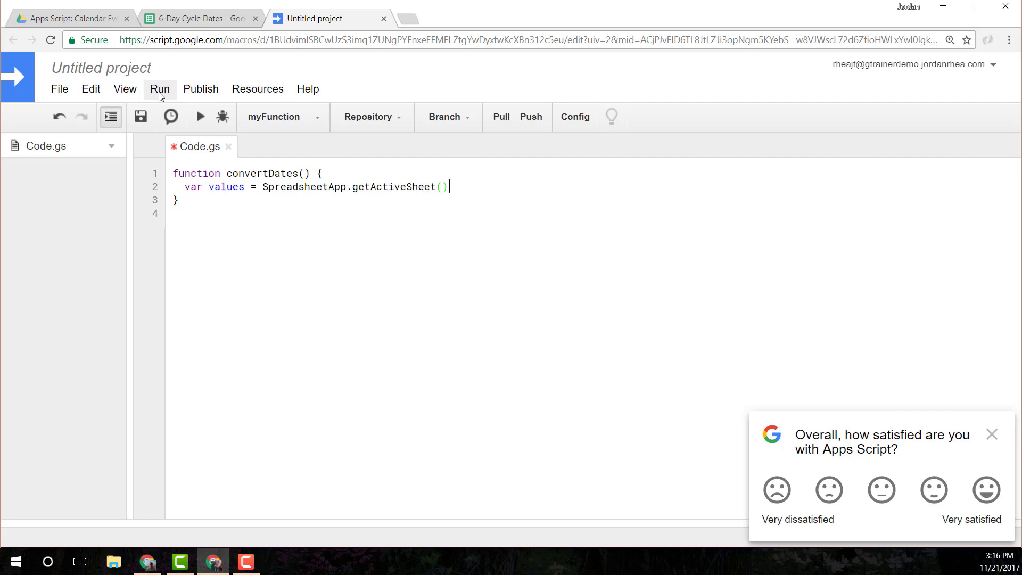
type(".getRange(row, column)")
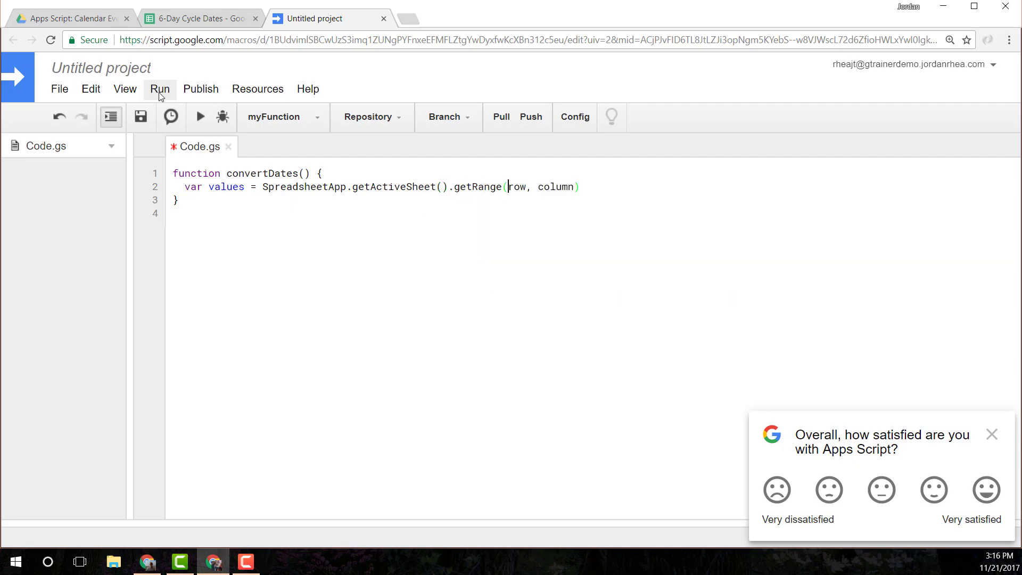
mouse_move(769, 362)
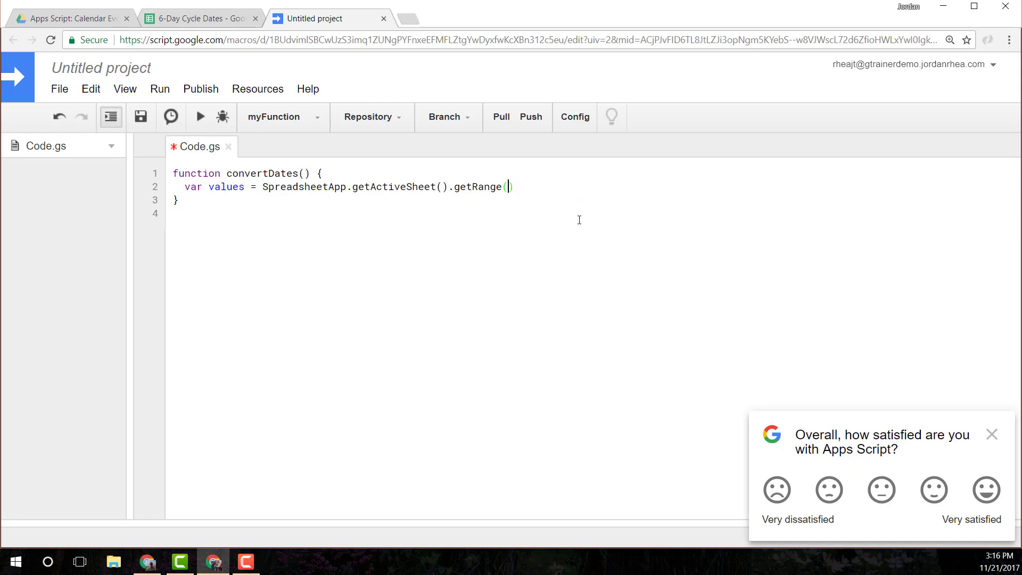
Switch to the spreadsheet and scroll through the B–G date table to check its extent.
left_click(198, 19)
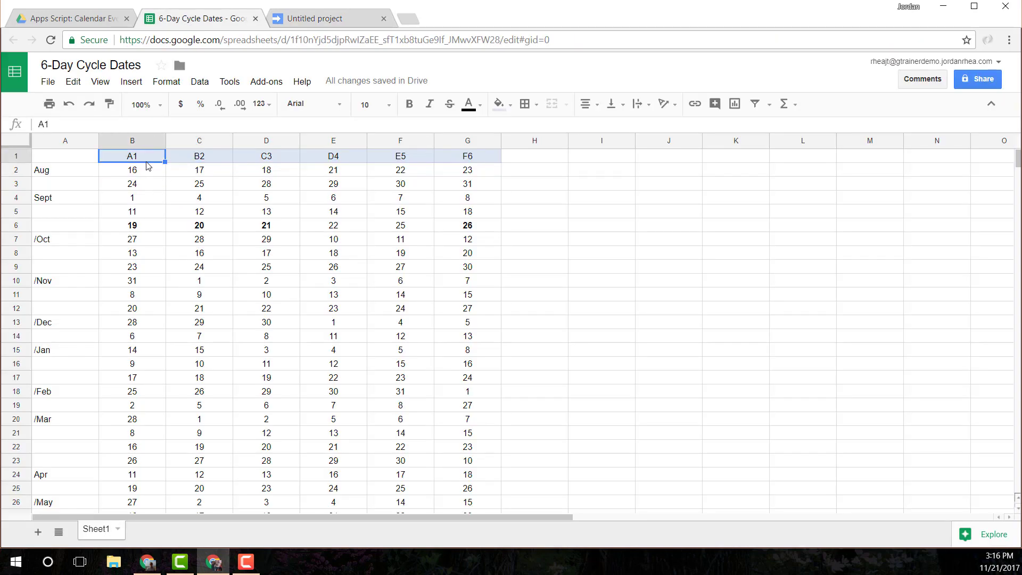
scroll("down", 3)
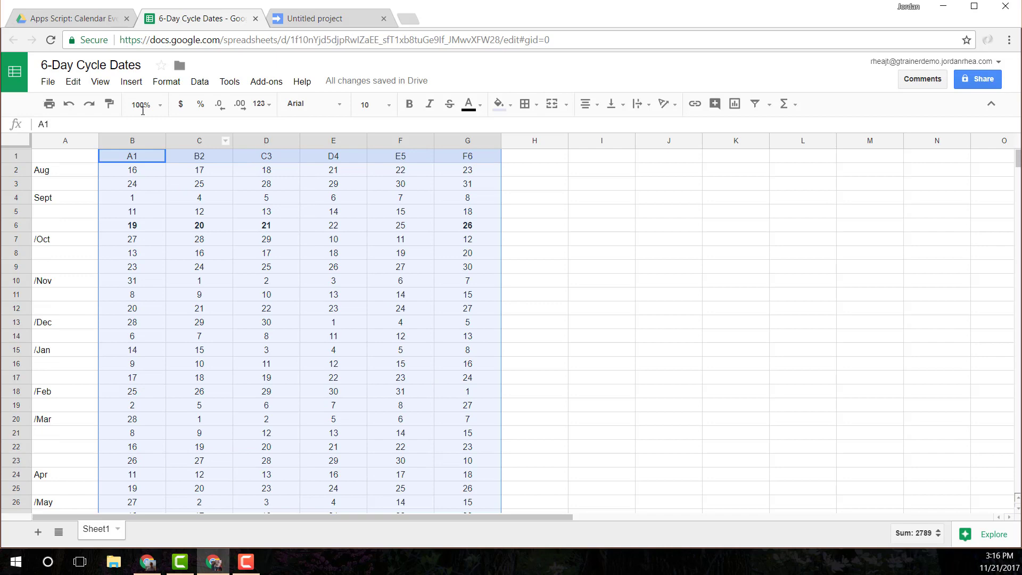
Back in the script, read range 'B1:G30' with .getValues() into values.
left_click(321, 18)
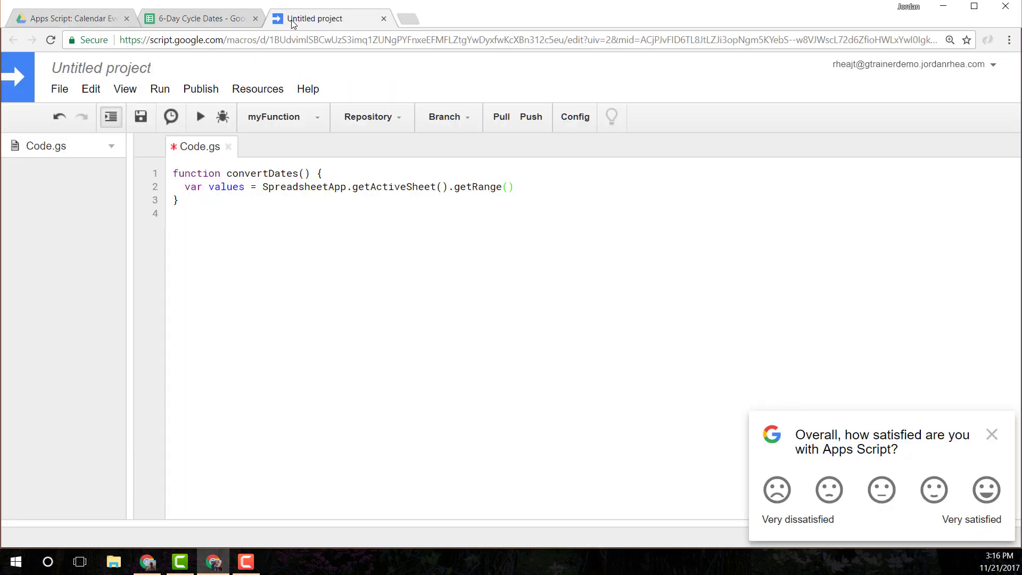
type("'")
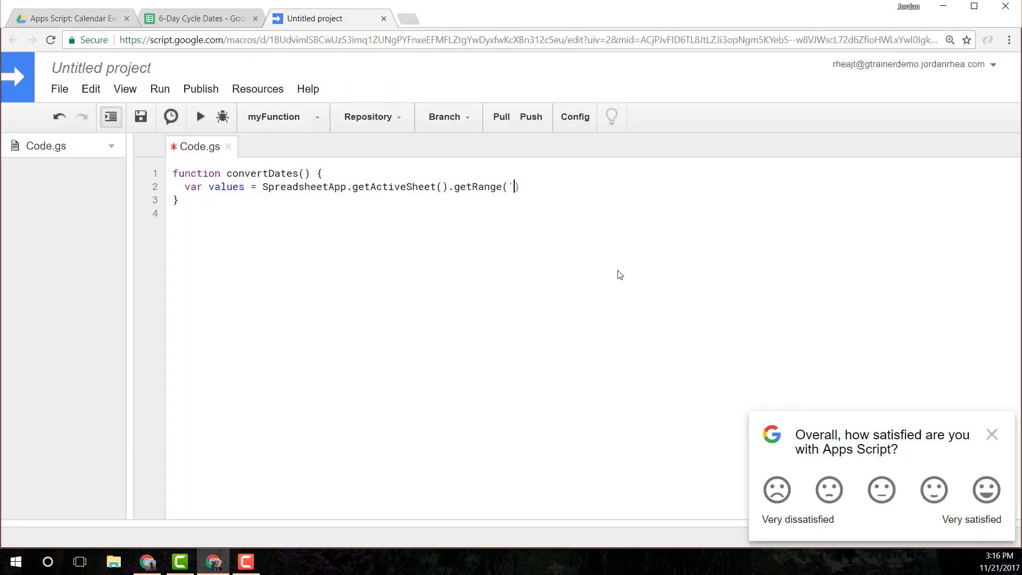
type("B1:G")
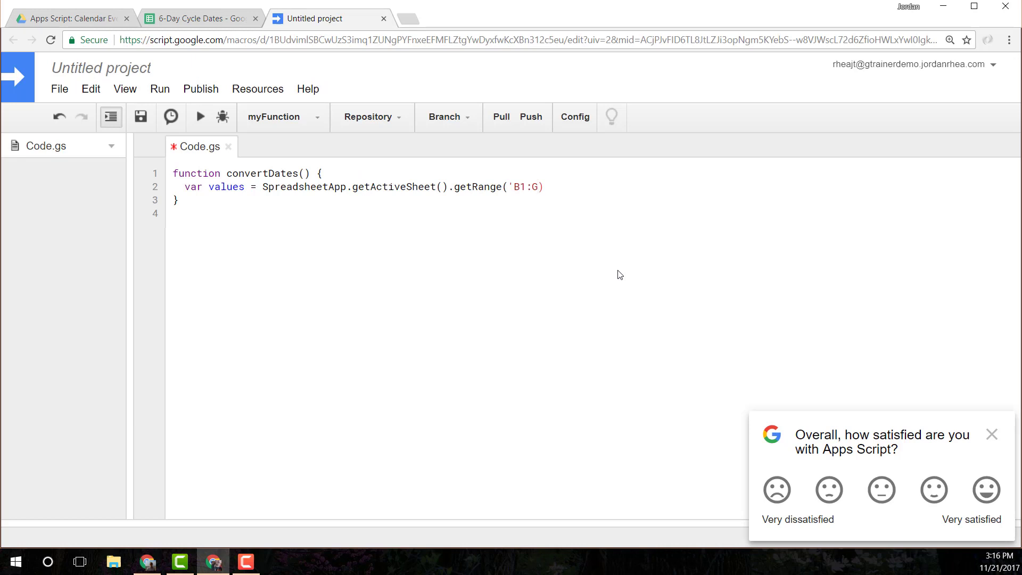
type("30'")
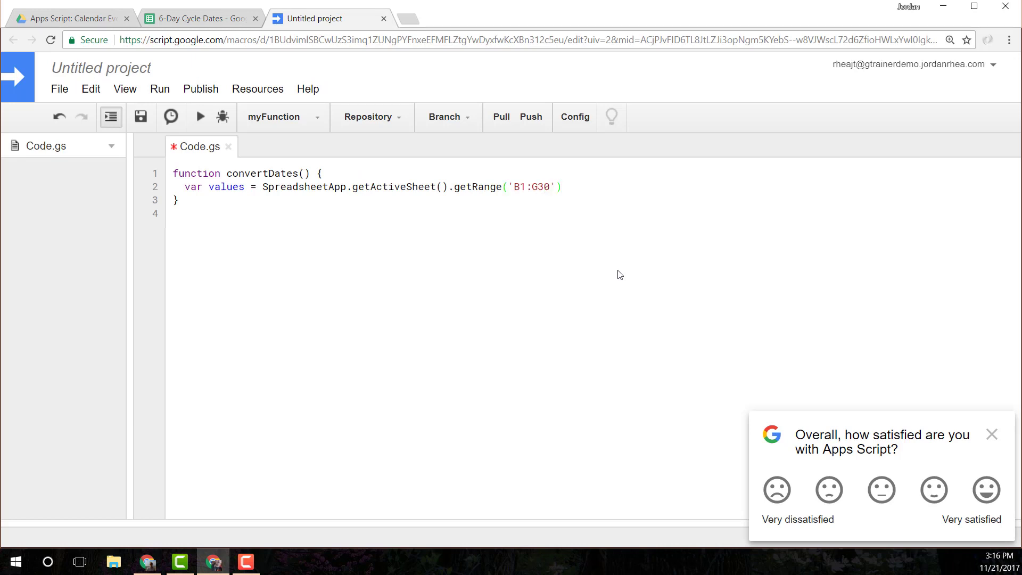
type(".getValues();")
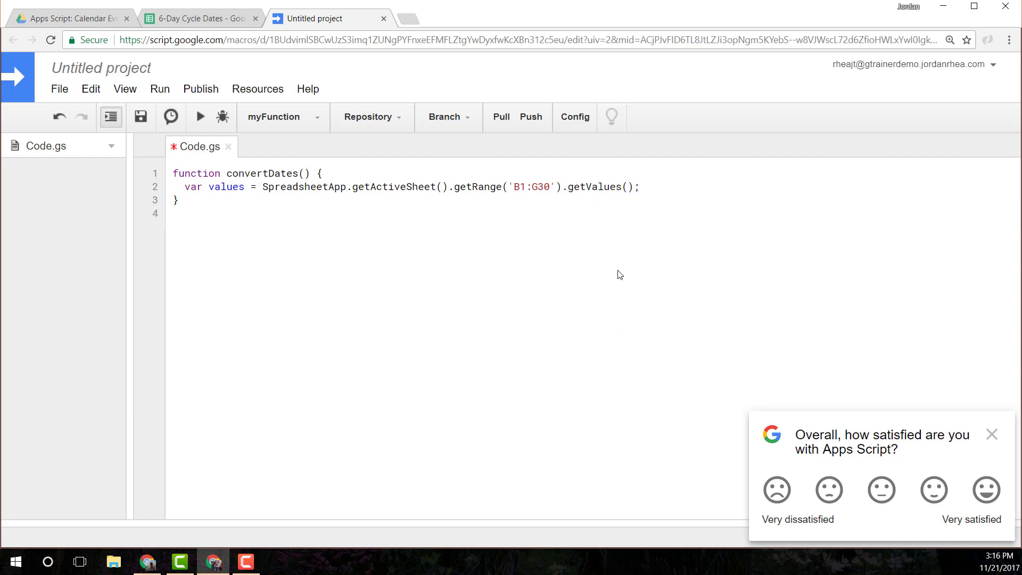
key("Enter")
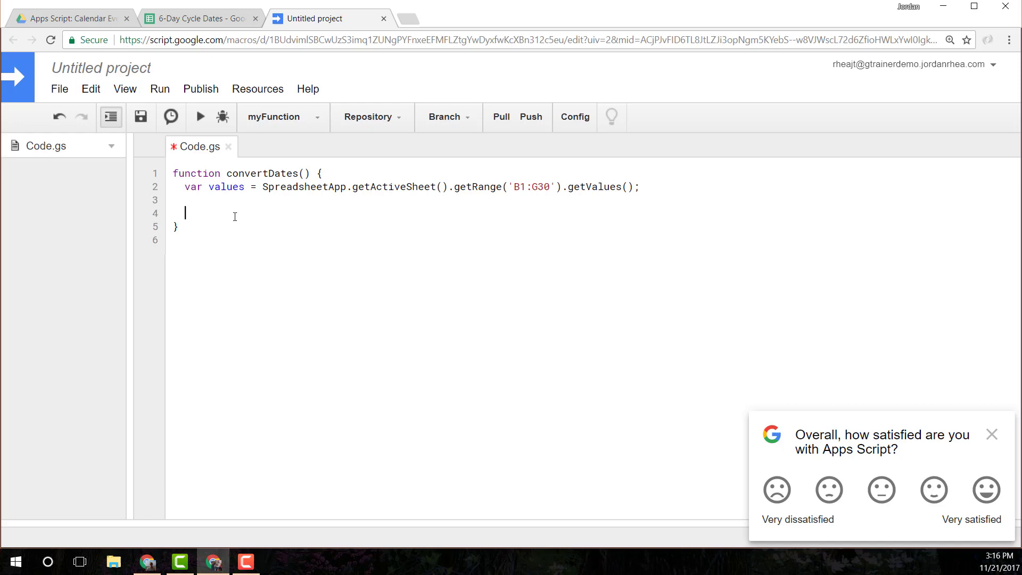
mouse_move(266, 217)
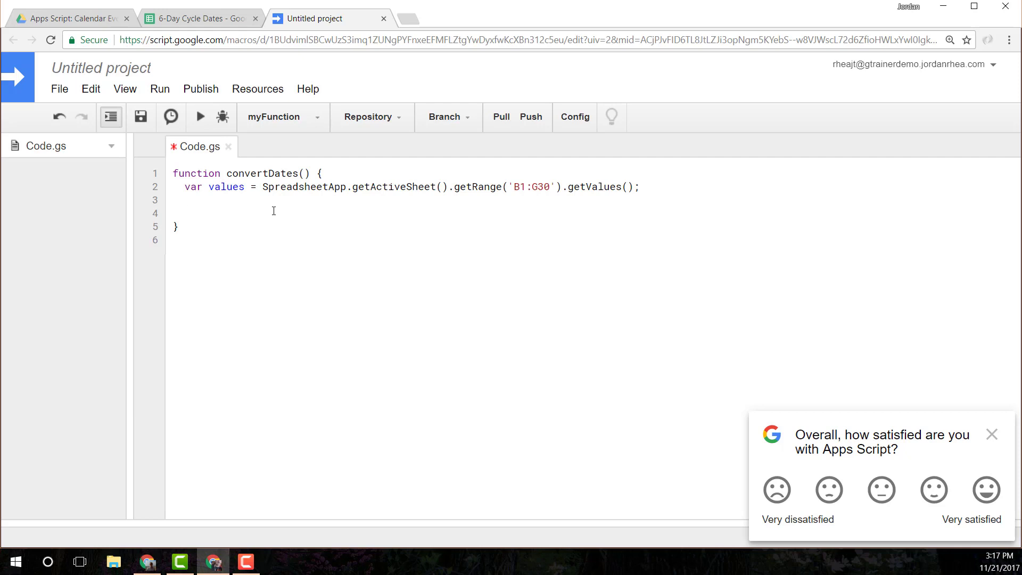
Add var headers = values.shift(); on line 4.
left_click(186, 212)
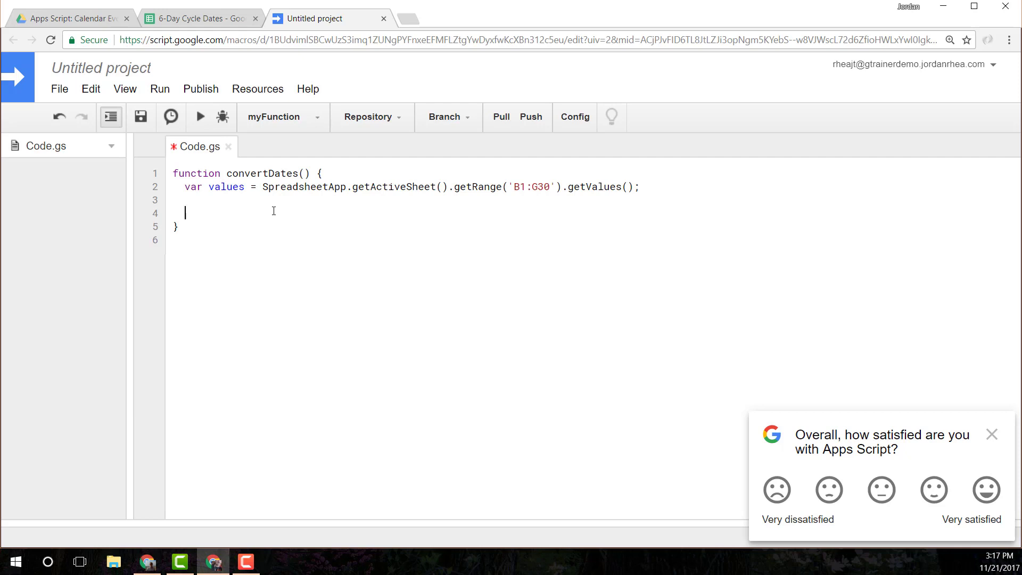
type("var headers =")
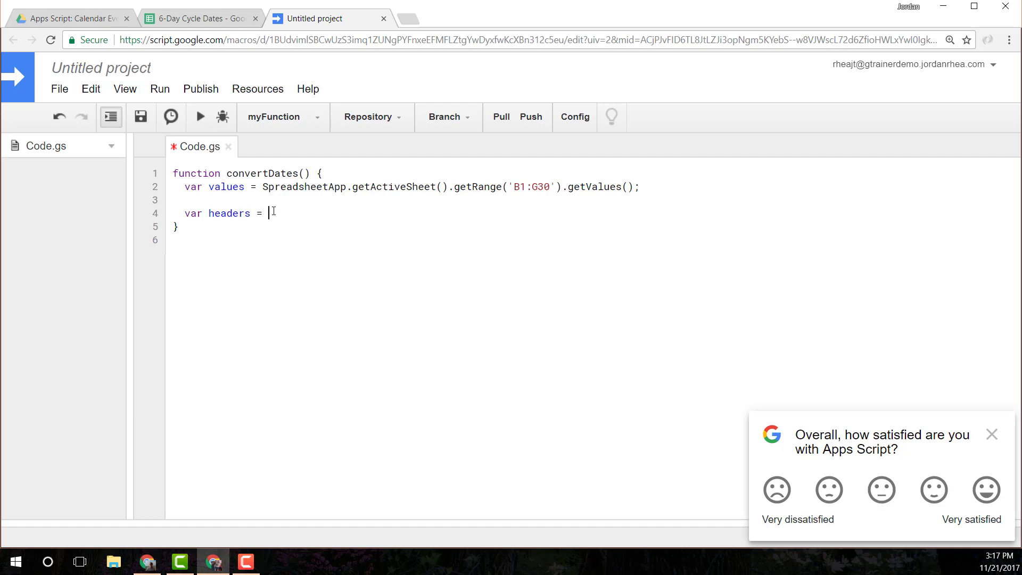
type("values")
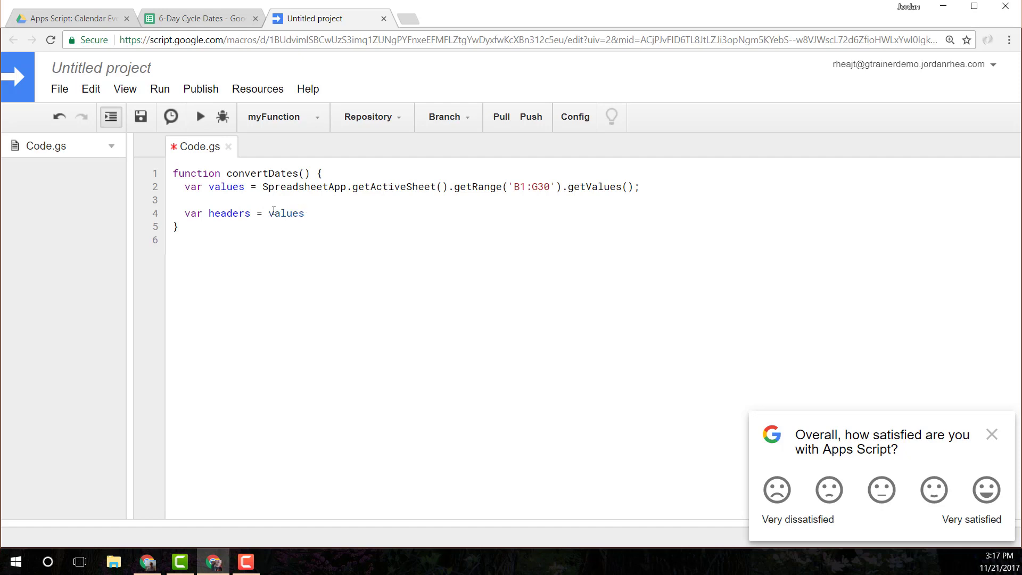
type(".shift()")
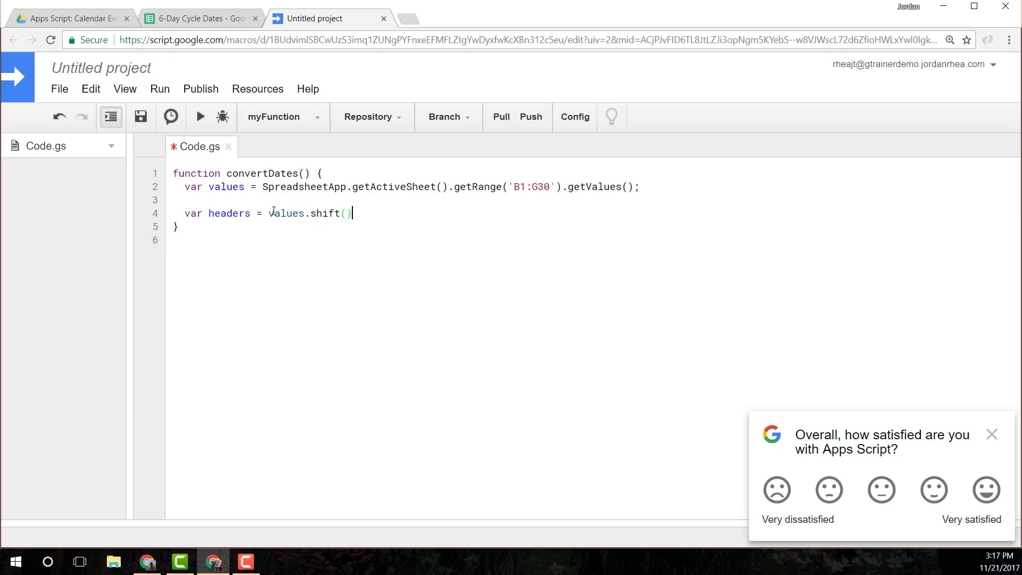
type(";")
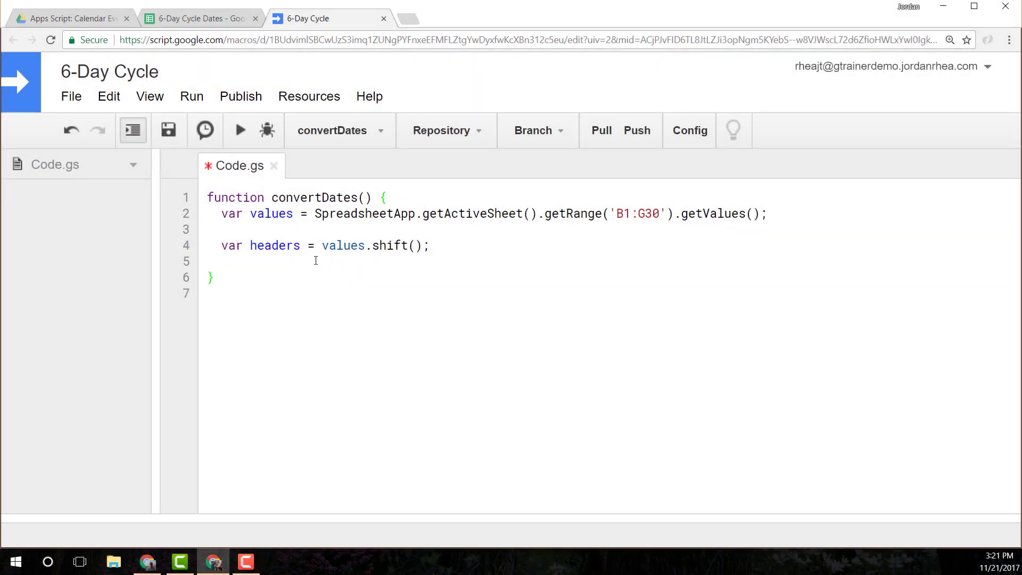
mouse_move(355, 246)
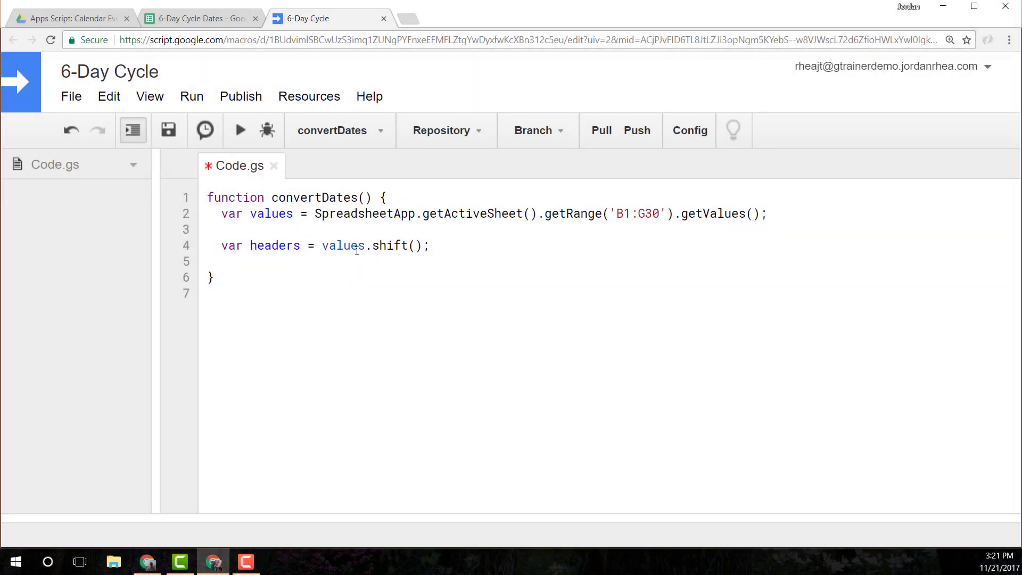
mouse_move(360, 246)
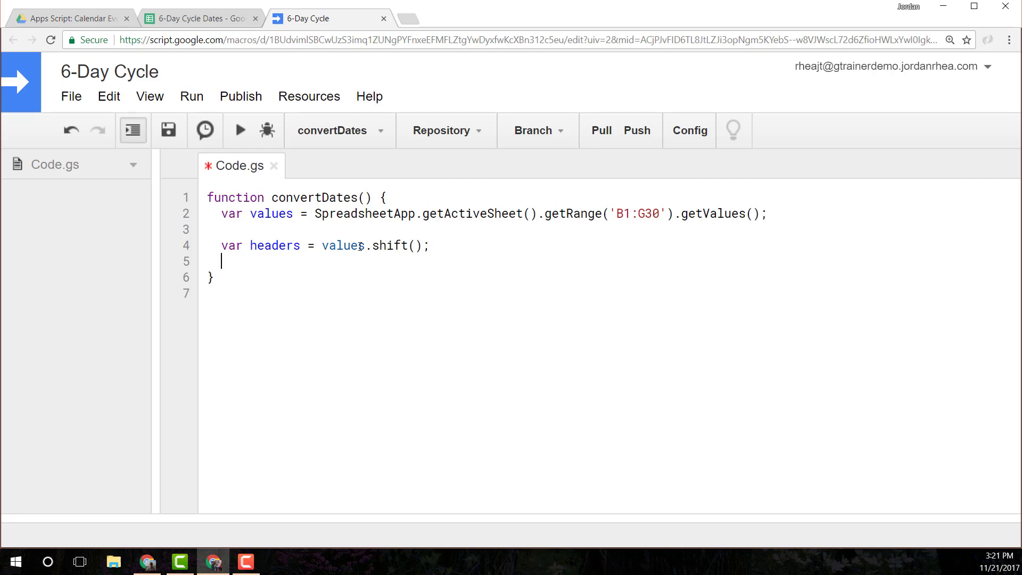
Write the example nested array [[1, 2], [3, 4]] on line 6.
type("{}")
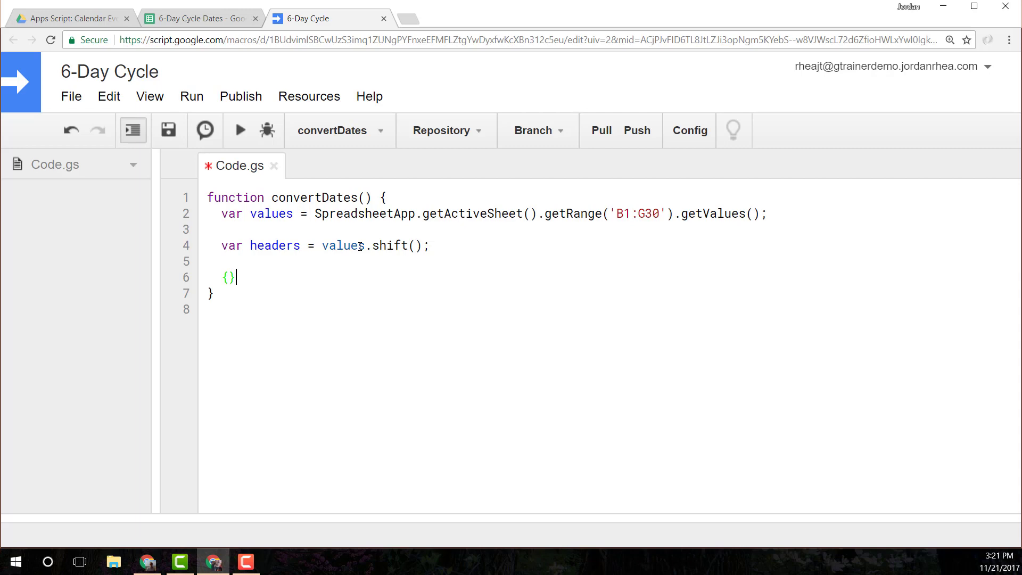
type("[]")
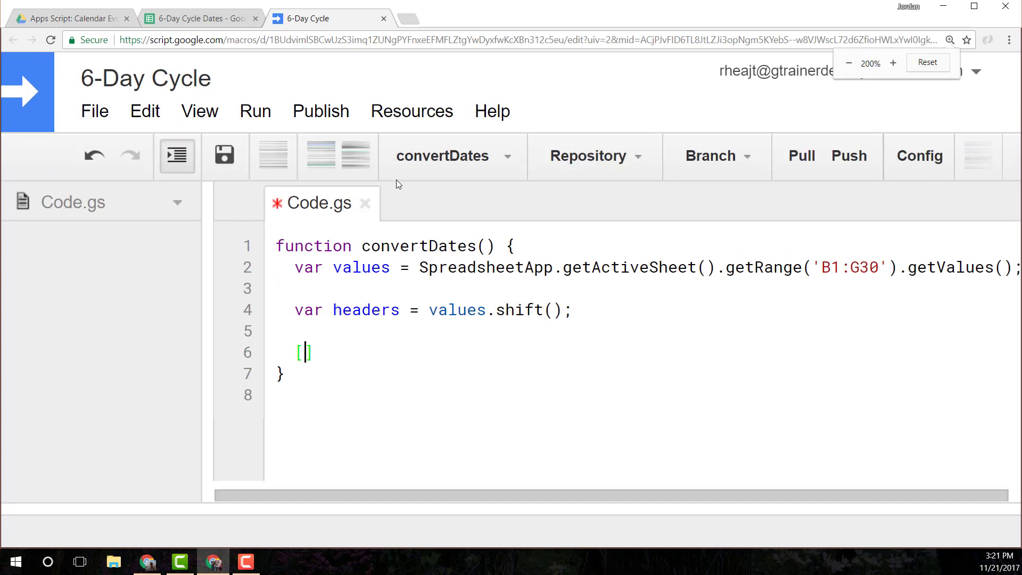
type("[1")
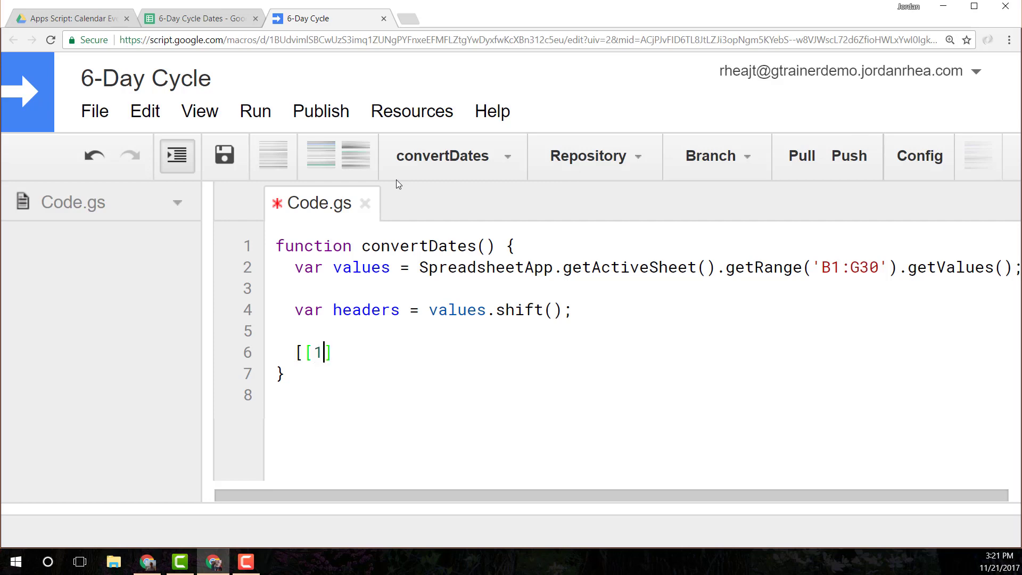
type(", 2,")
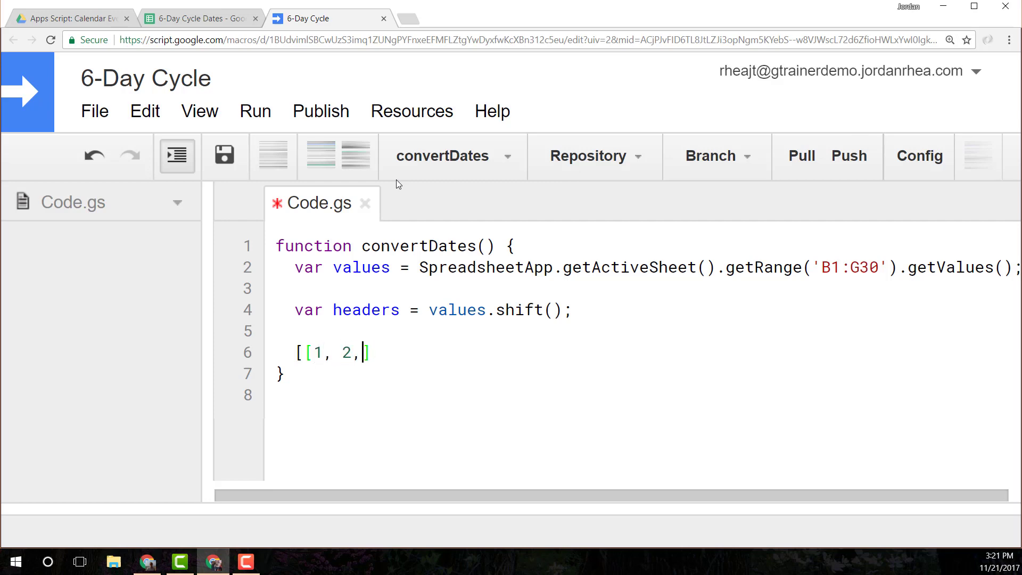
type("], [1")
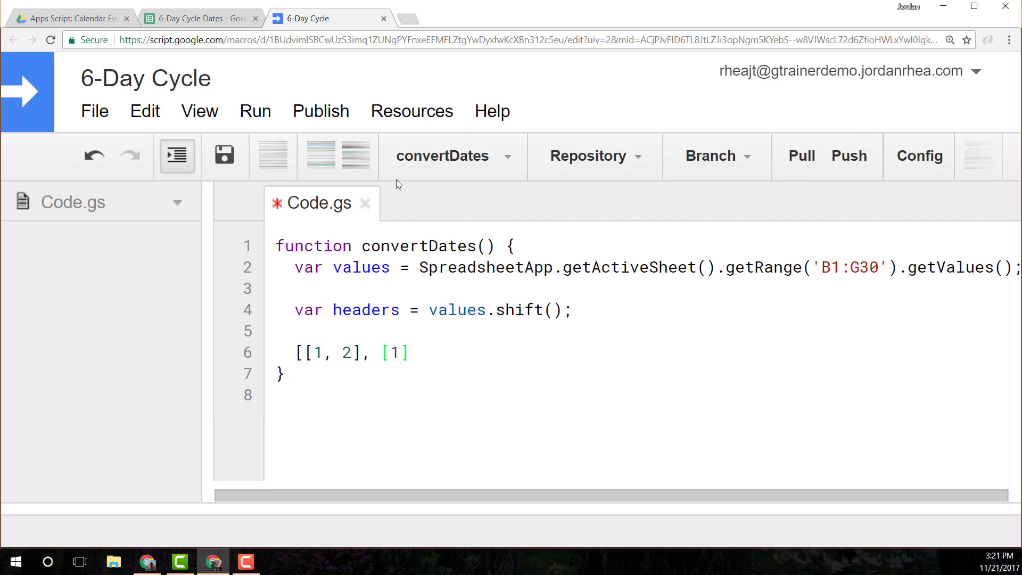
type("3,")
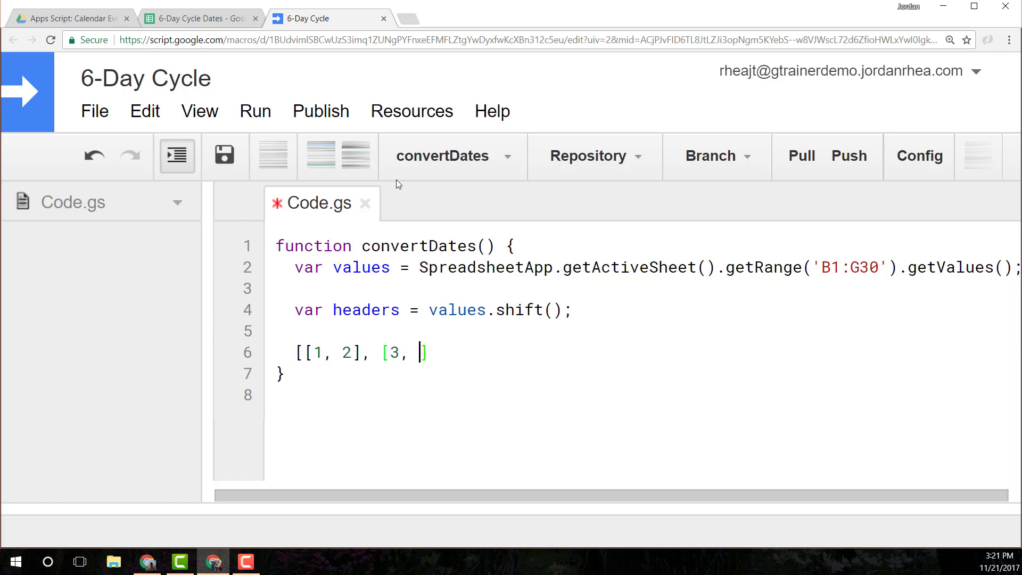
type("4]")
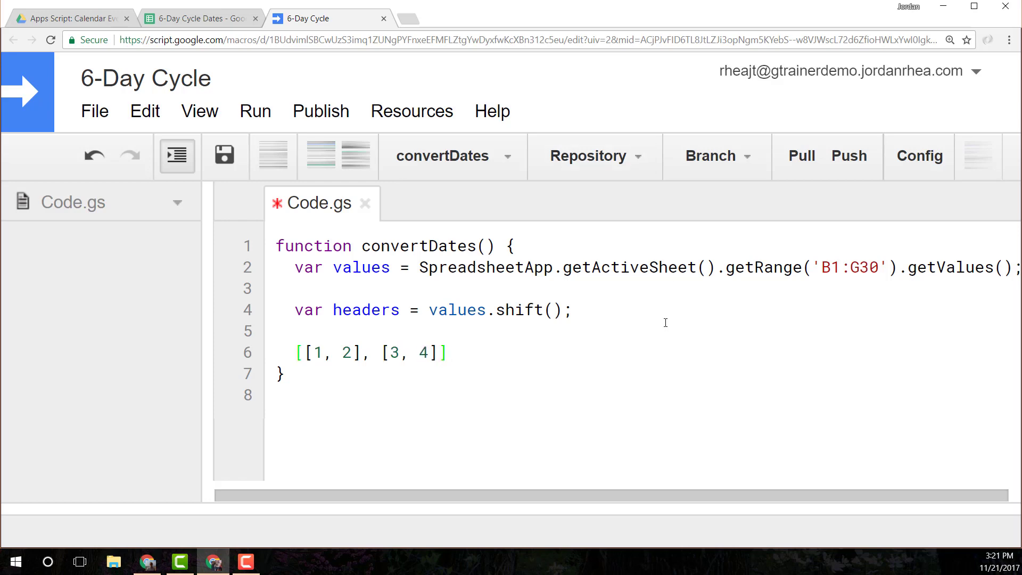
Select the example array and glance at the spreadsheet before returning to the code.
left_click_drag(313, 352, 350, 352)
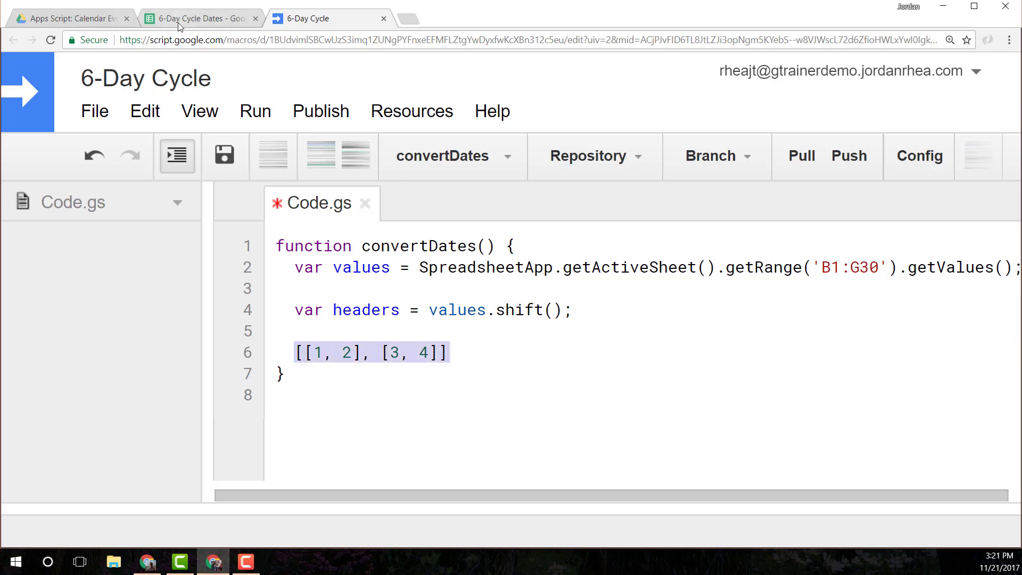
left_click(196, 19)
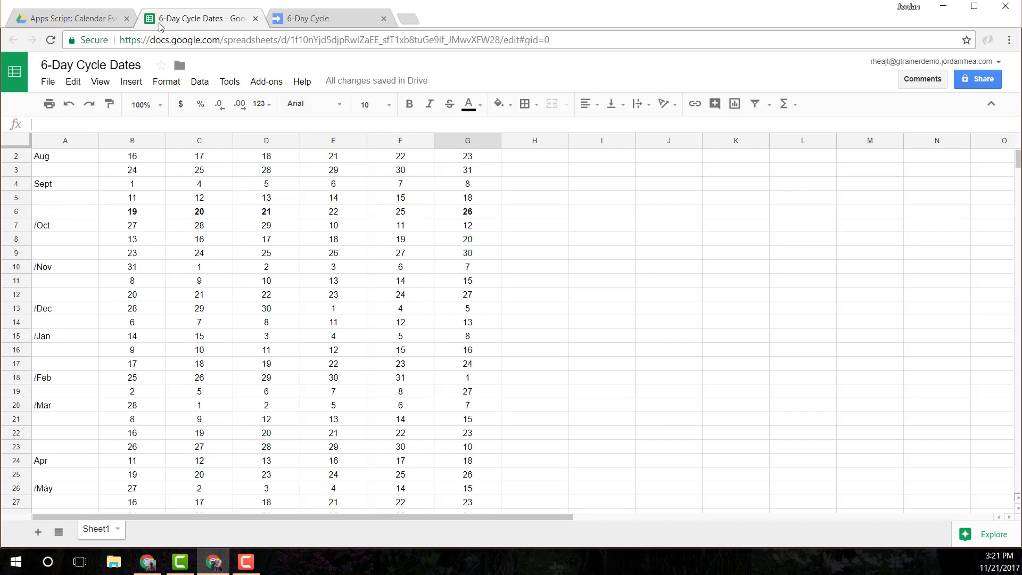
left_click(315, 18)
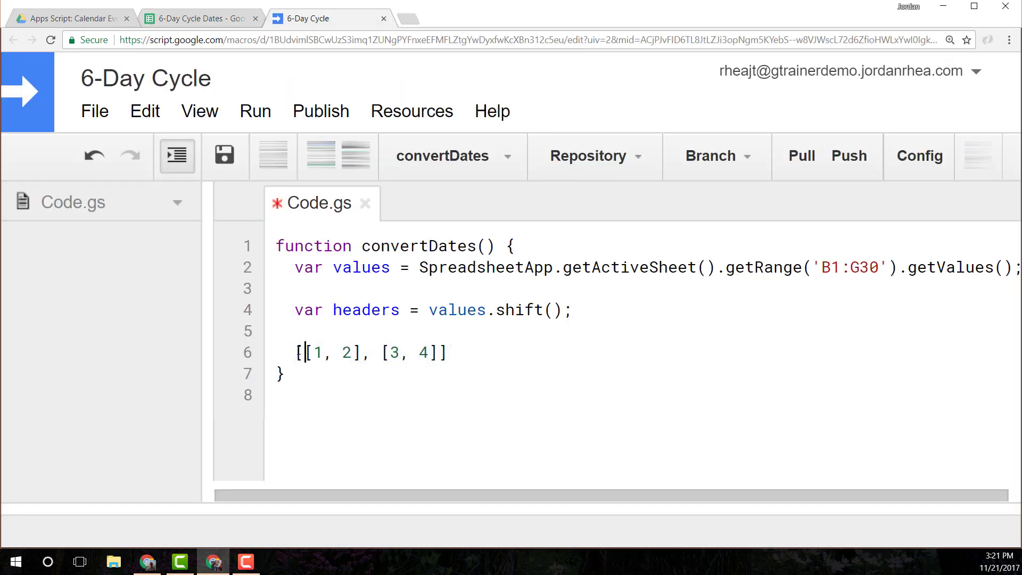
Replace the example with var merged = values.reduce(function(a, b) {}) and begin its return.
type("var")
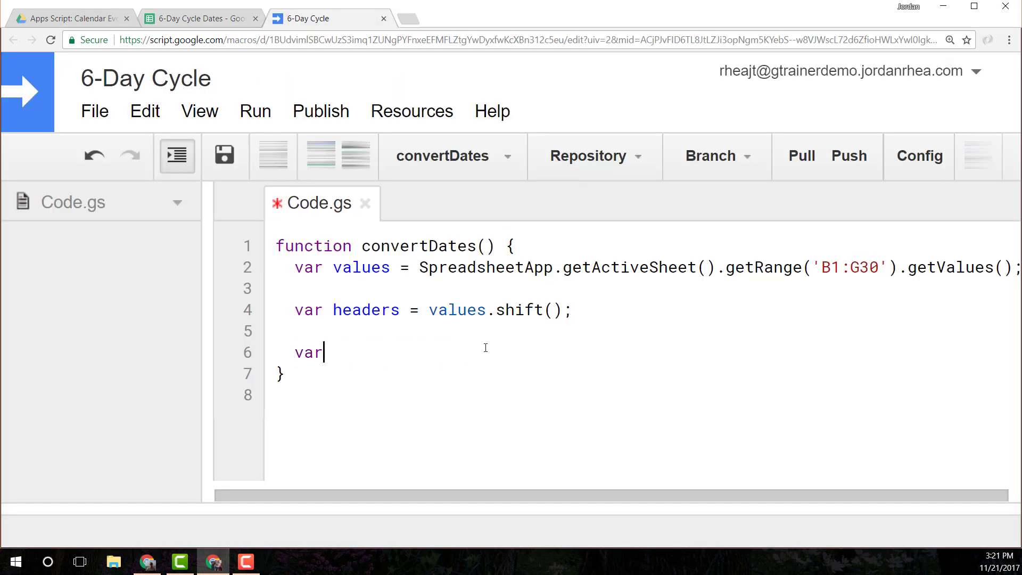
type("merged =")
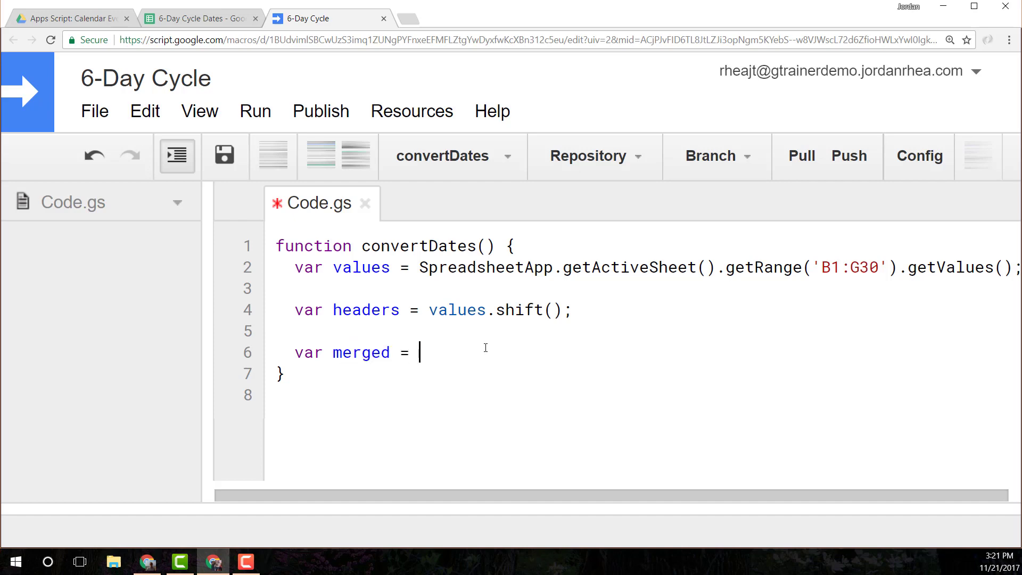
type("values.")
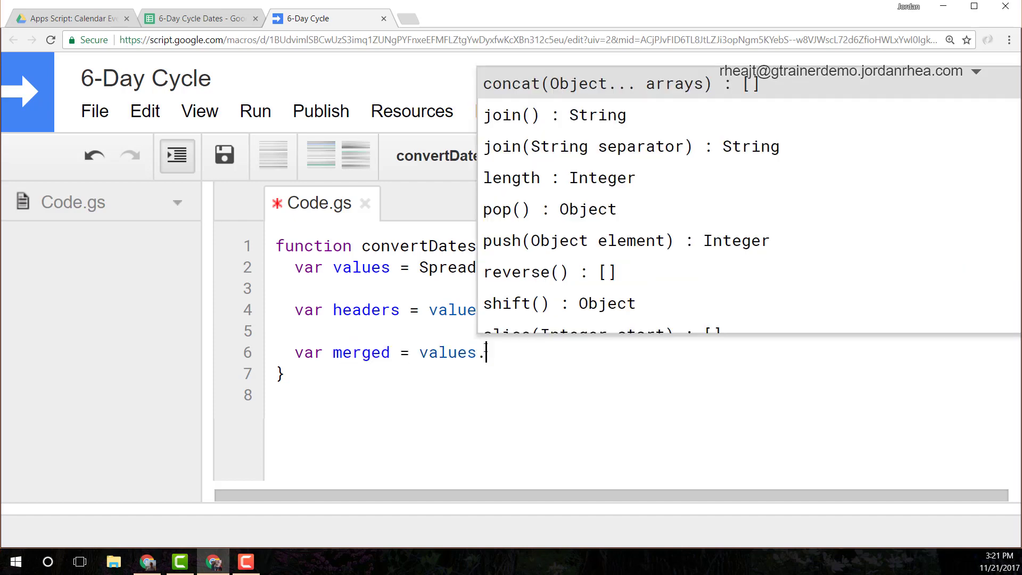
type("reduce(fu")
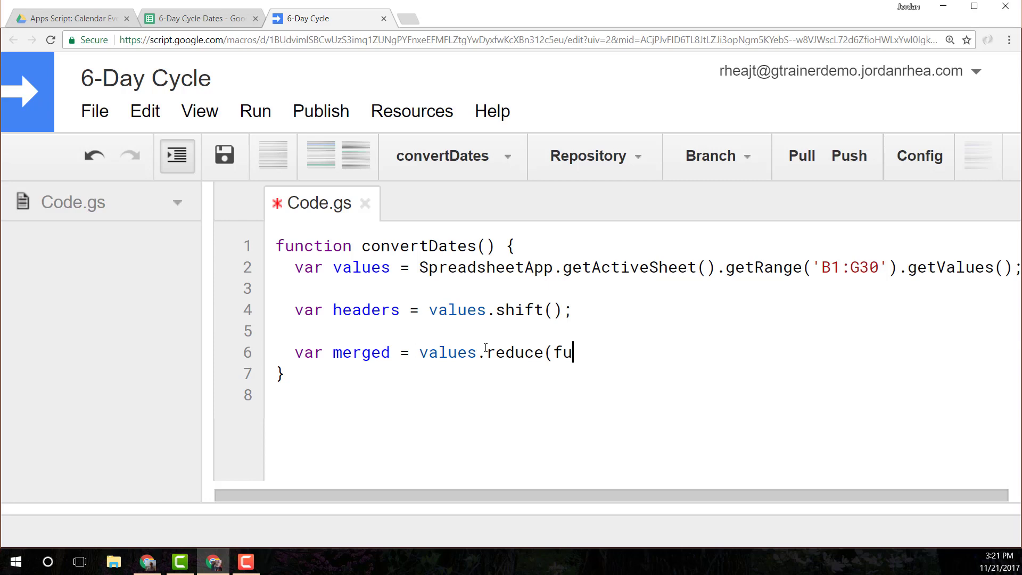
type("nction(a")
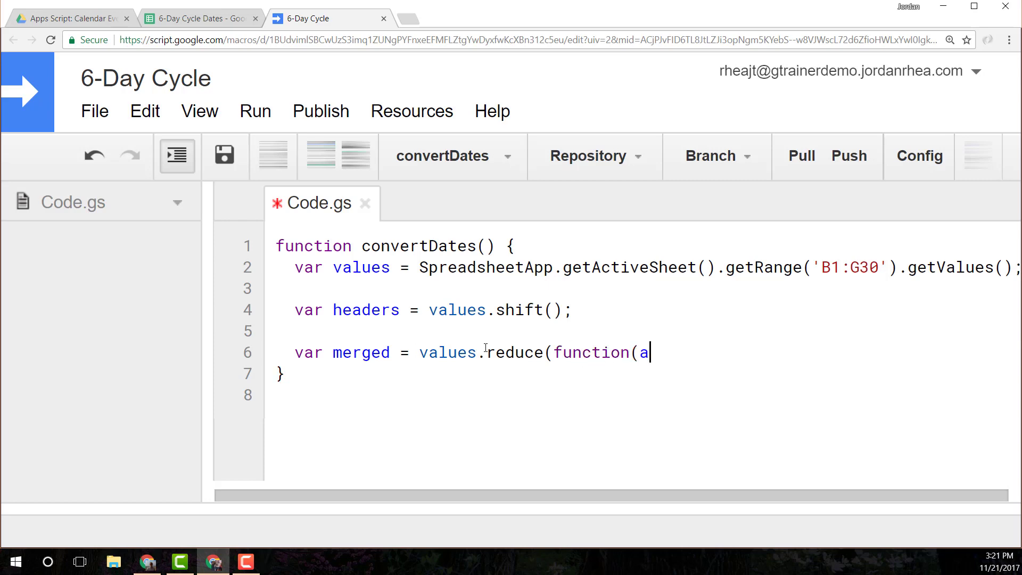
type(", b) {})")
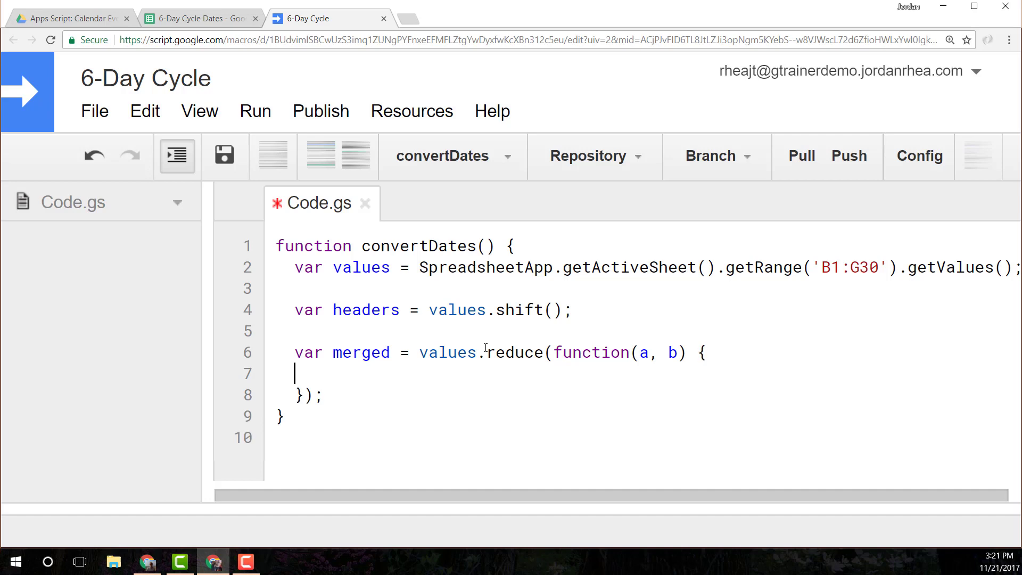
type("return")
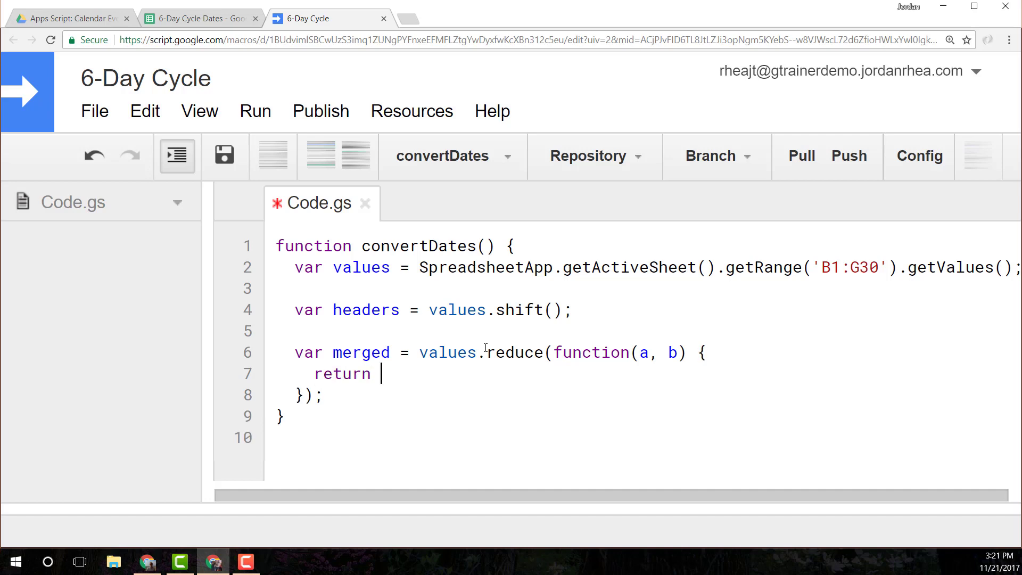
Complete the reduce callback body as return a.concat(b);.
double_click(643, 352)
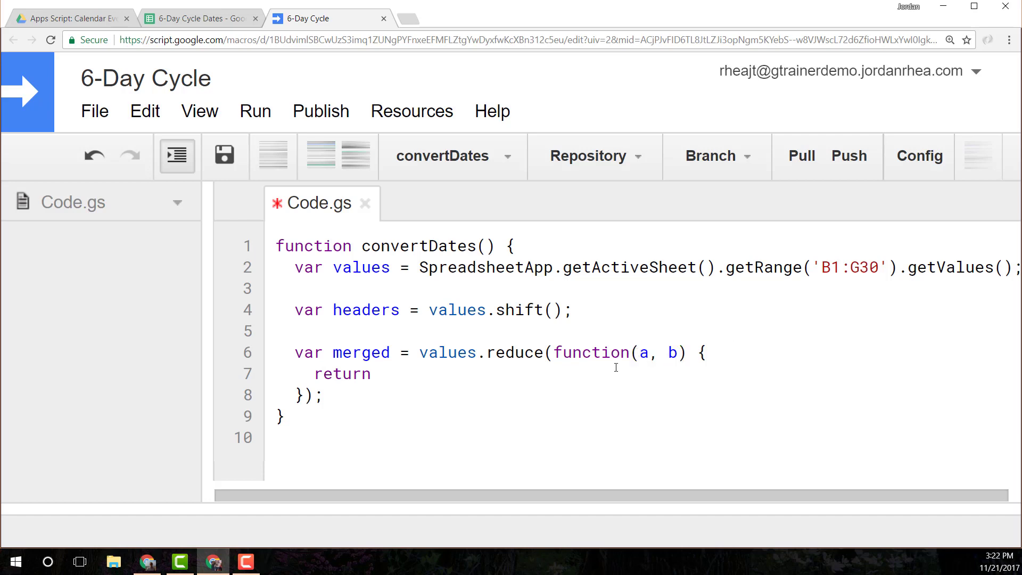
double_click(670, 352)
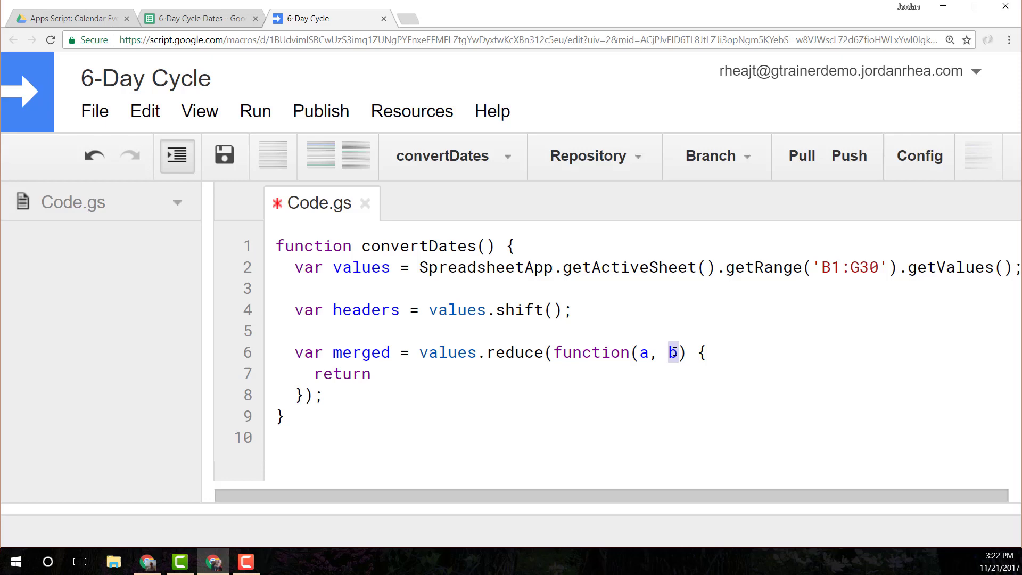
left_click(667, 352)
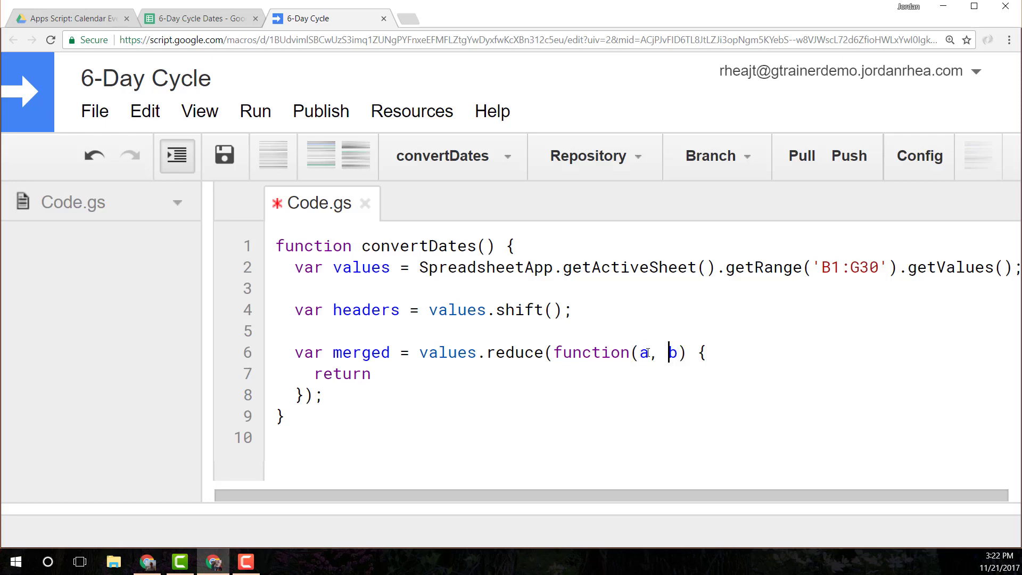
left_click(509, 373)
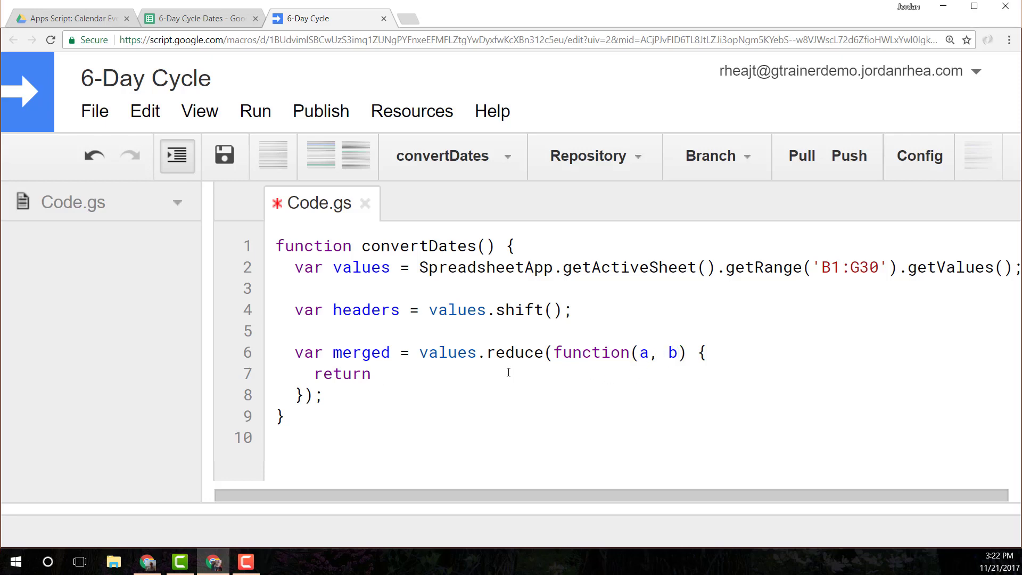
mouse_move(635, 370)
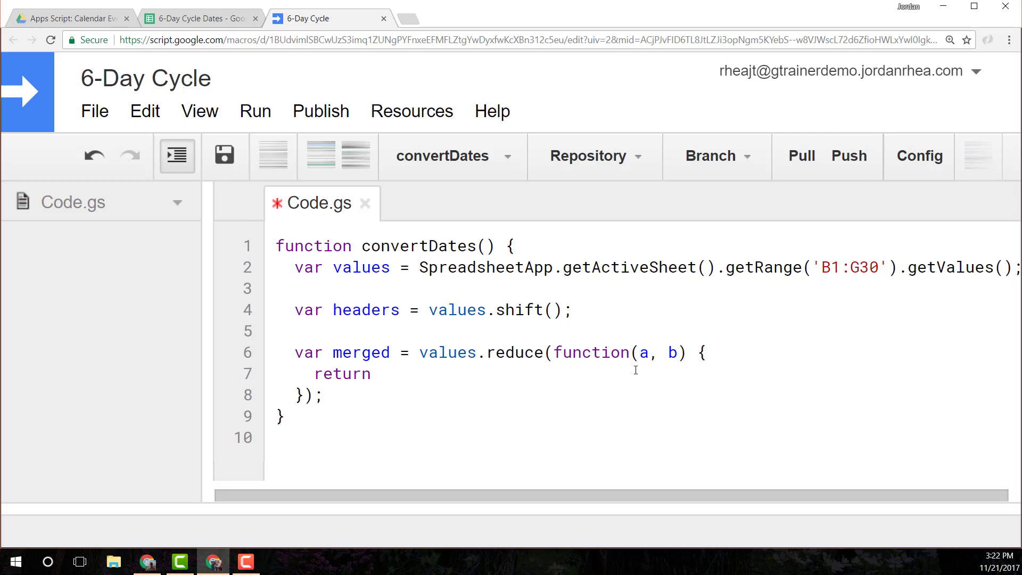
type("a.")
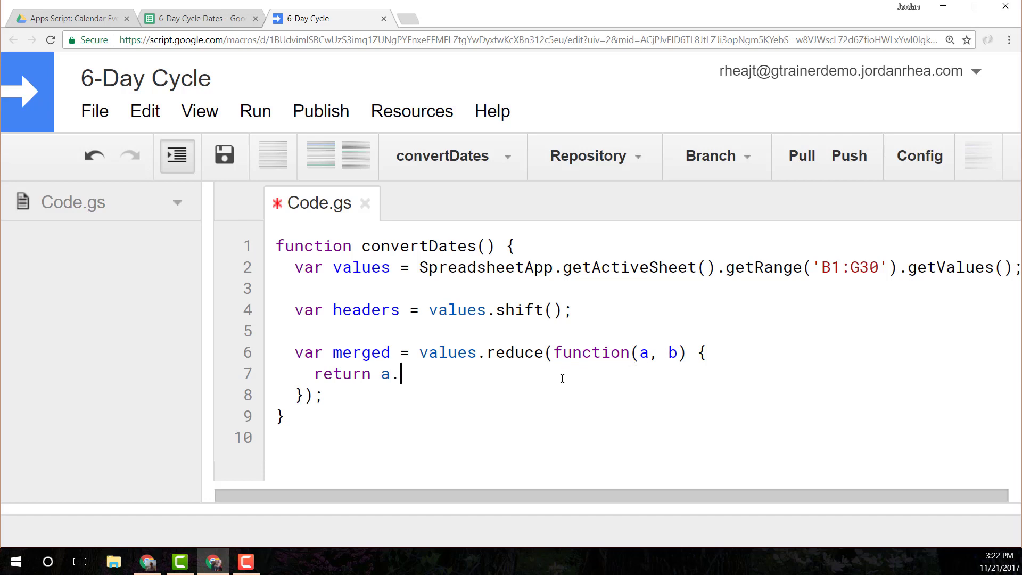
type("concat(b);")
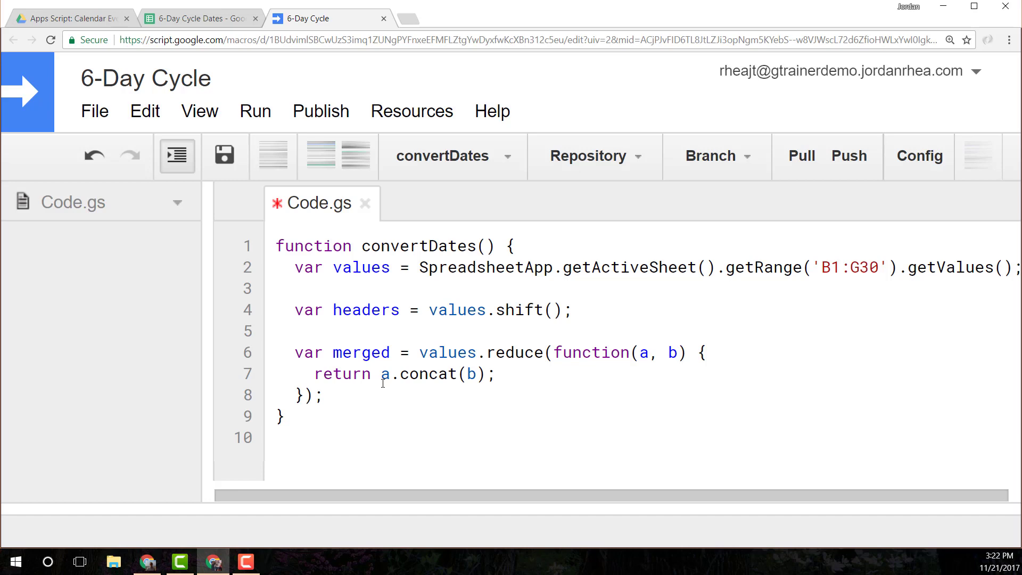
Begin a Logger.log call for merged on the line after the reduce.
left_click(497, 373)
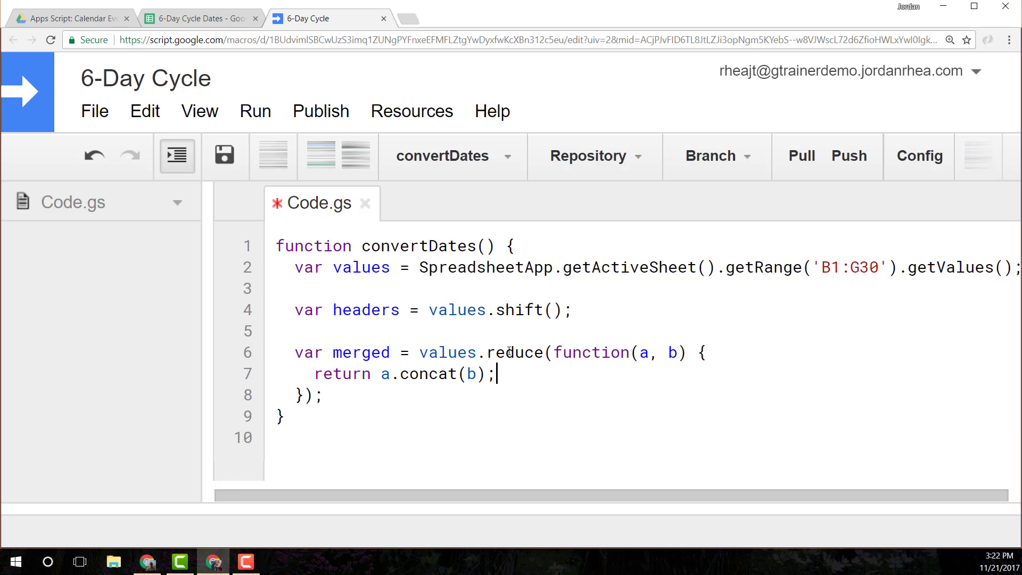
double_click(516, 352)
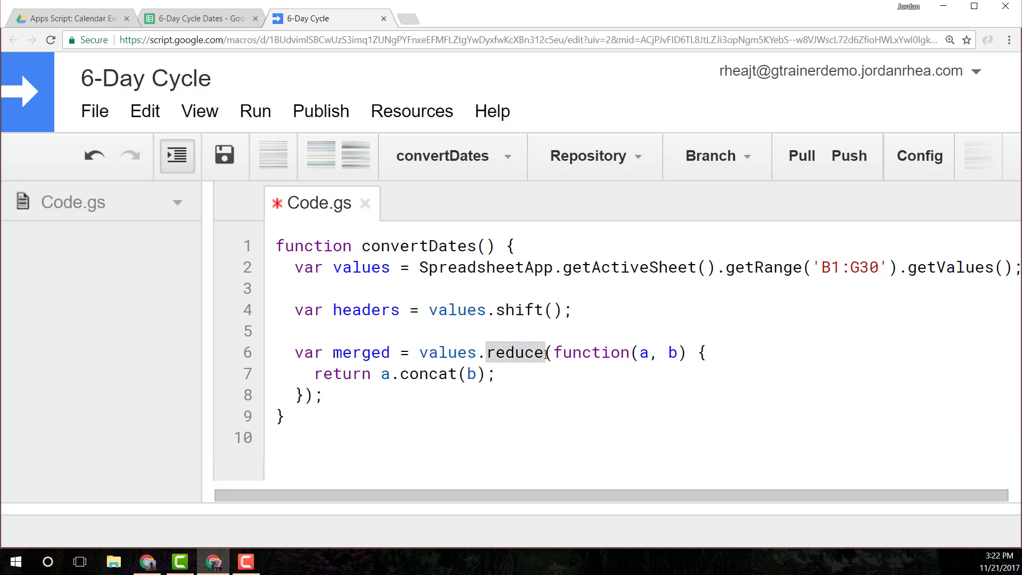
left_click(360, 393)
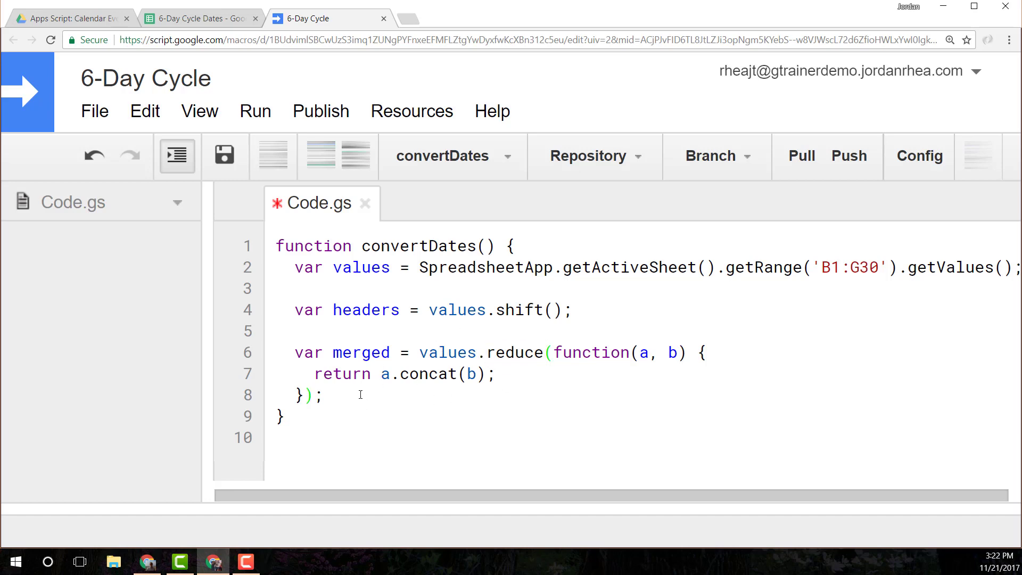
left_click(323, 394)
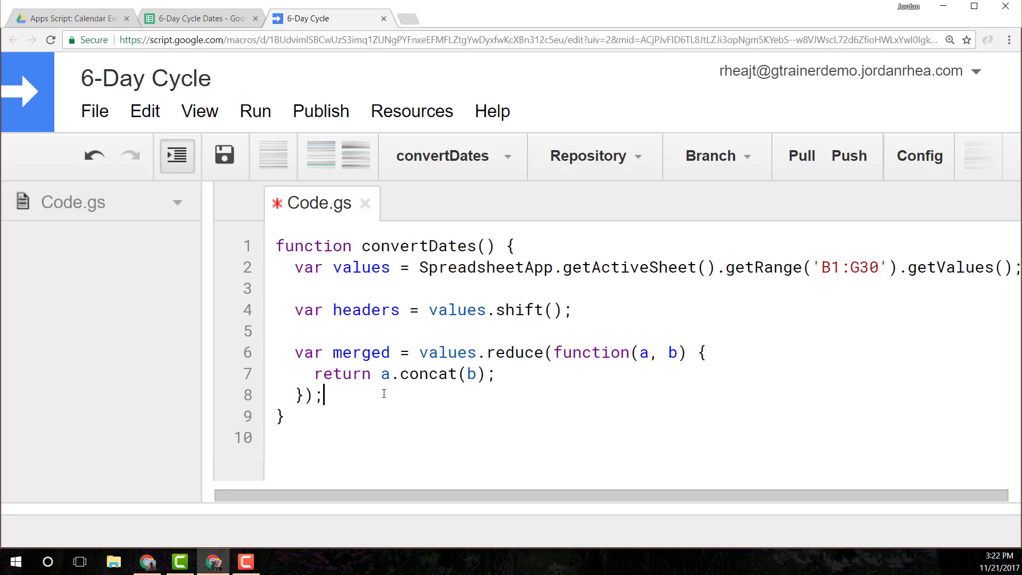
mouse_move(475, 443)
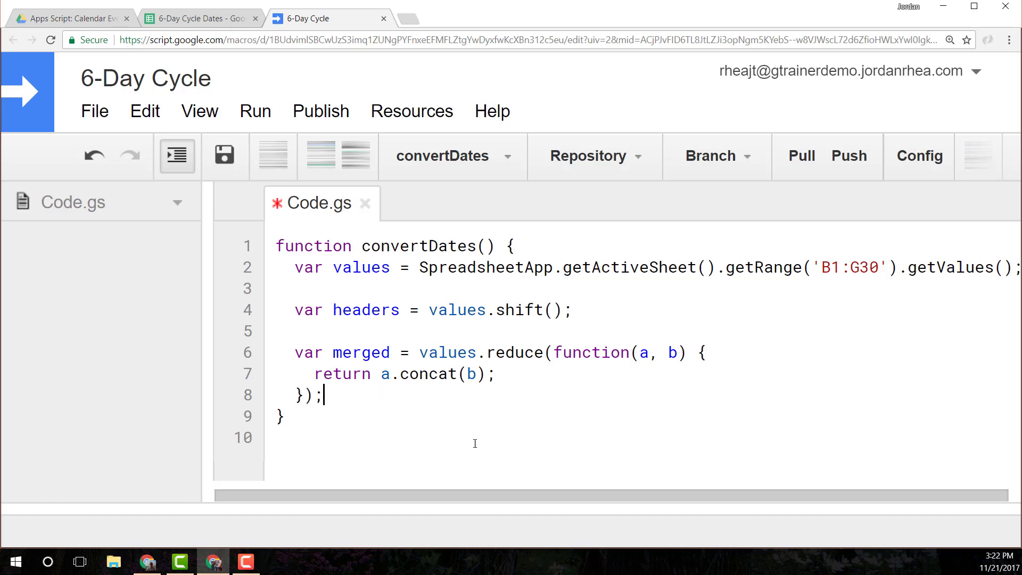
type("Logger.log(merged):")
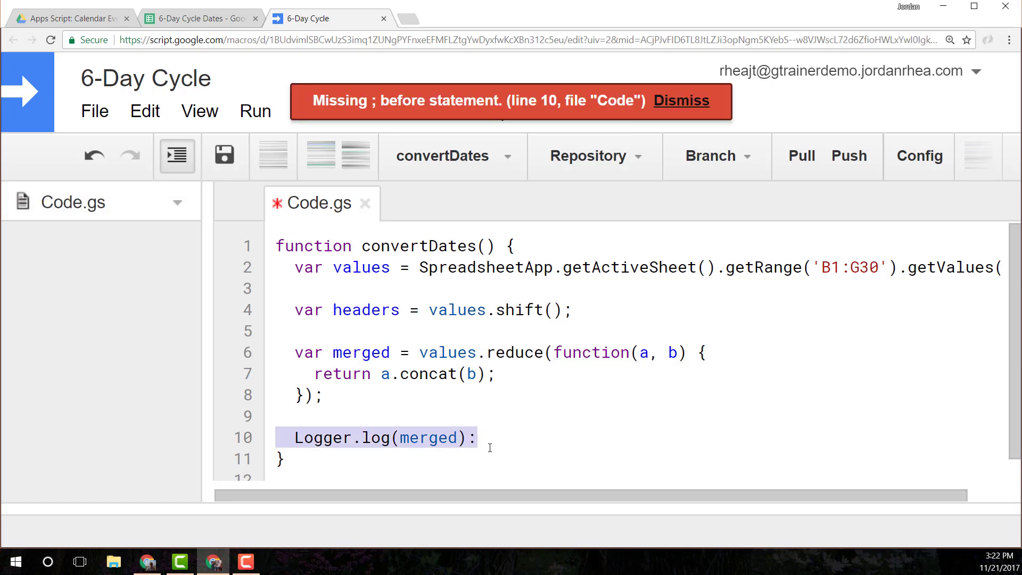
Fix the colon to a semicolon, run convertDates and review then close the flat day-number log.
key("Backspace")
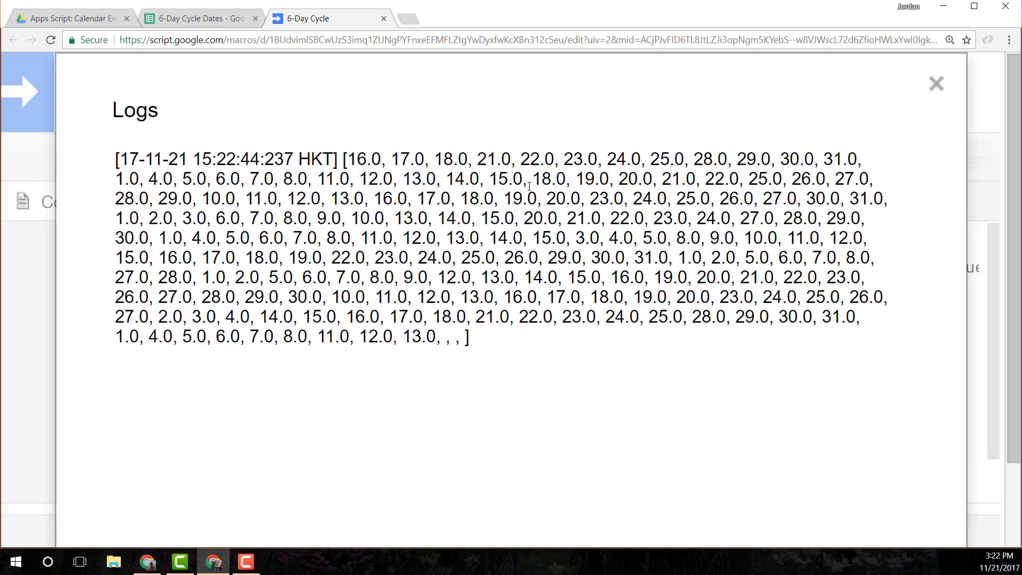
mouse_move(439, 345)
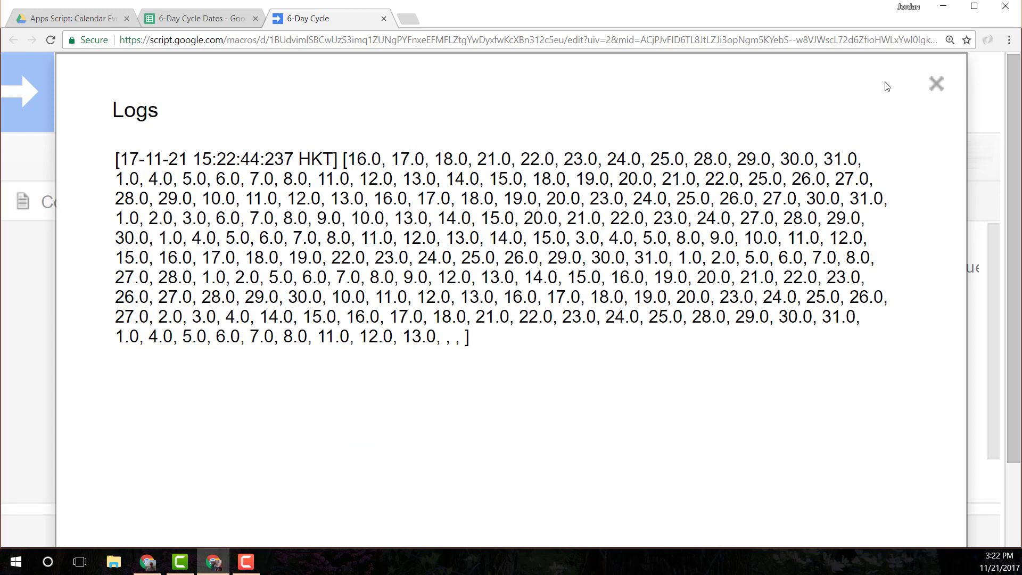
left_click(936, 83)
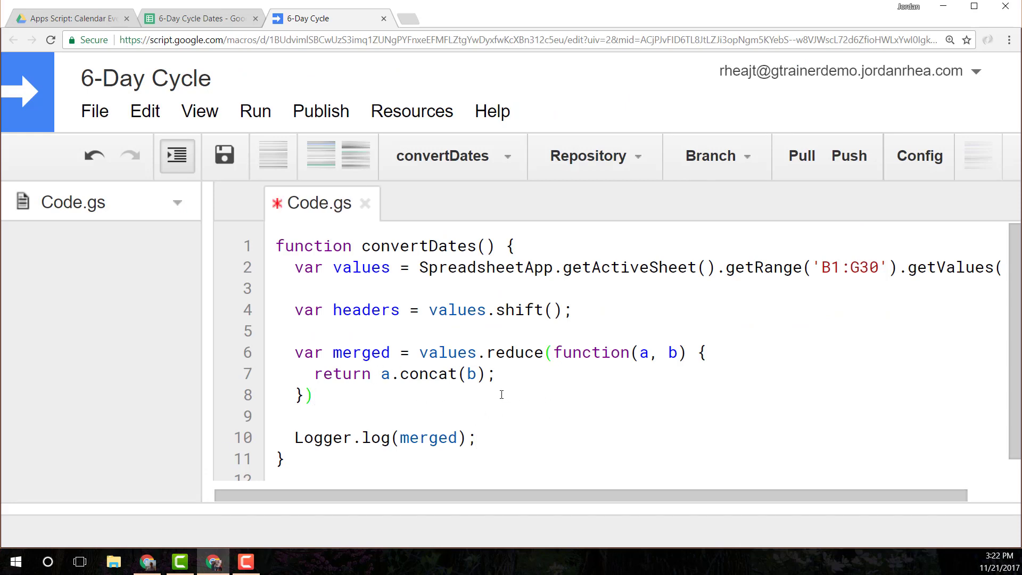
Chain .filter(function(a) {}); onto the reduce result.
type(".filter(f")
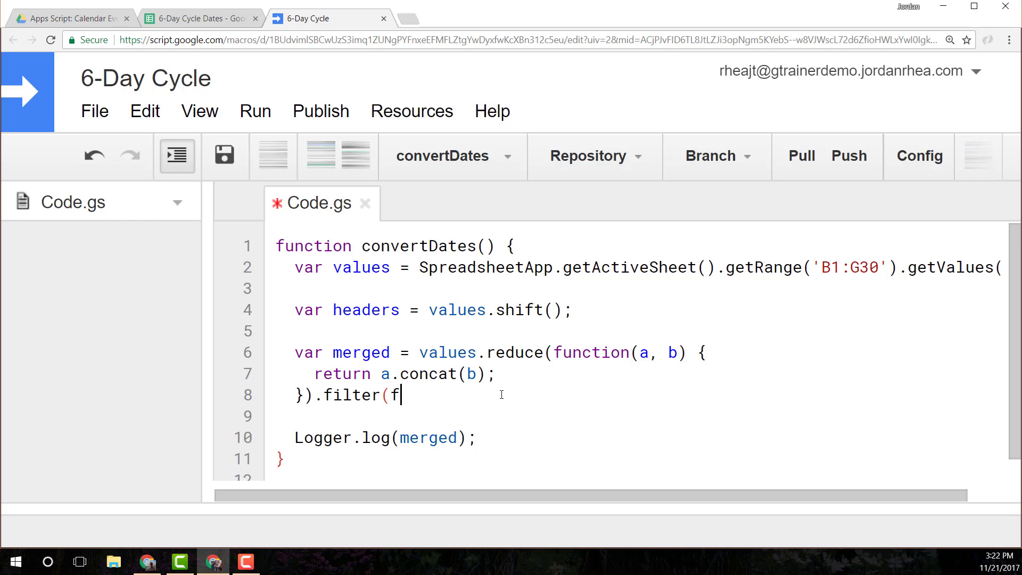
type("unction(")
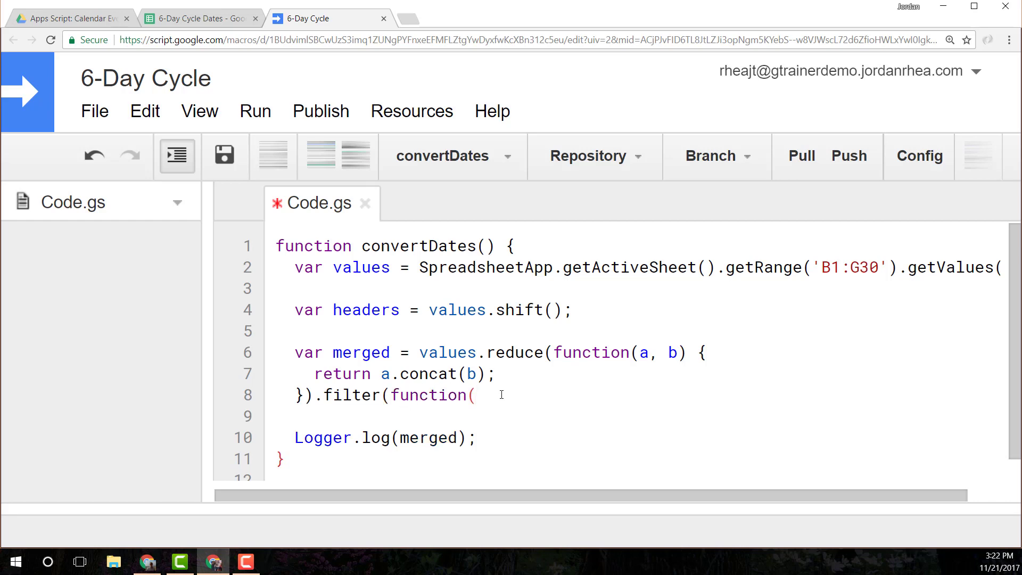
type("a)")
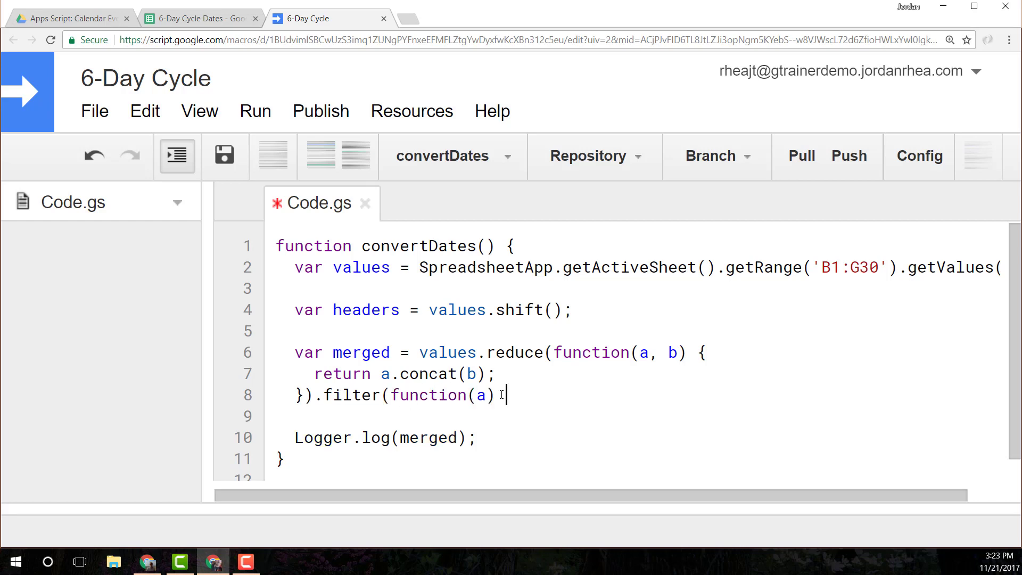
type("{});")
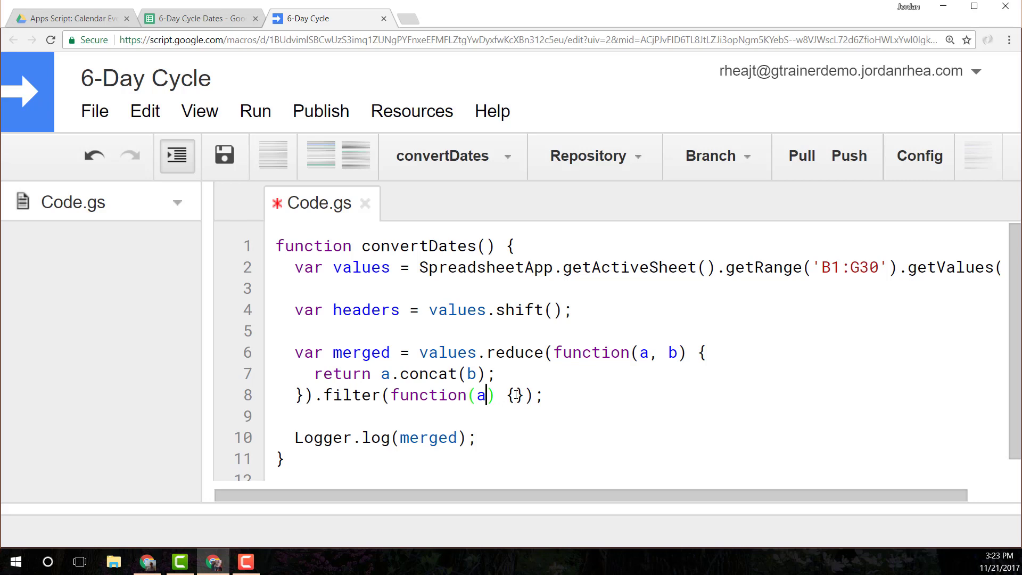
Make the filter callback return a !== null and run convertDates to check the log.
key("Enter")
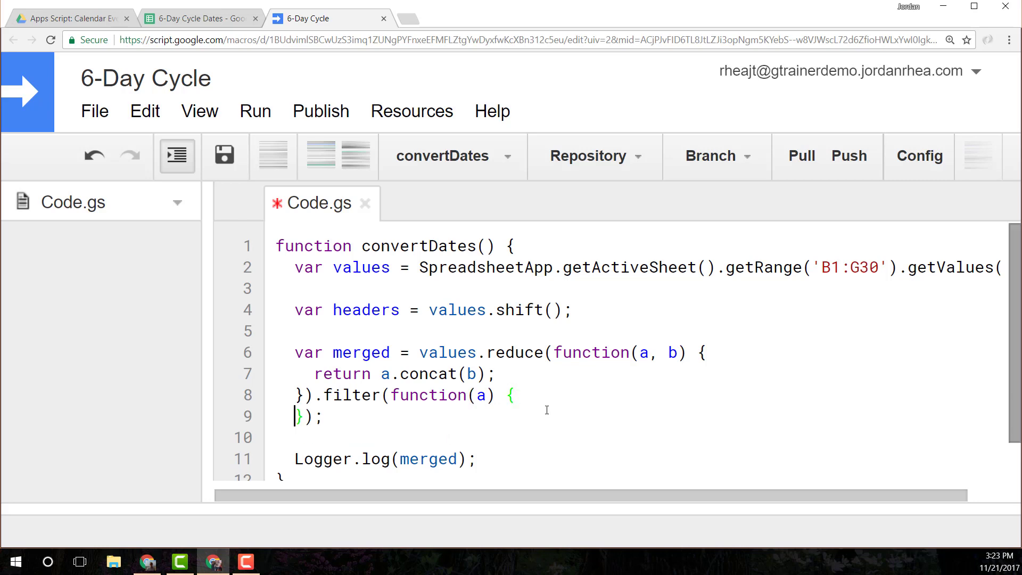
type("return")
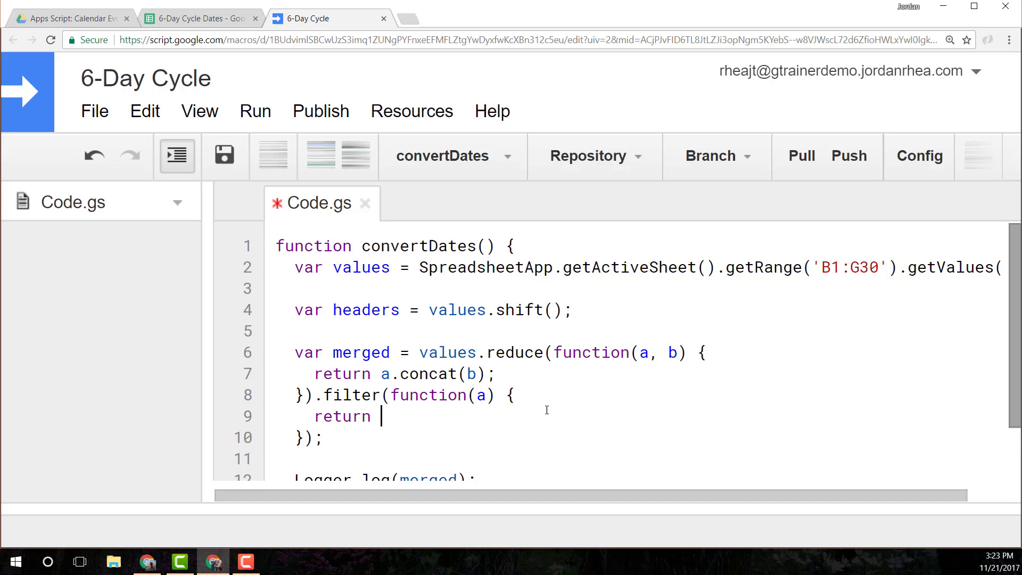
type("a !==")
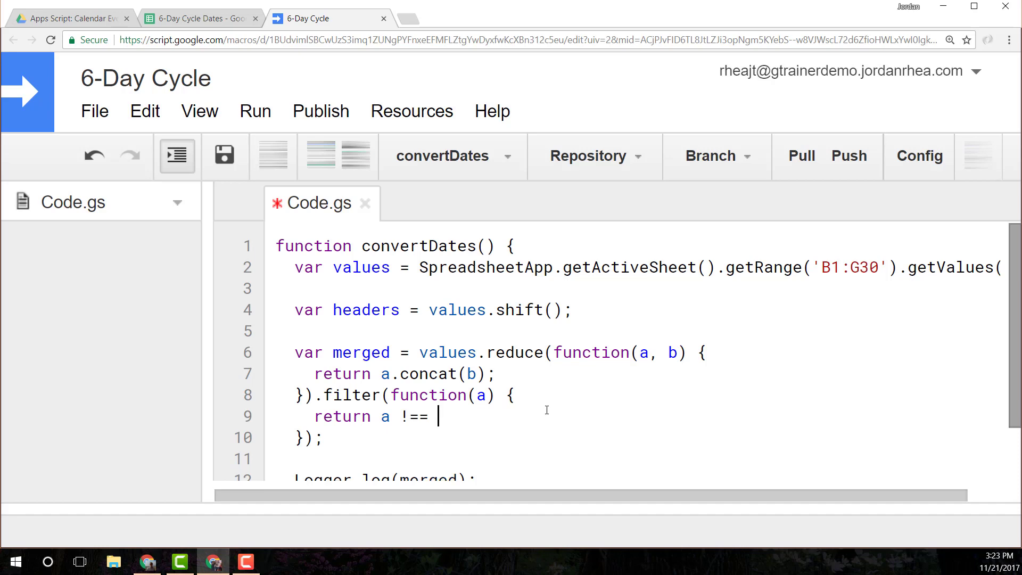
type("null;")
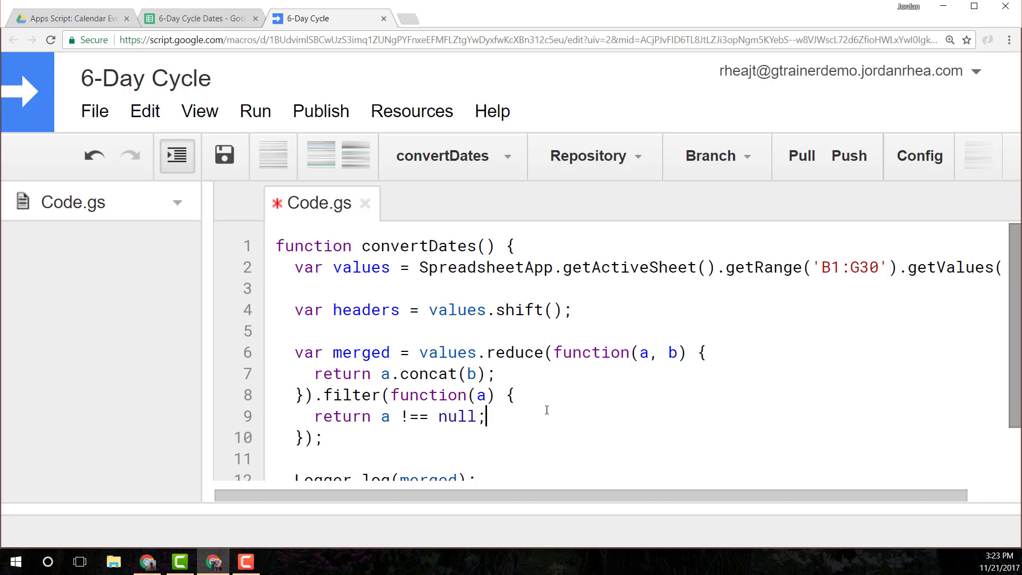
left_click(256, 111)
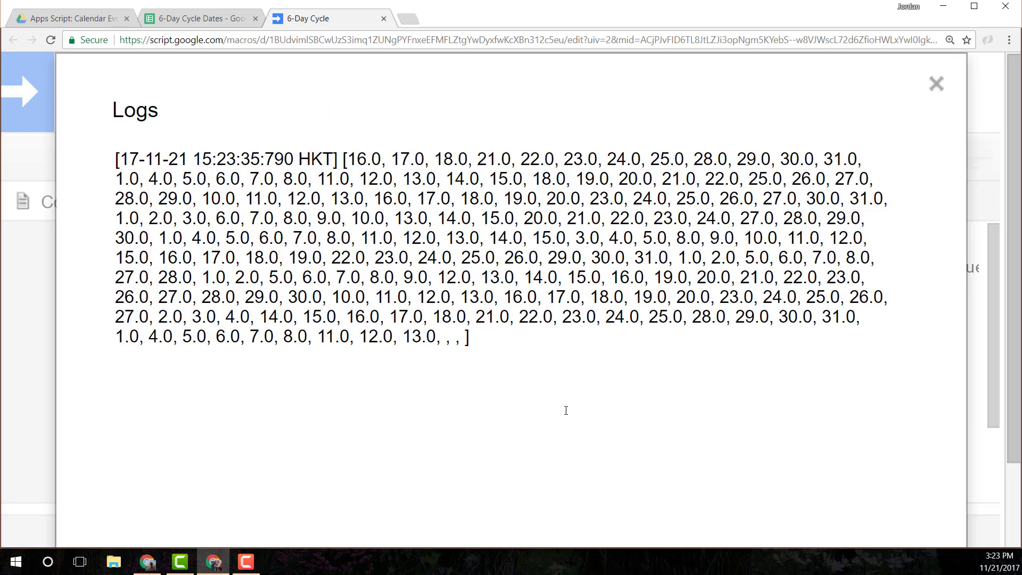
mouse_move(936, 83)
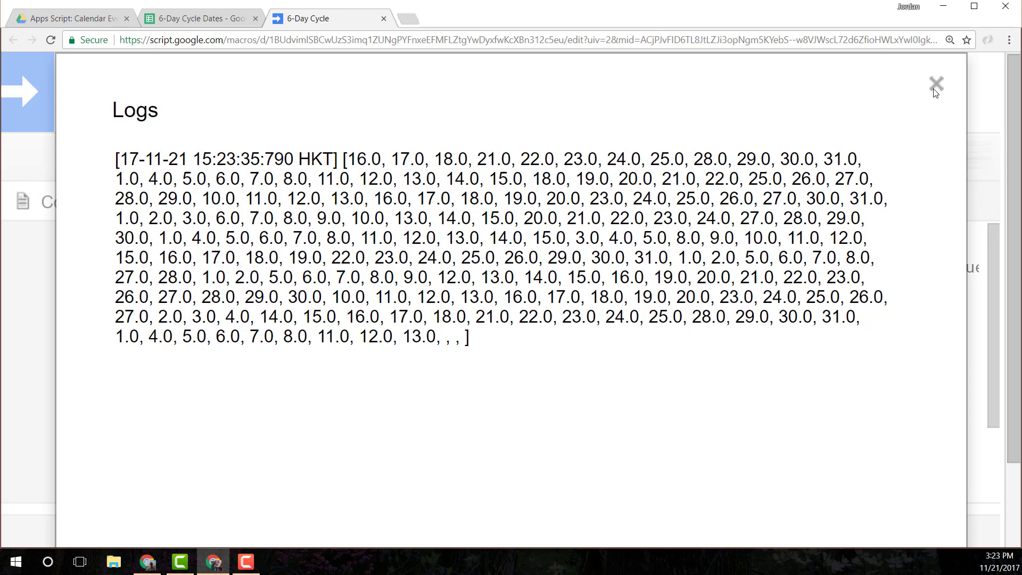
Change the filter check from null to undefined and rerun, the log still ending in blanks.
left_click(948, 83)
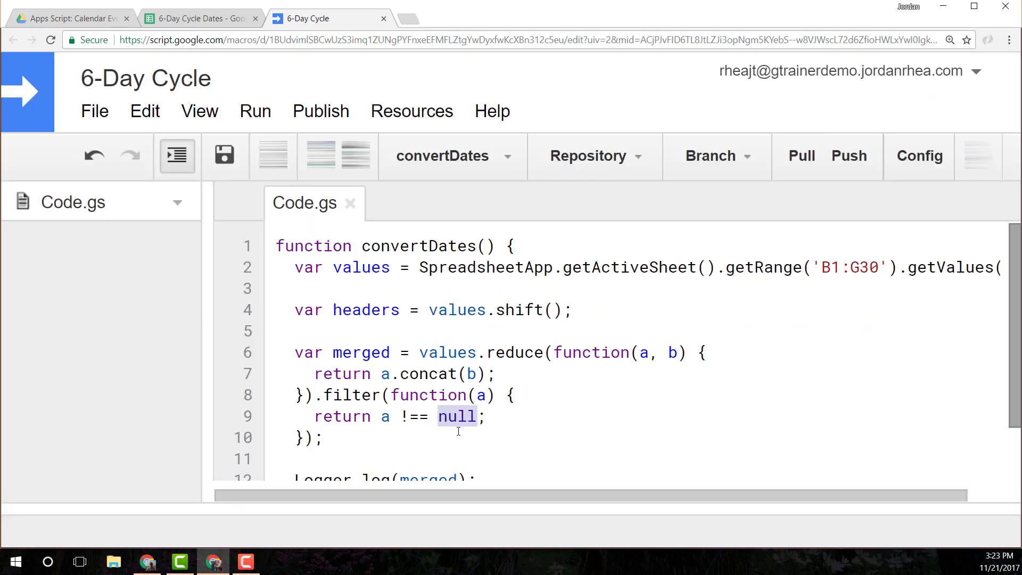
type("unde")
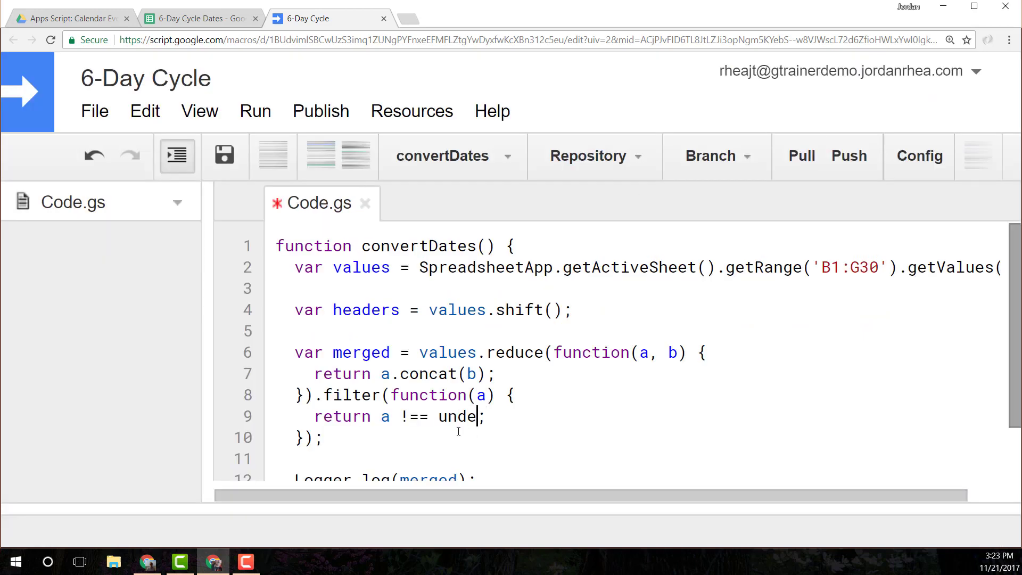
type("fined")
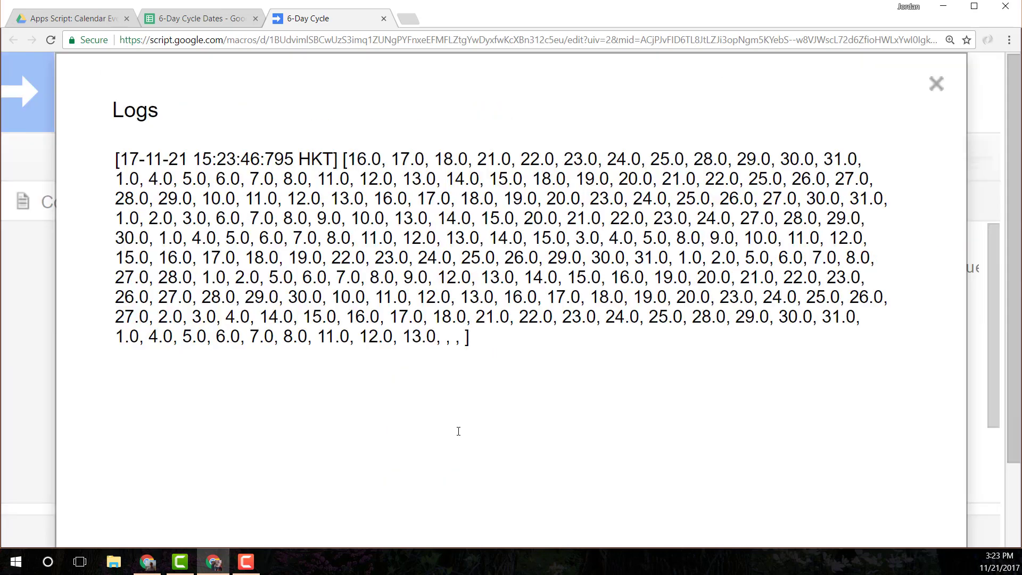
left_click(936, 83)
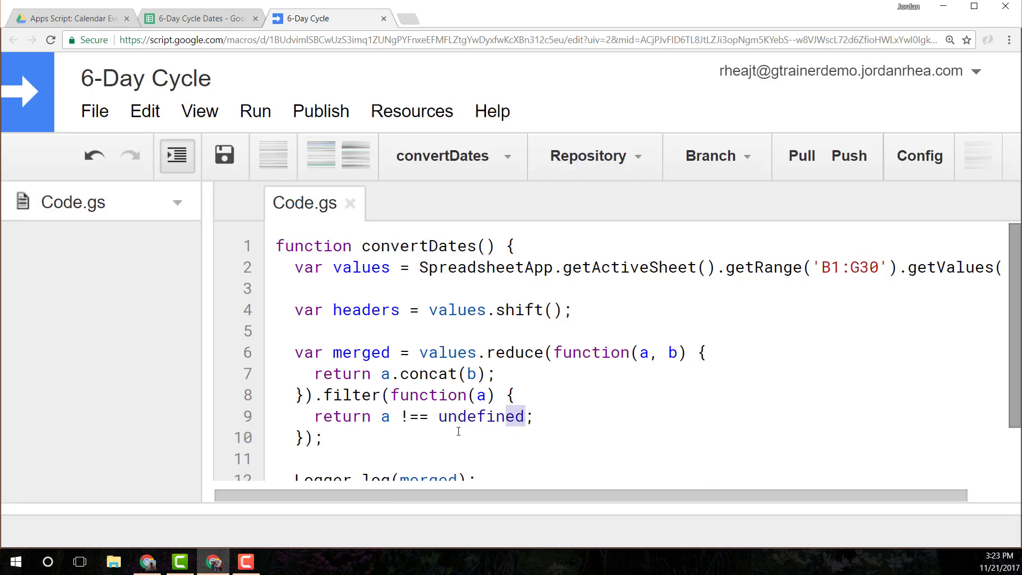
Filter against '' instead, save and run, confirming the log now lists only day numbers.
type("''")
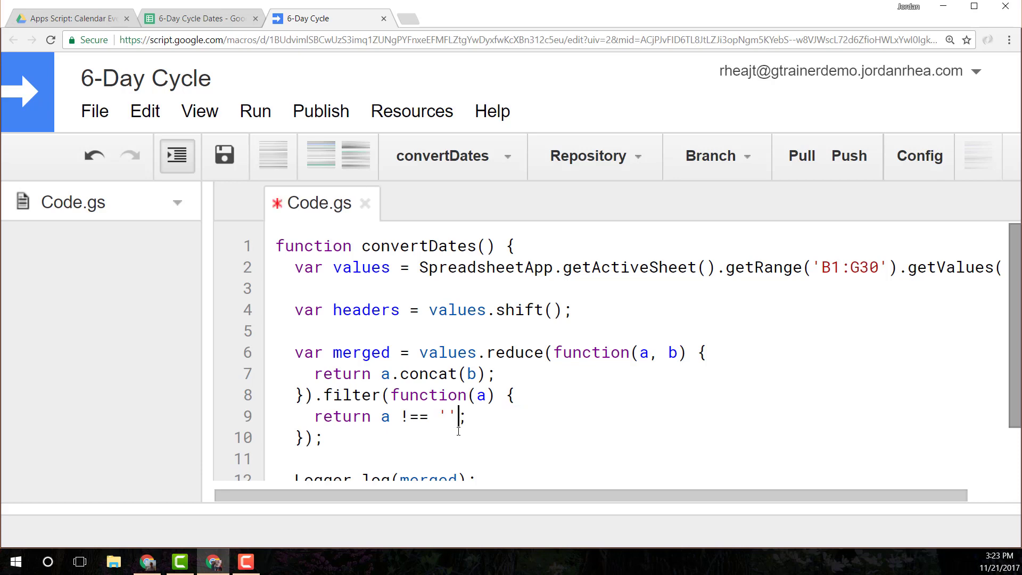
left_click(225, 155)
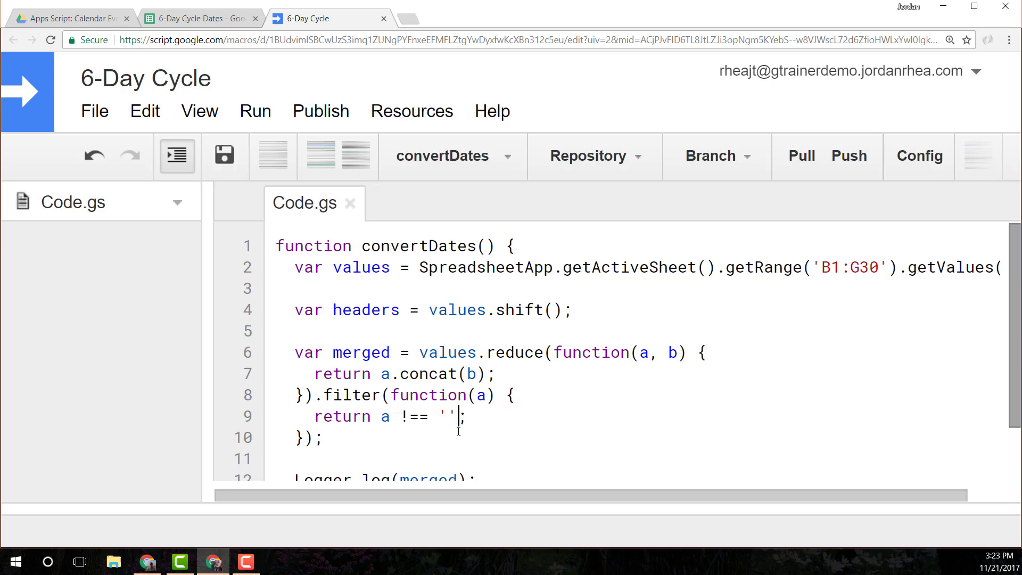
left_click(255, 111)
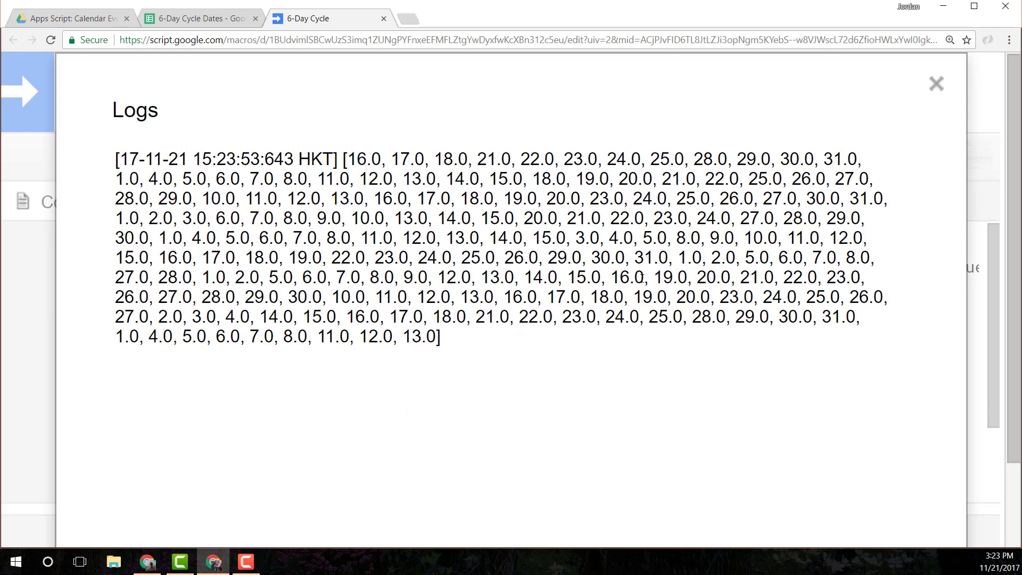
mouse_move(852, 147)
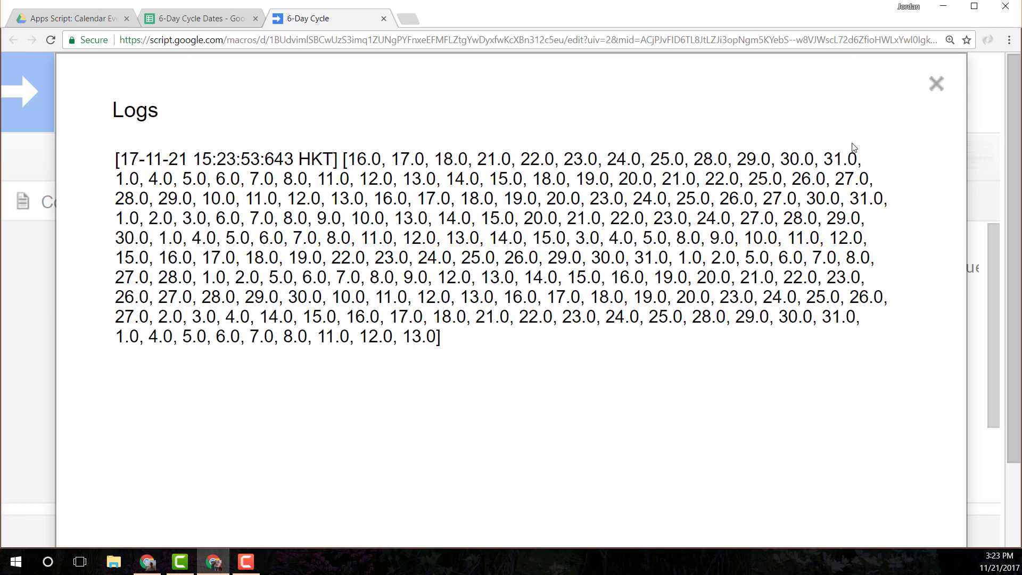
left_click(936, 83)
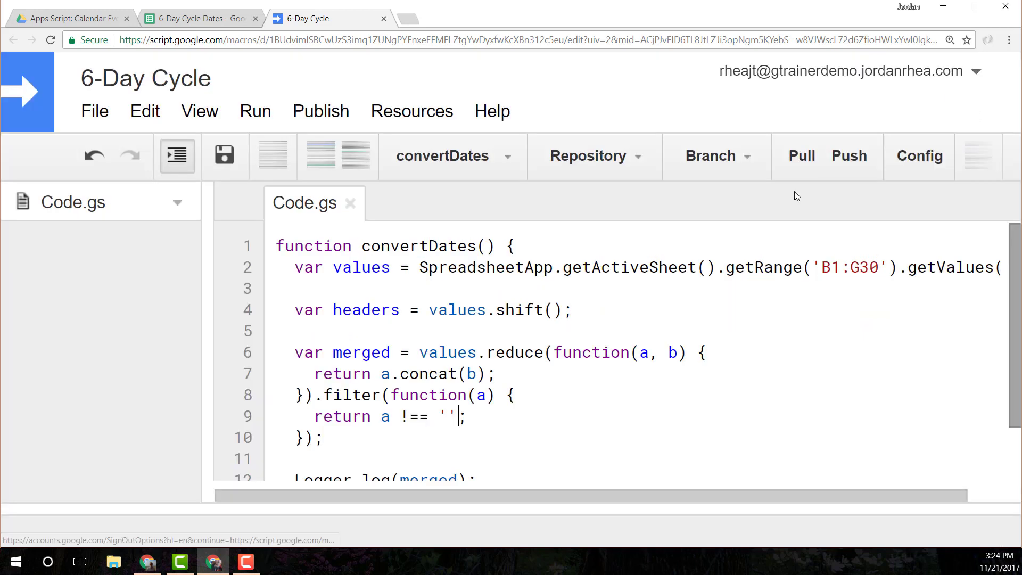
double_click(447, 415)
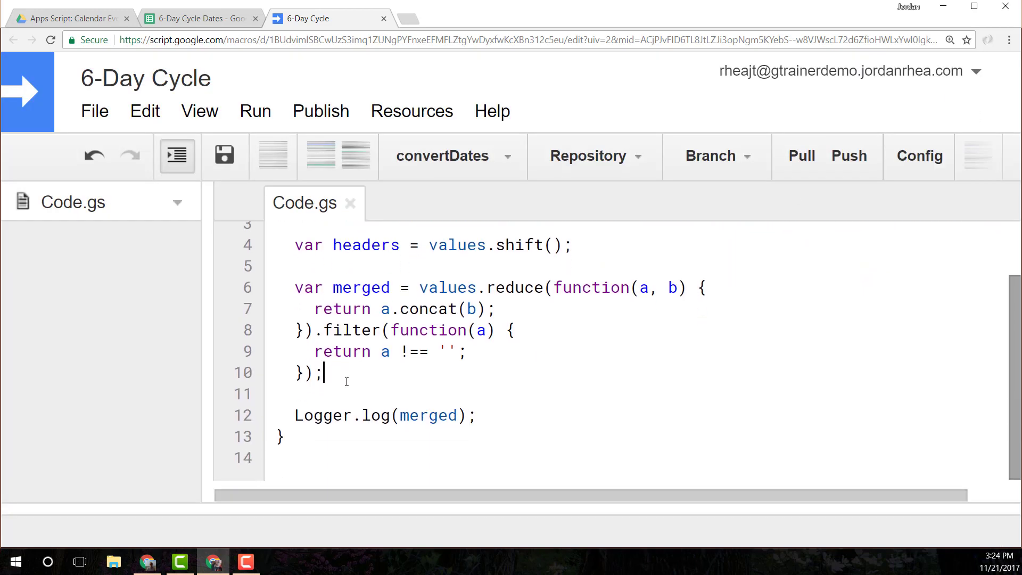
double_click(516, 287)
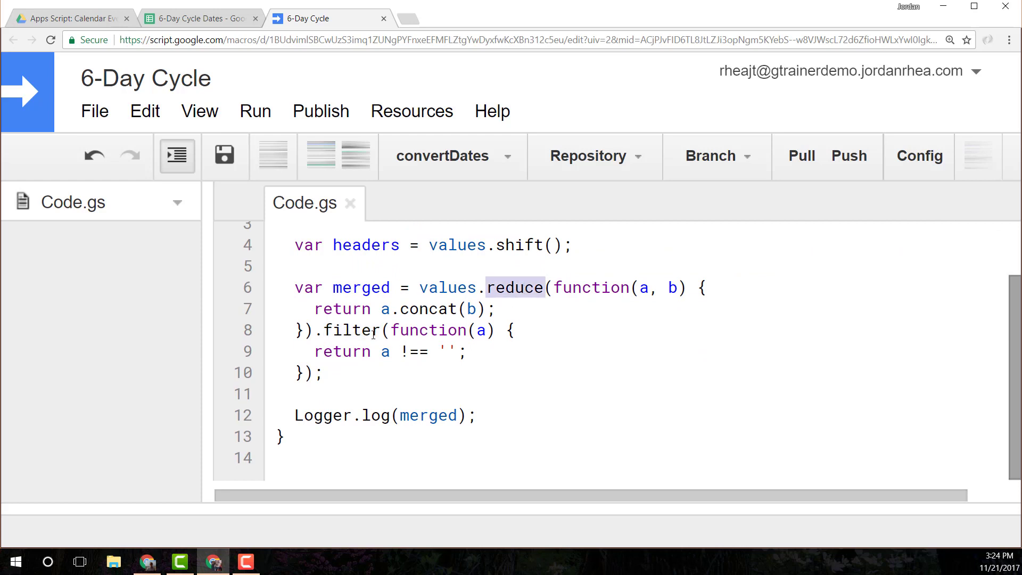
left_click(329, 372)
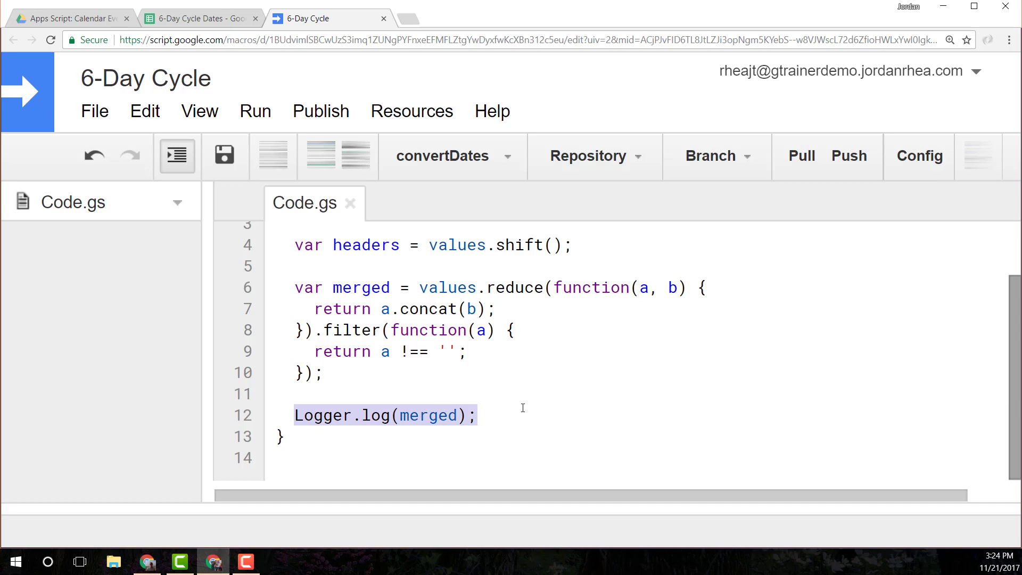
Replace the Logger line with var days = merged.map(function(.
type("var")
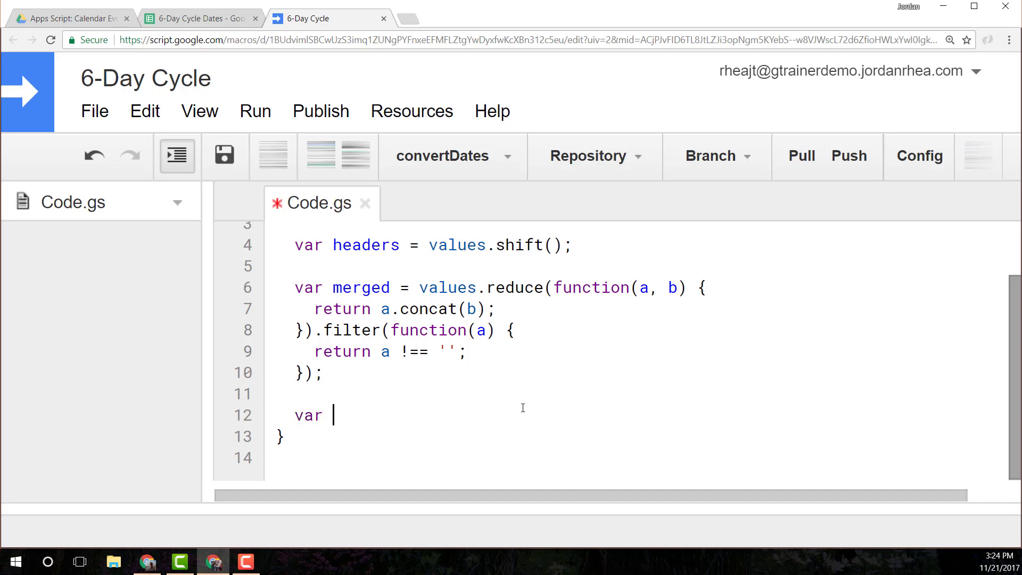
type("e")
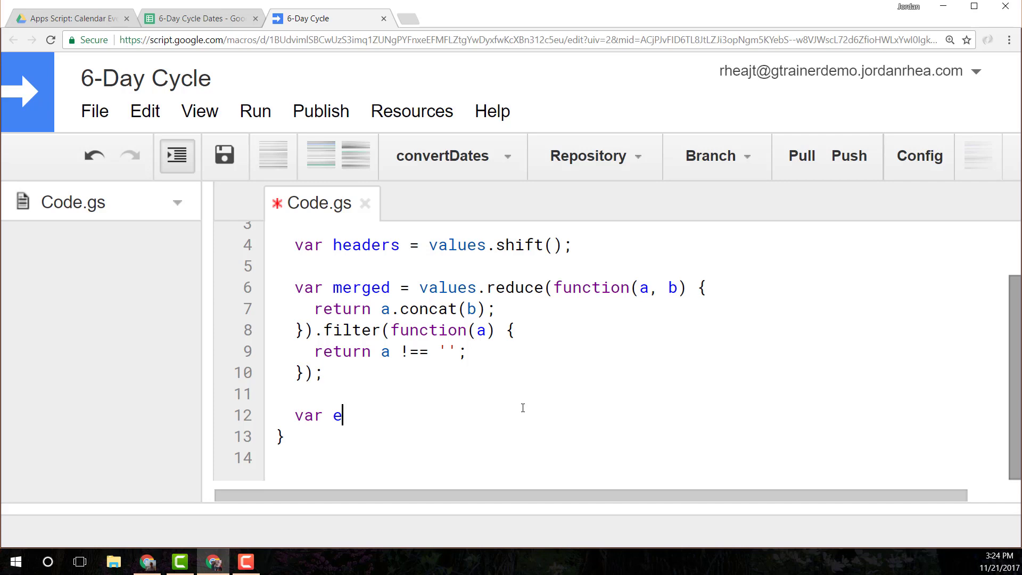
type("ays =")
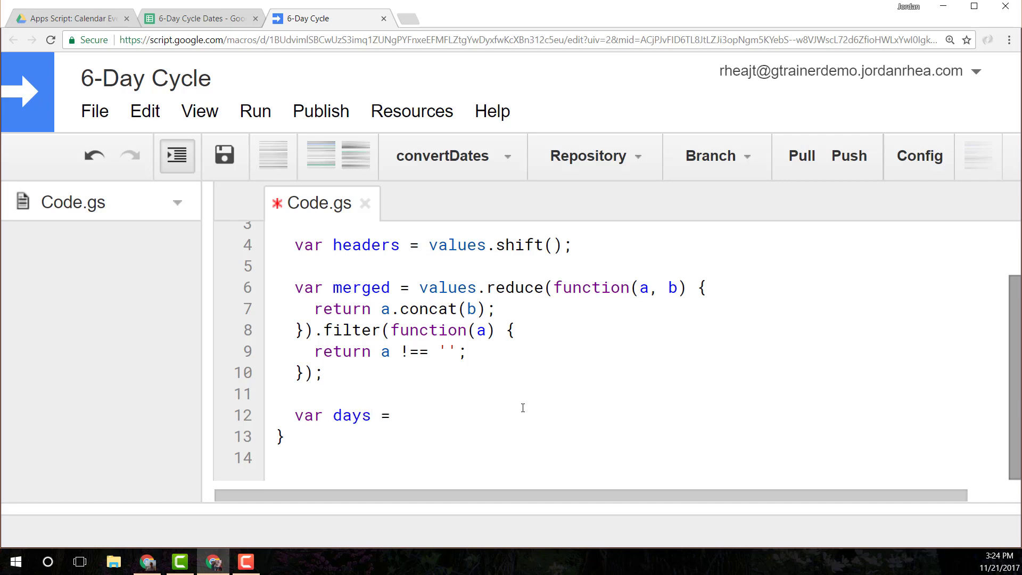
type("merged.m")
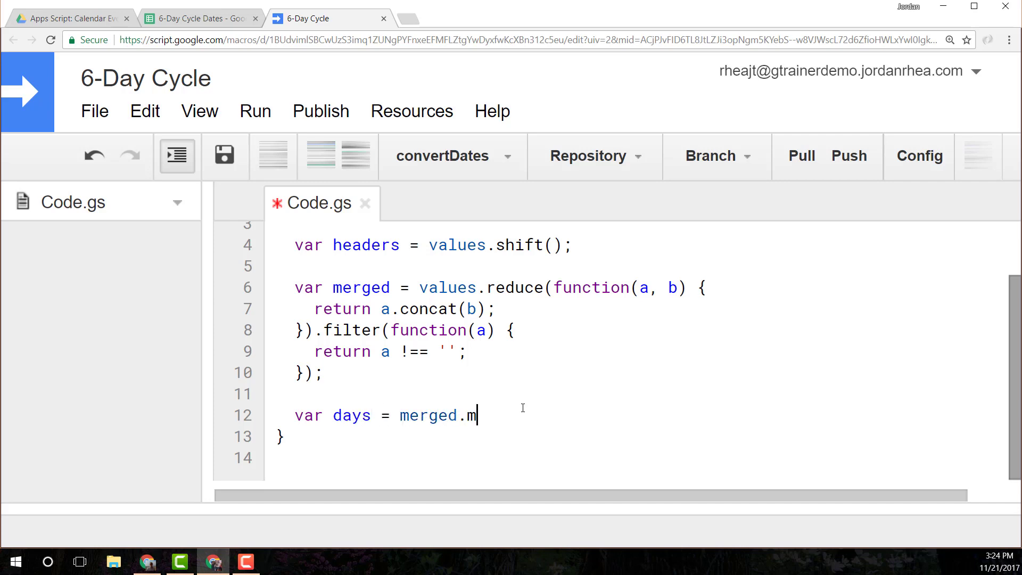
type("ap(")
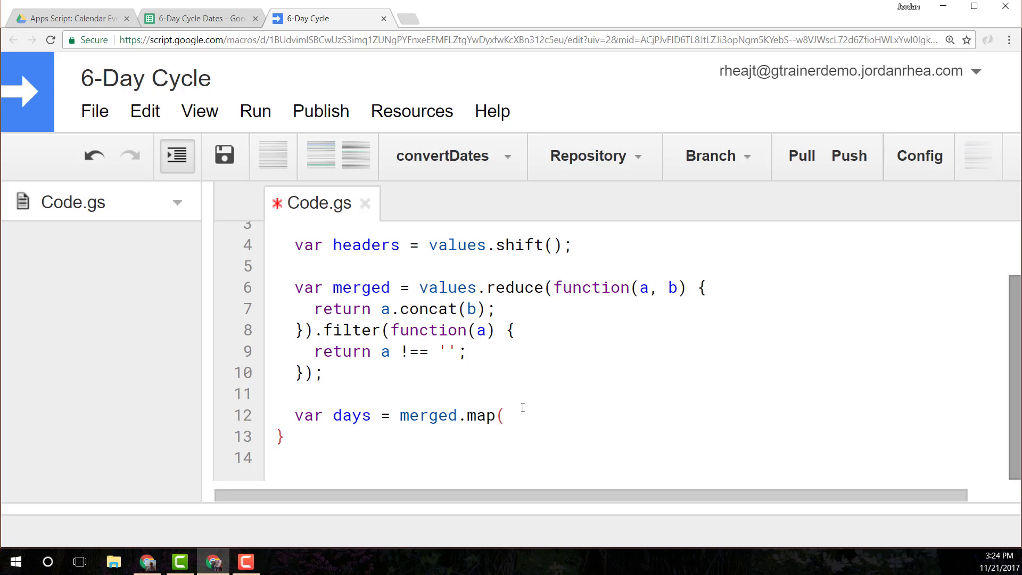
type("func t")
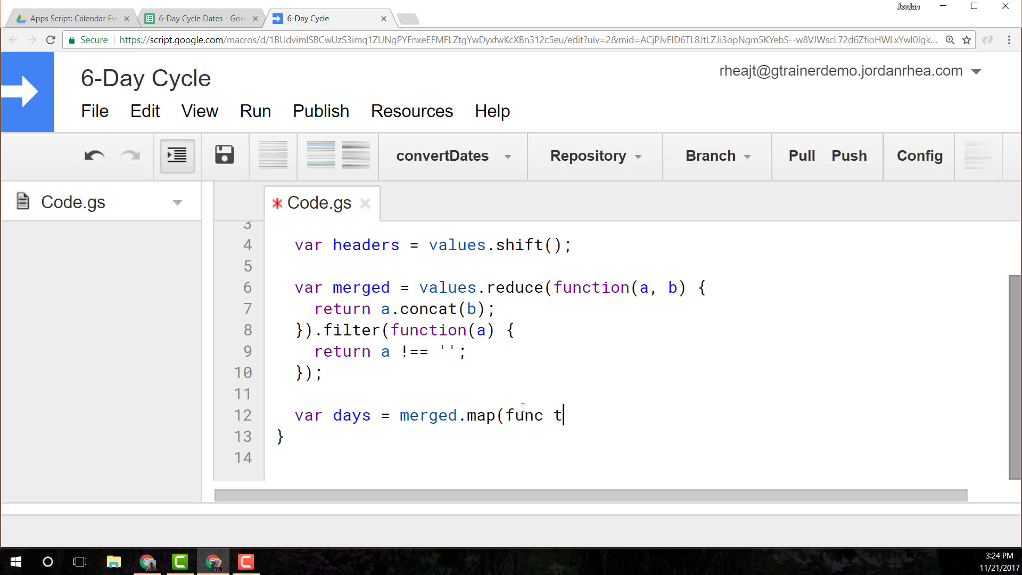
type("function(")
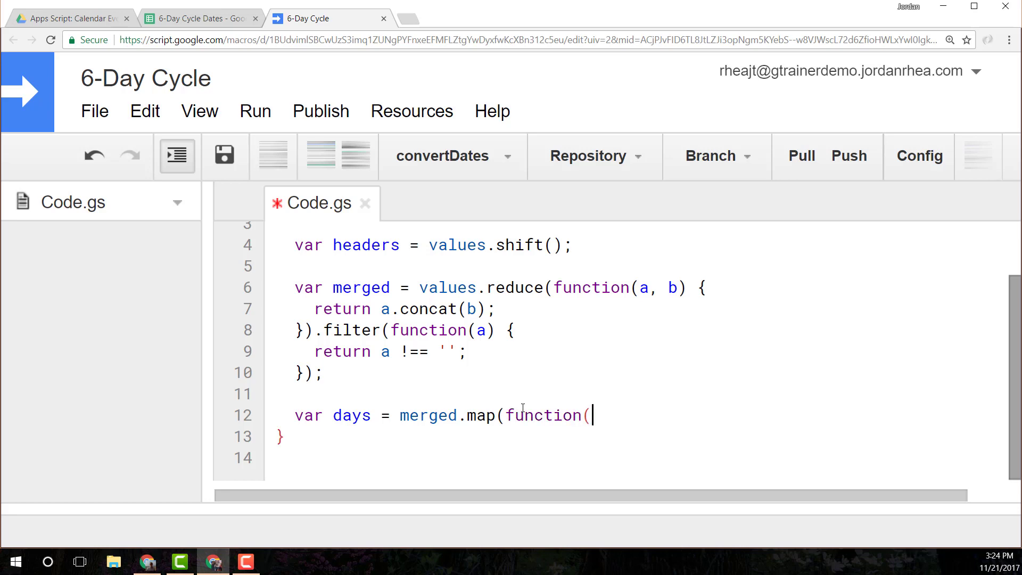
Give the map callback parameters each, ind, arr and start a new Logger.log( line.
type("each,")
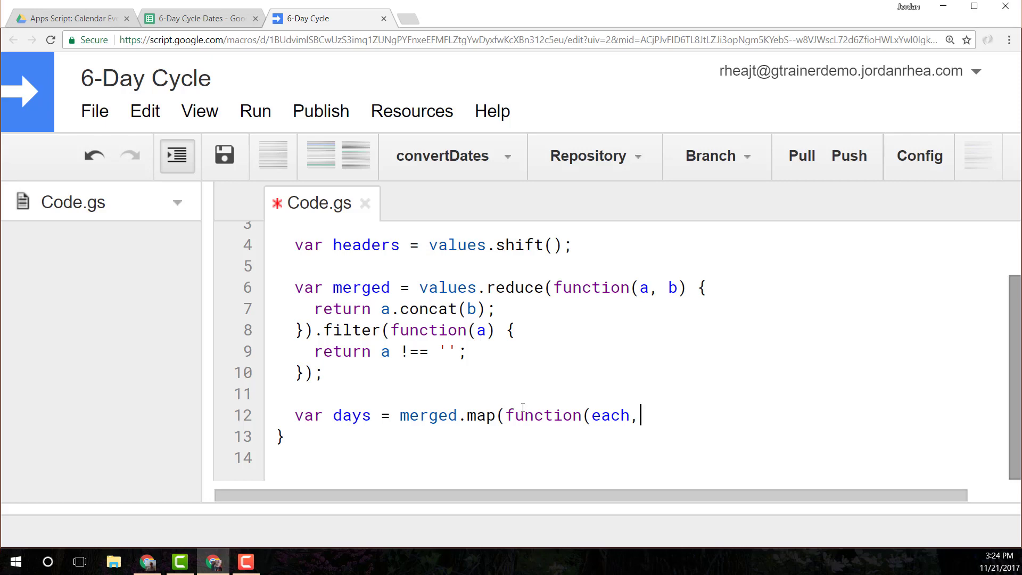
type("ind")
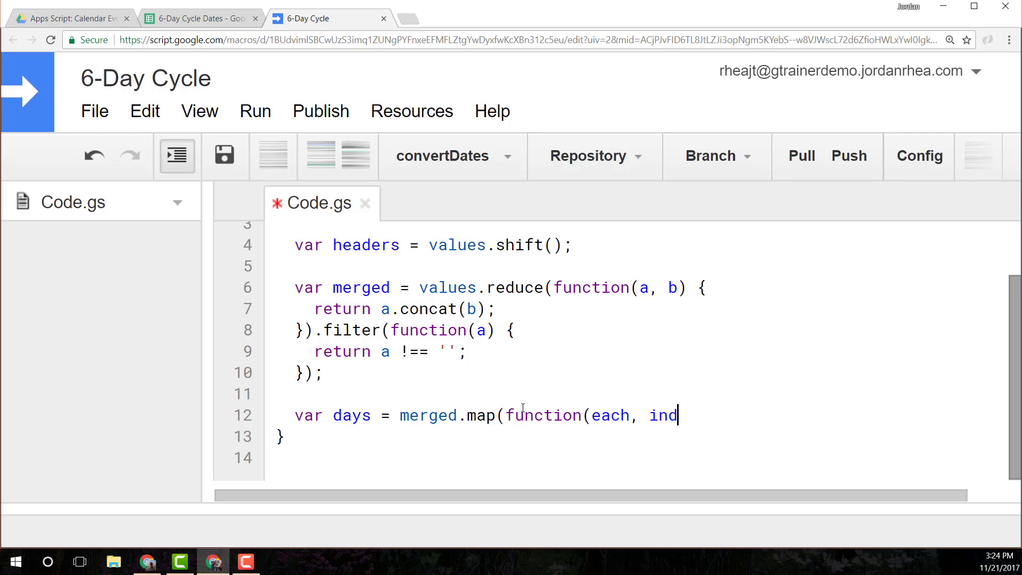
type(", arr) {")
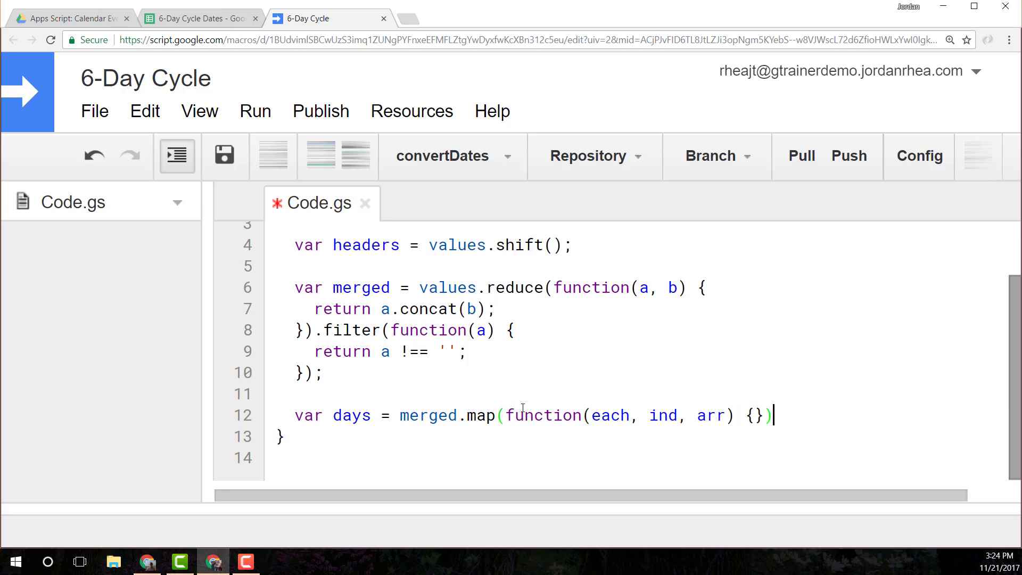
type(";")
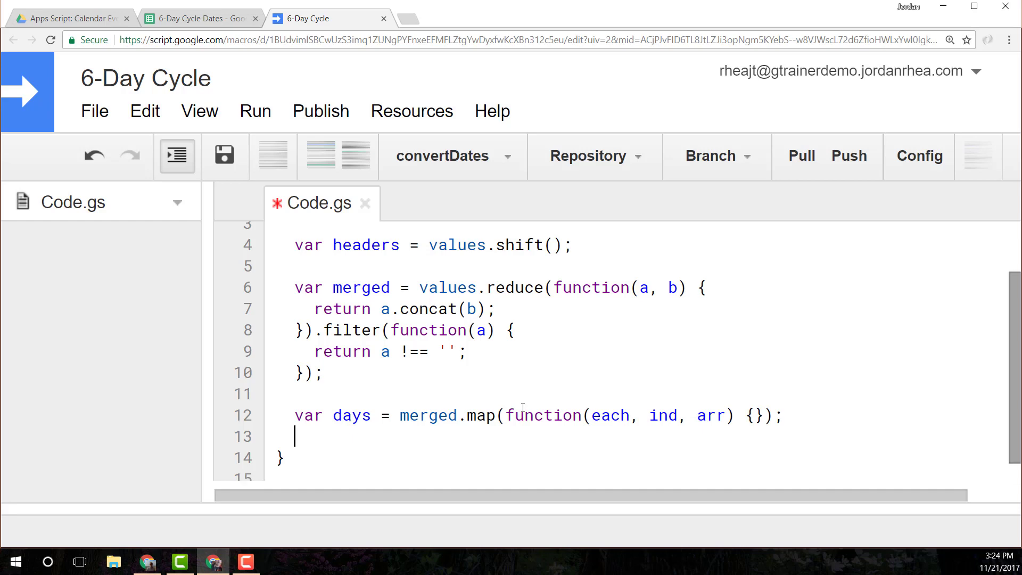
type("Logger.log(")
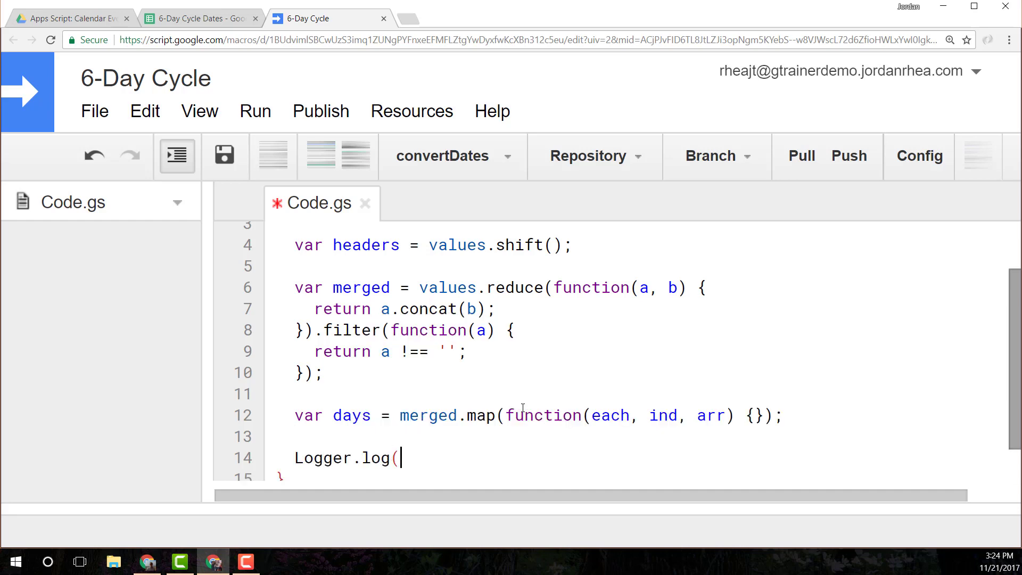
Finish Logger.log(days); and make the map callback return an empty object {}, leaving a blank line at the top of convertDates.
type("days);")
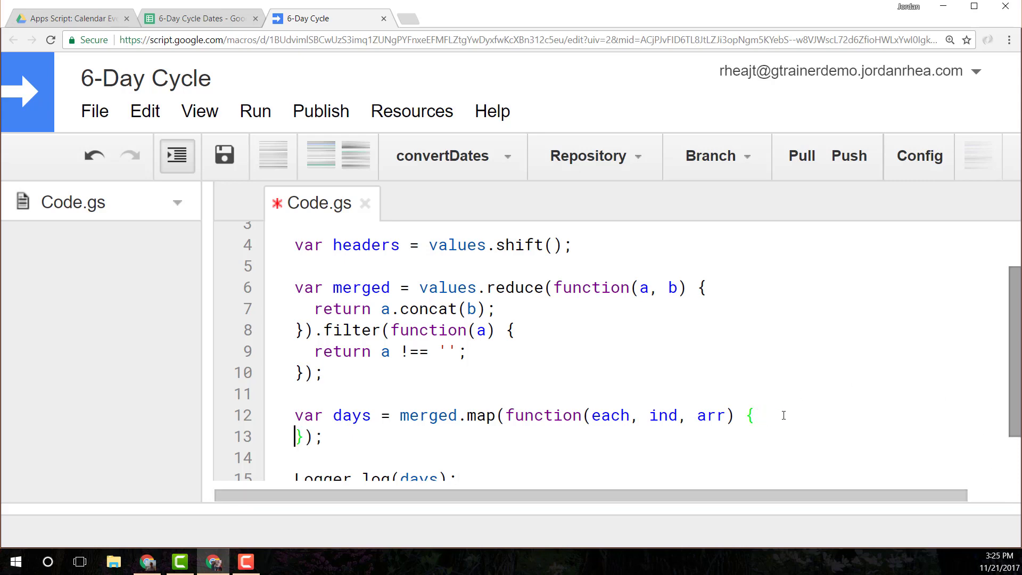
type("retu")
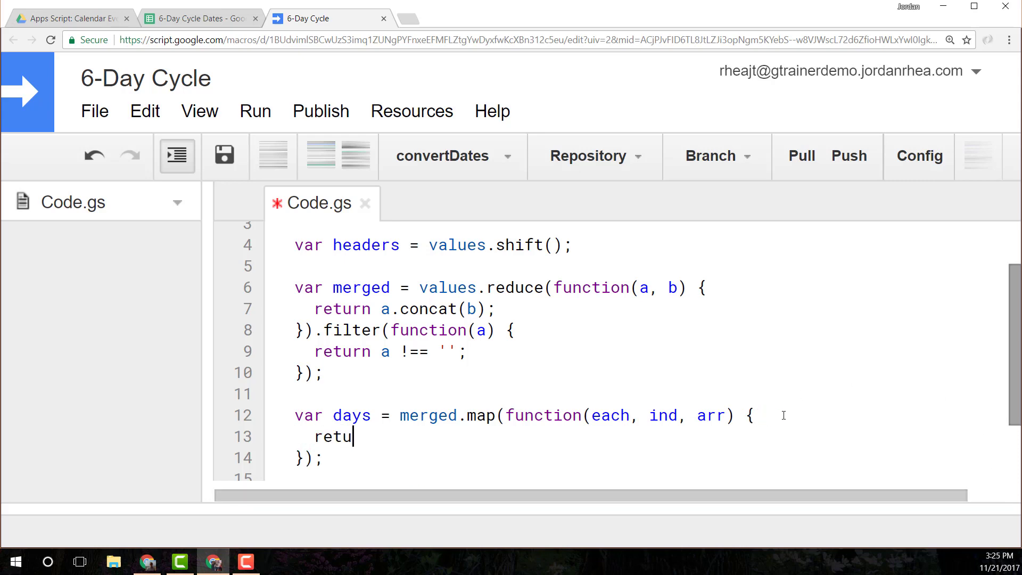
type("rn")
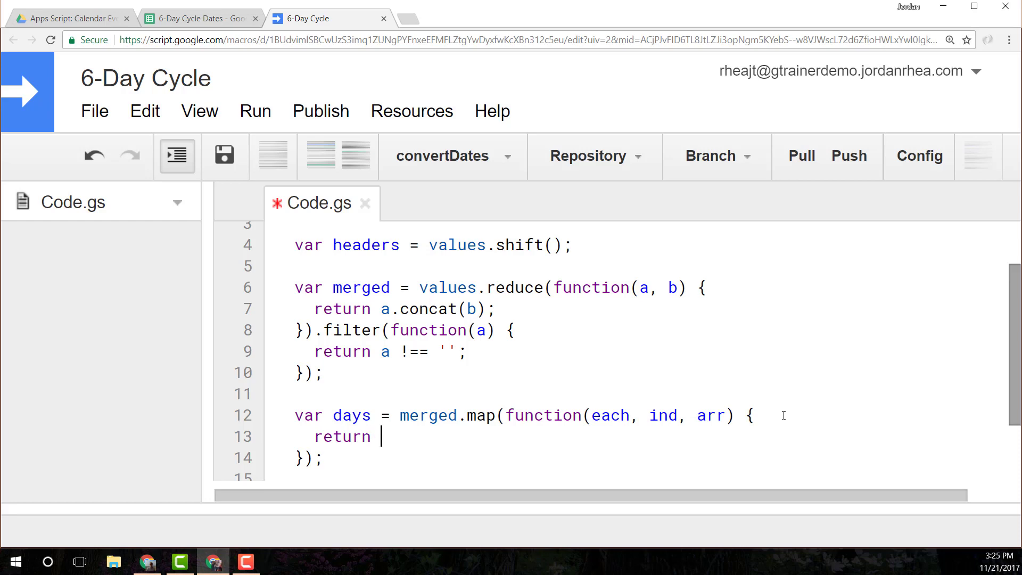
type("{}")
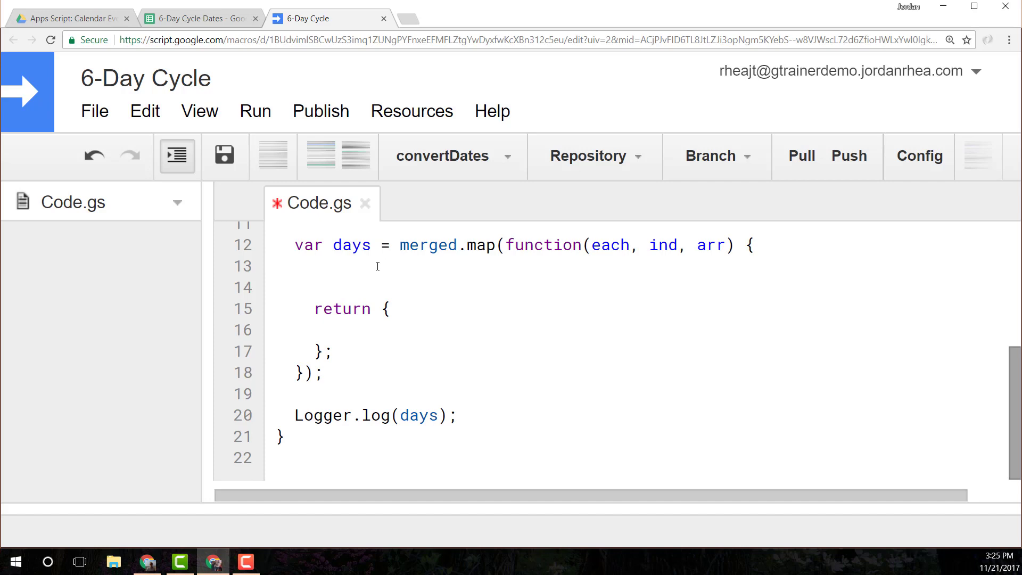
left_click(317, 266)
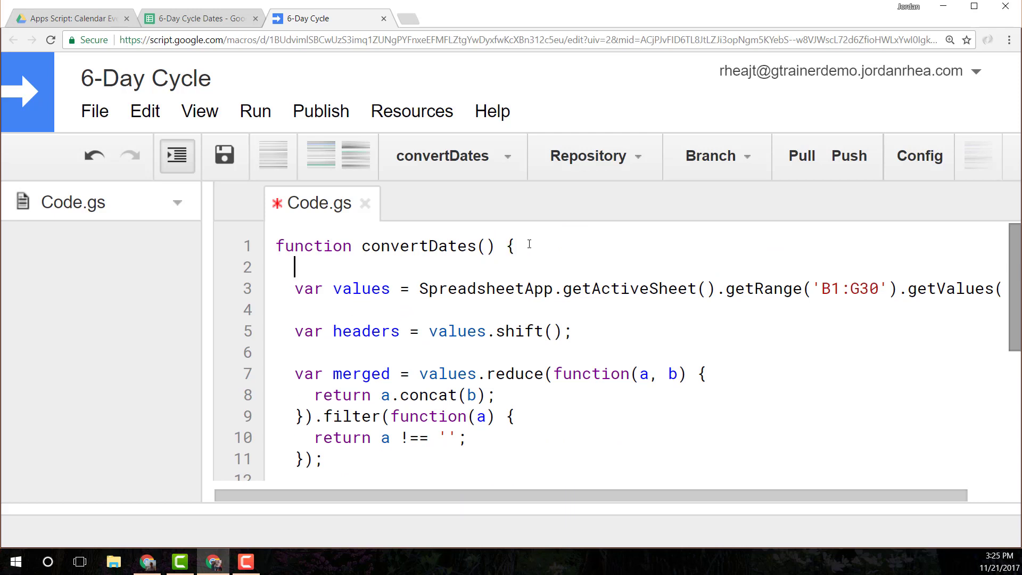
Declare var month = 6; and var year = 2017; at the top of convertDates.
type("var month")
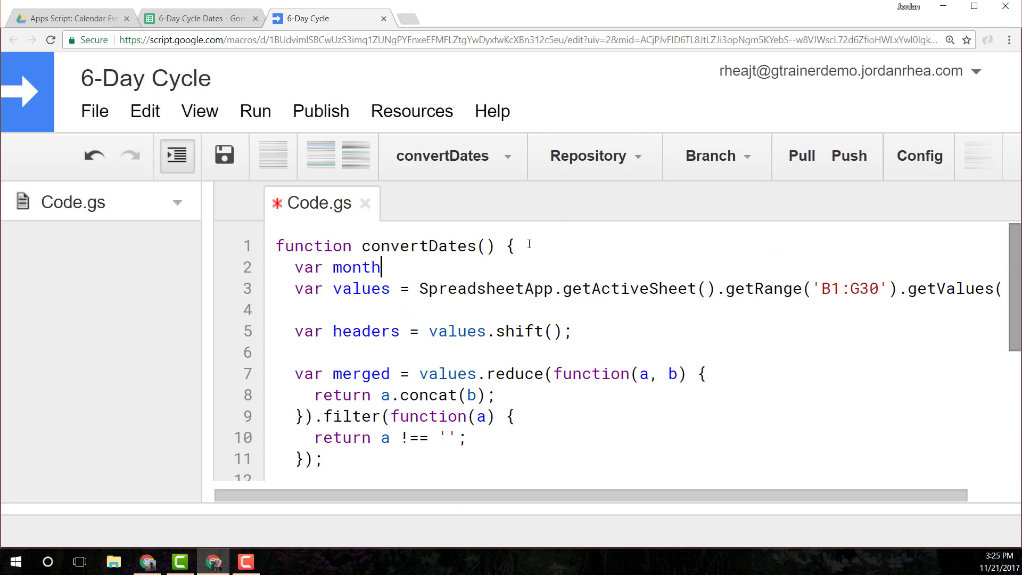
type("=")
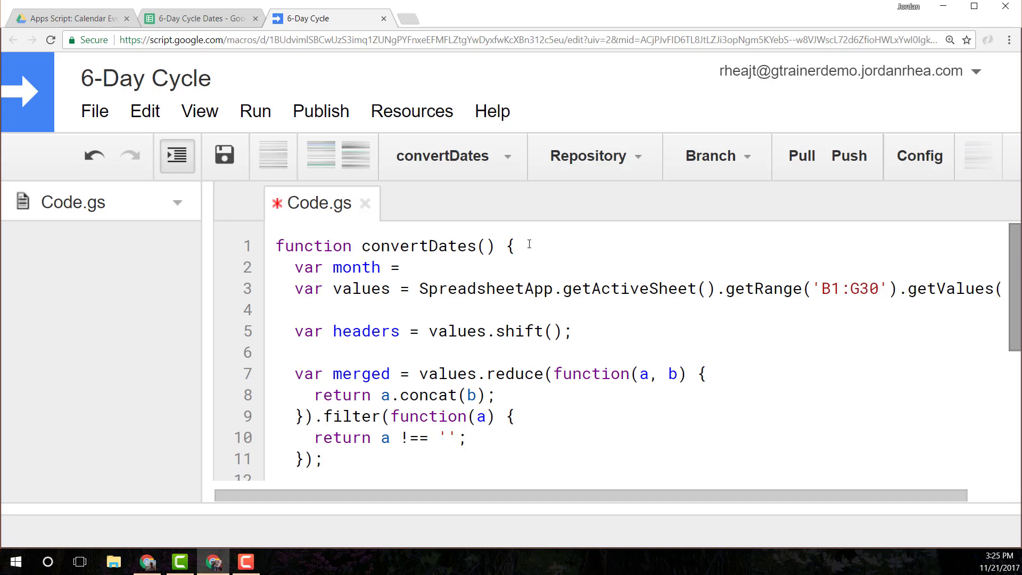
type("6;")
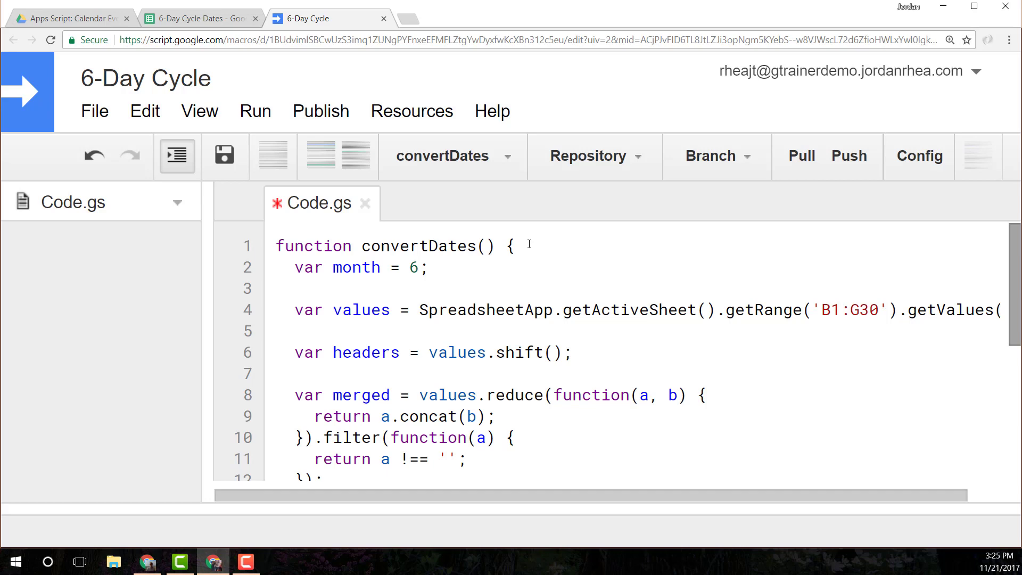
type("year")
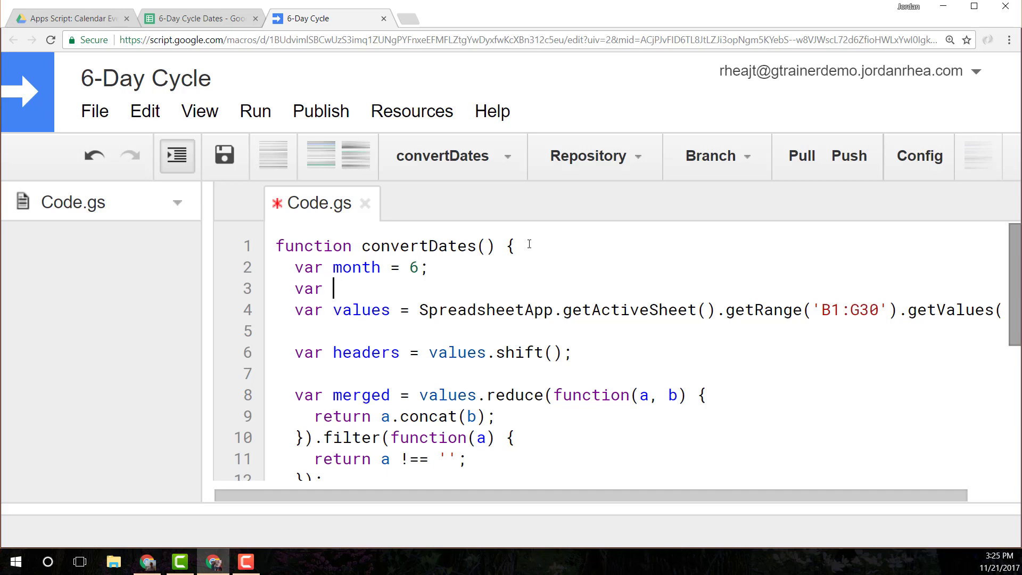
type("year = 20")
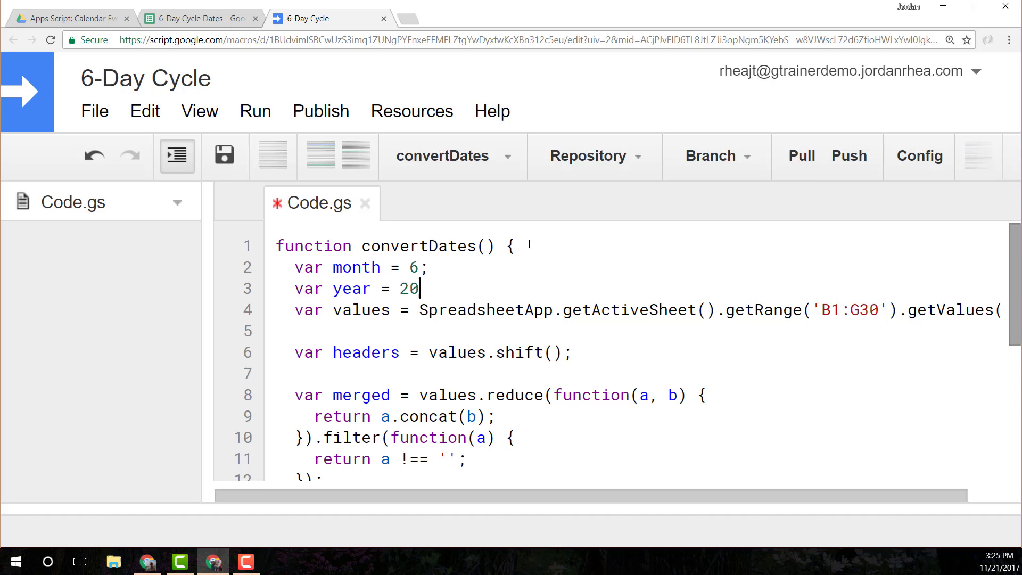
type("17;")
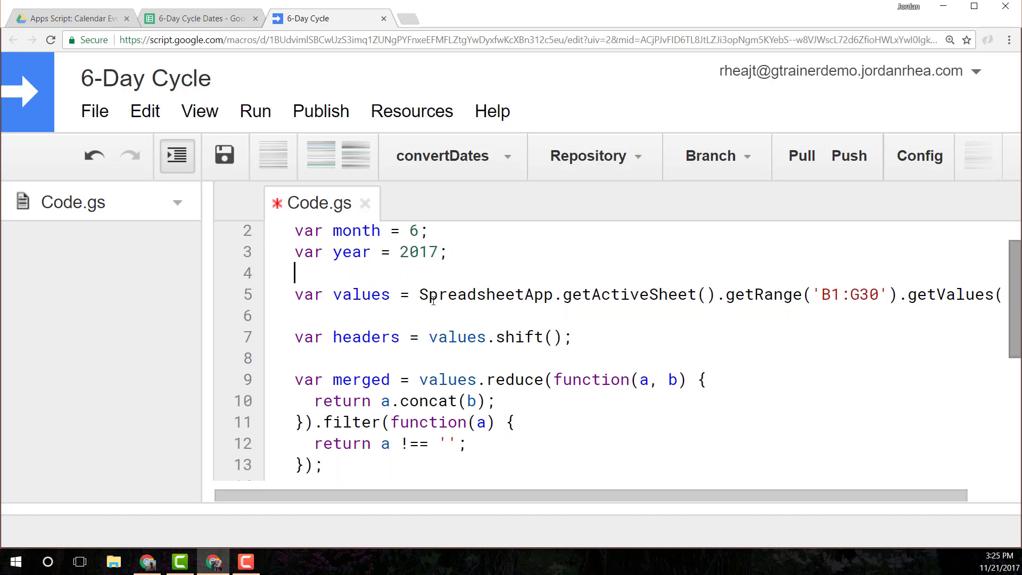
Add placeholder lines month and year at the start of the map callback body.
scroll("down", 3)
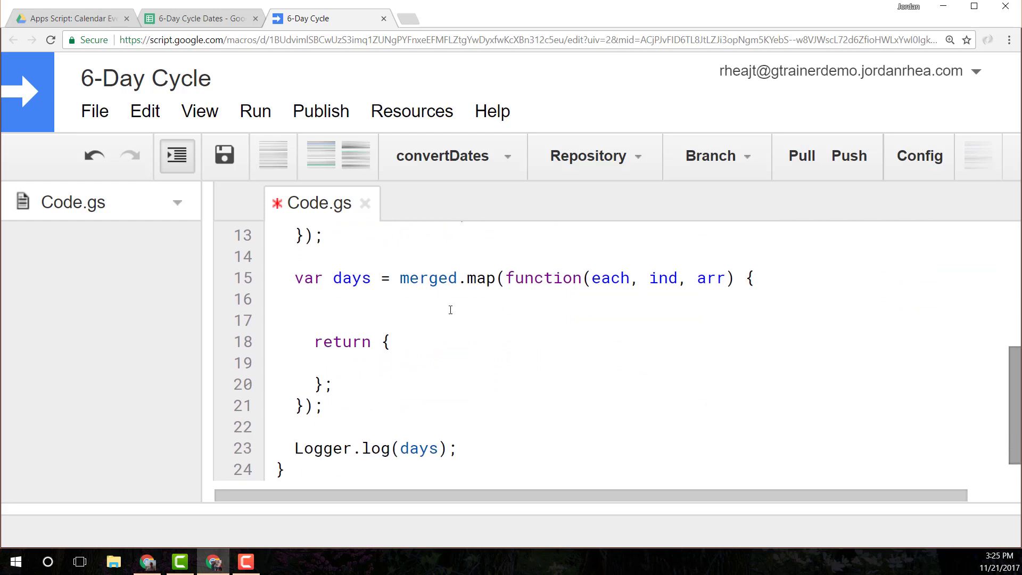
type("mon")
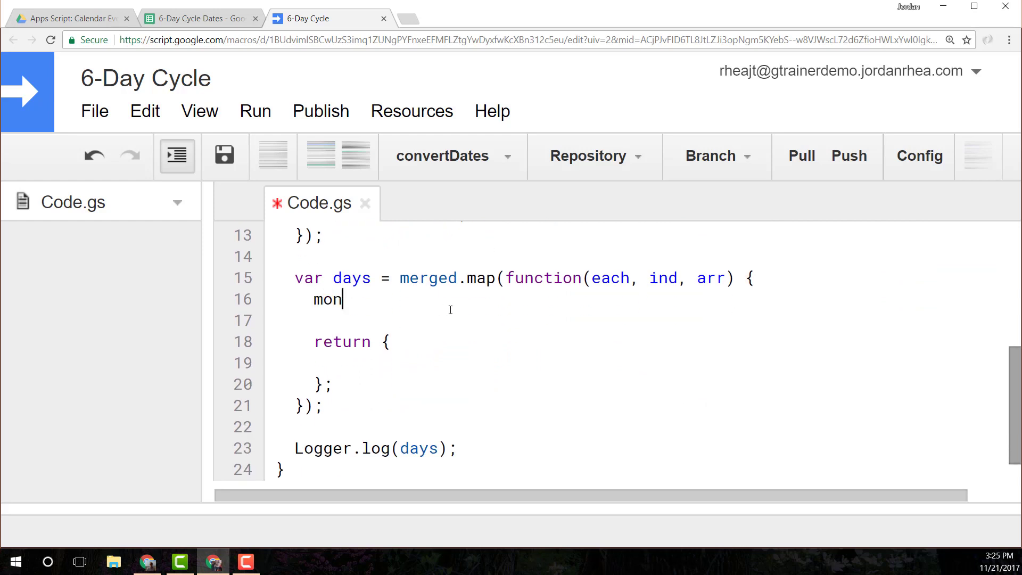
type("th")
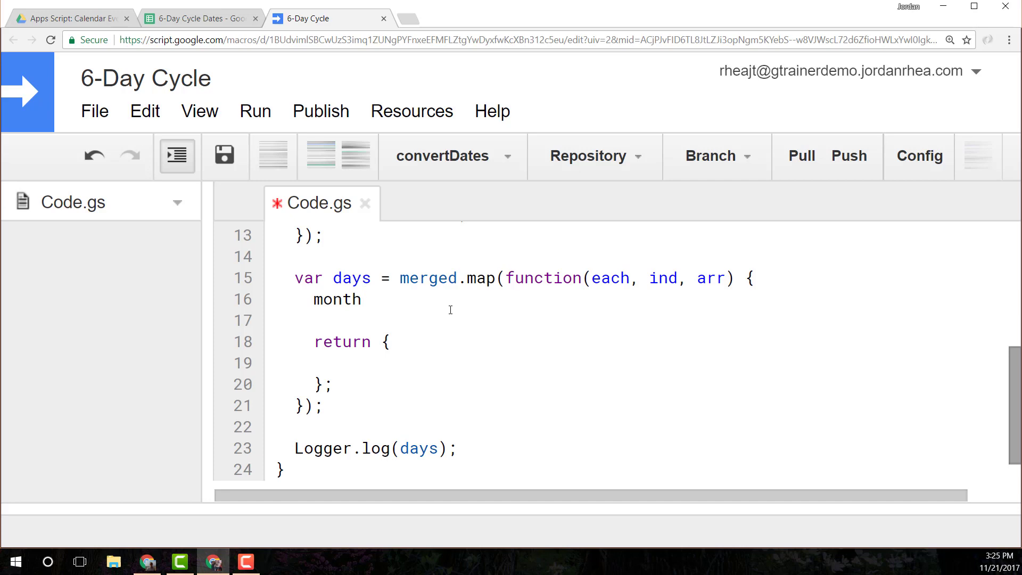
type("year")
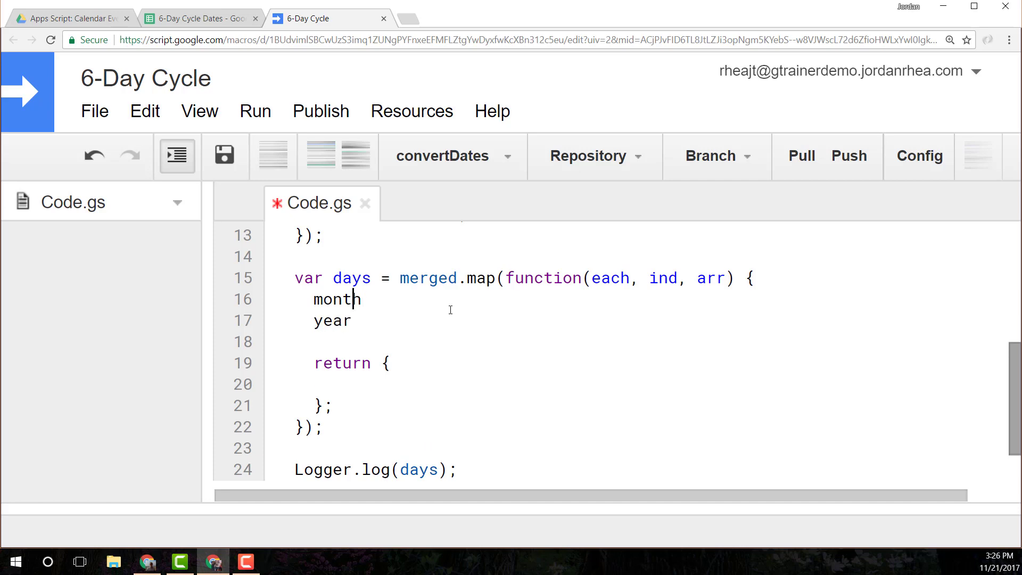
left_click(194, 18)
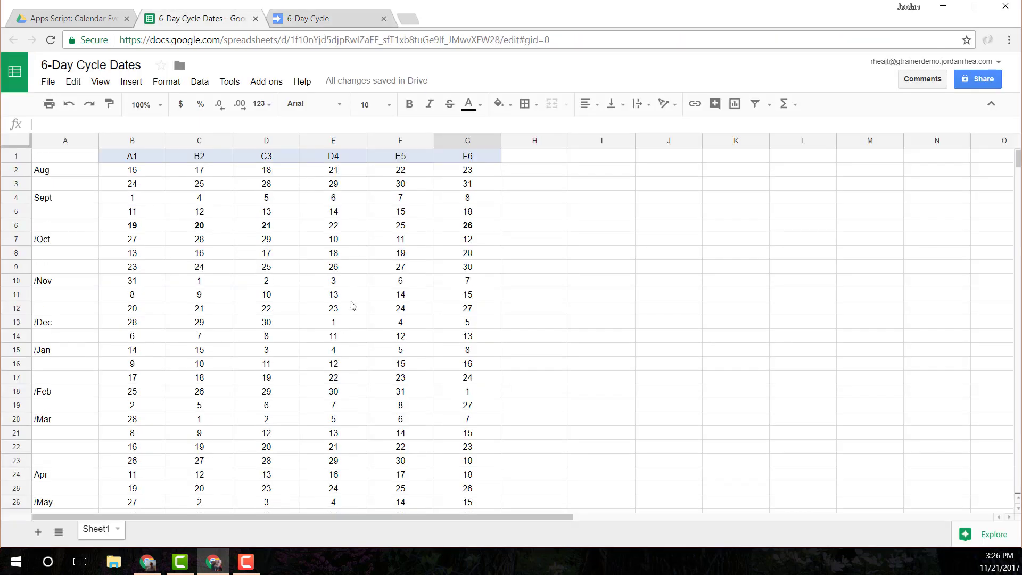
left_click(266, 170)
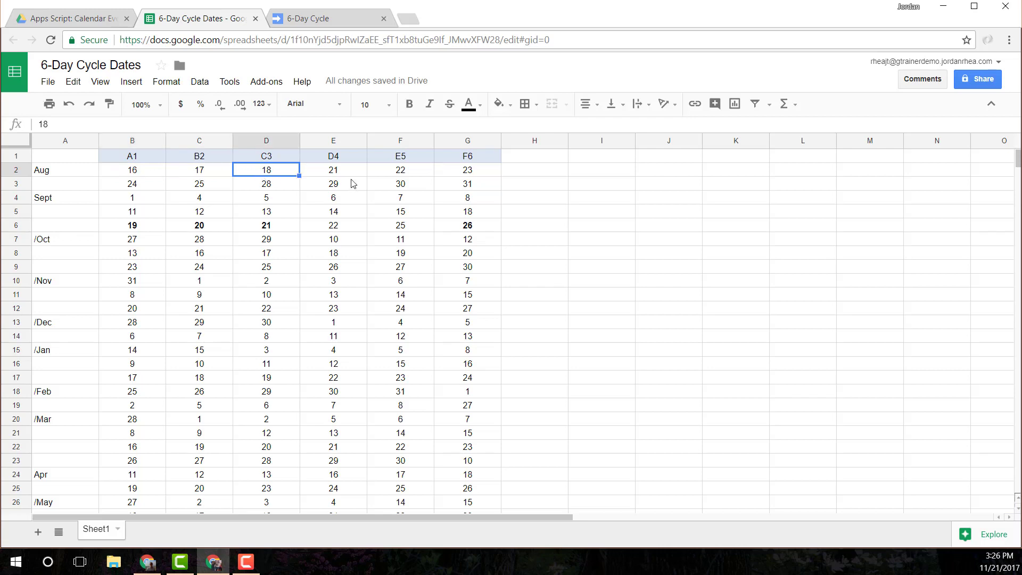
left_click(62, 183)
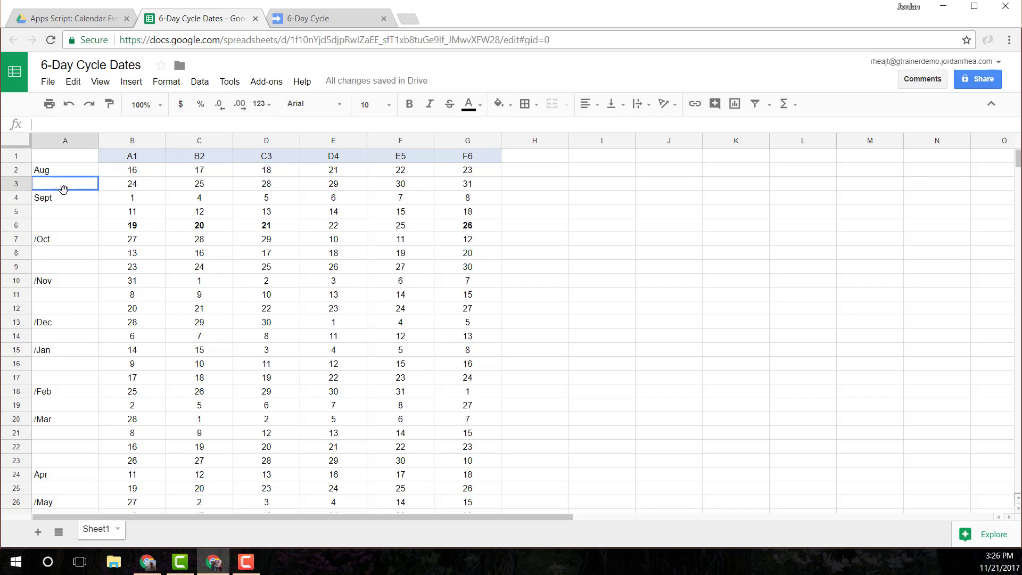
left_click(65, 198)
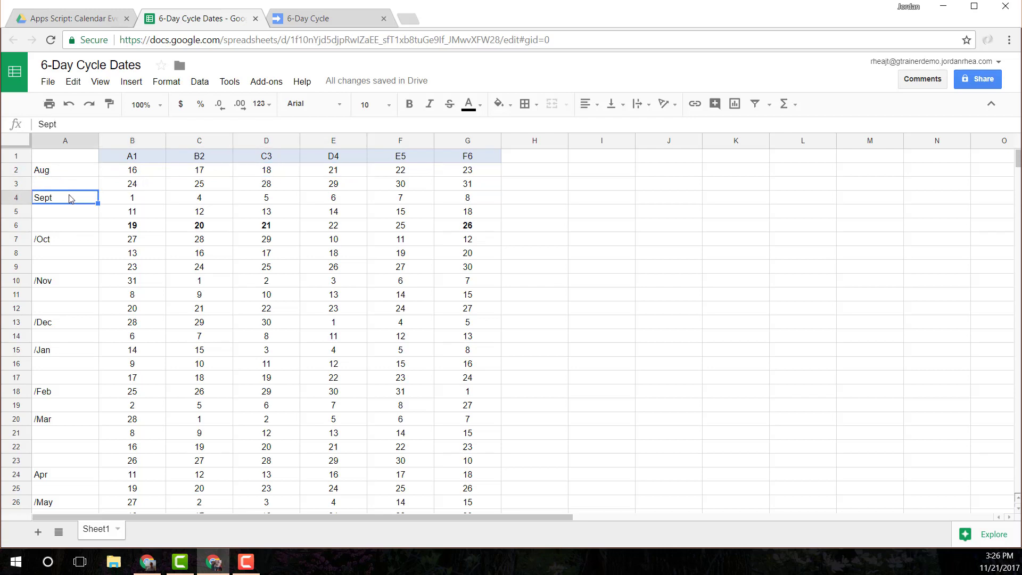
left_click(132, 183)
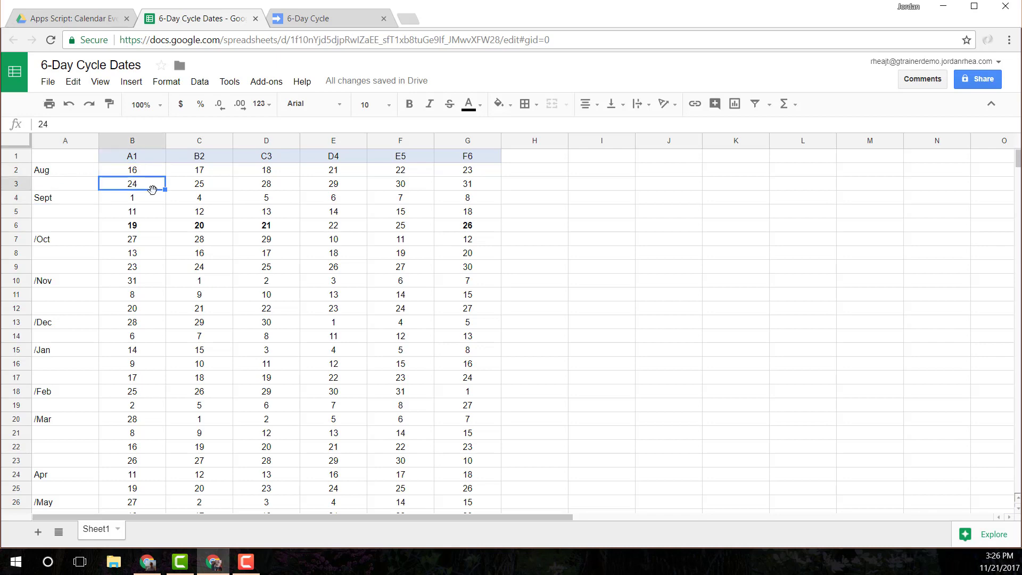
left_click(65, 198)
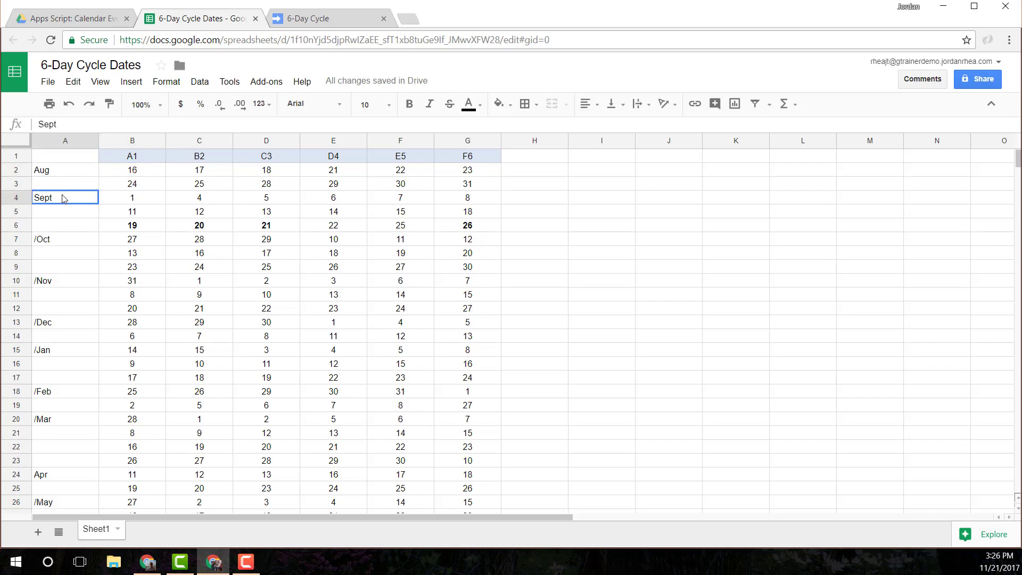
mouse_move(255, 395)
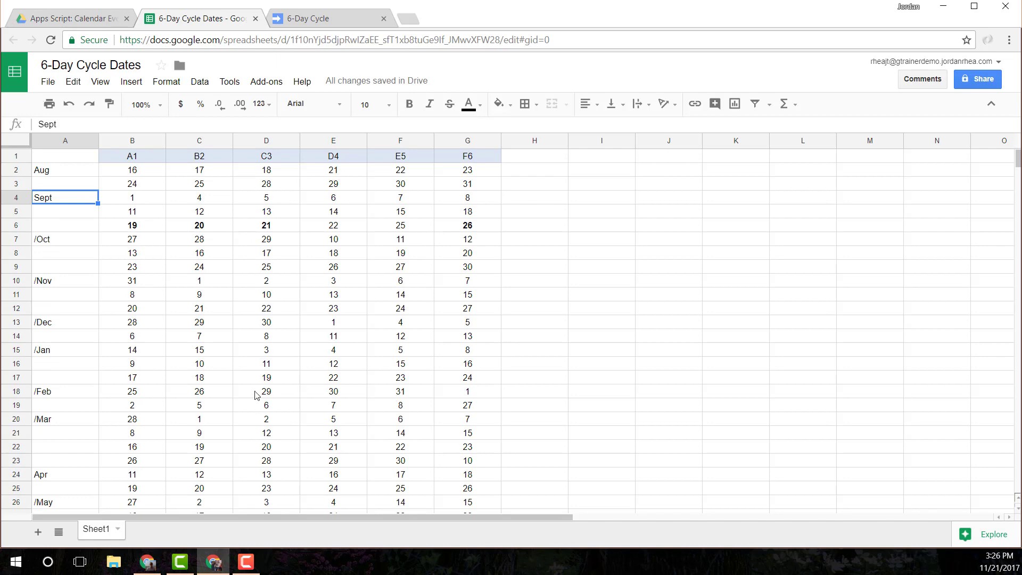
mouse_move(188, 93)
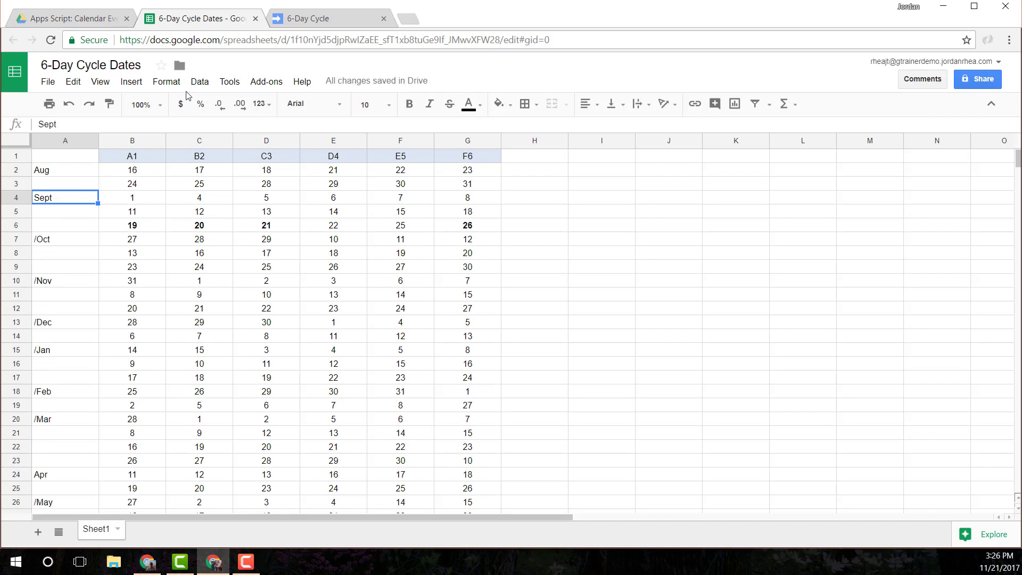
left_click(313, 18)
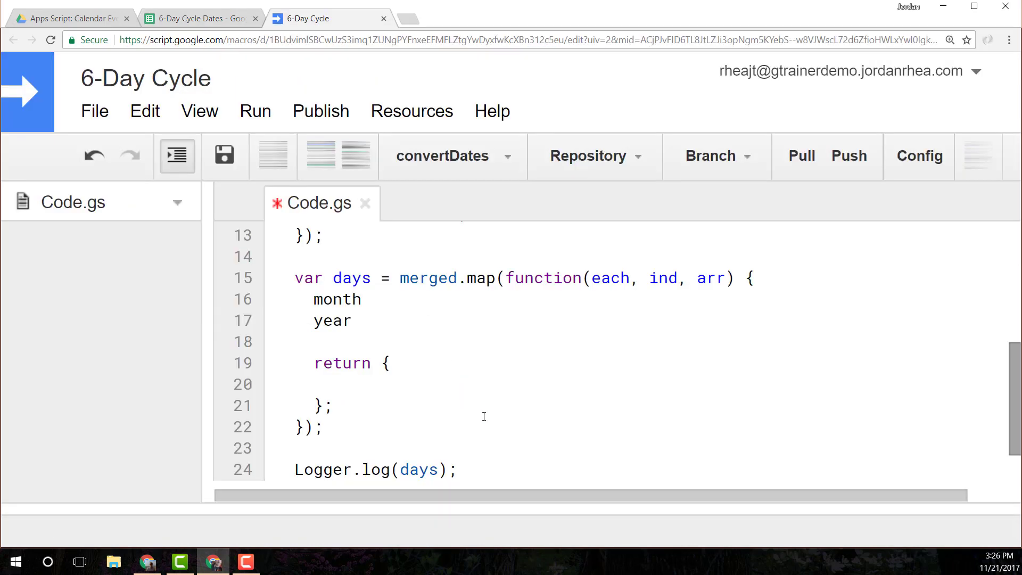
Write month = (arr[i - 1] < arr[i]) ? month : to keep month when the day number rises.
type("=")
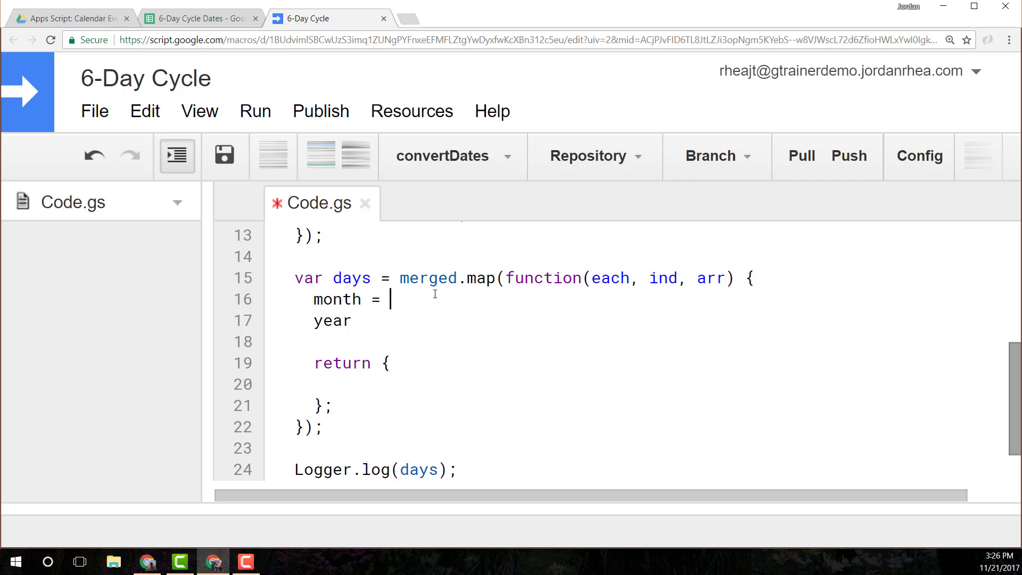
type("(")
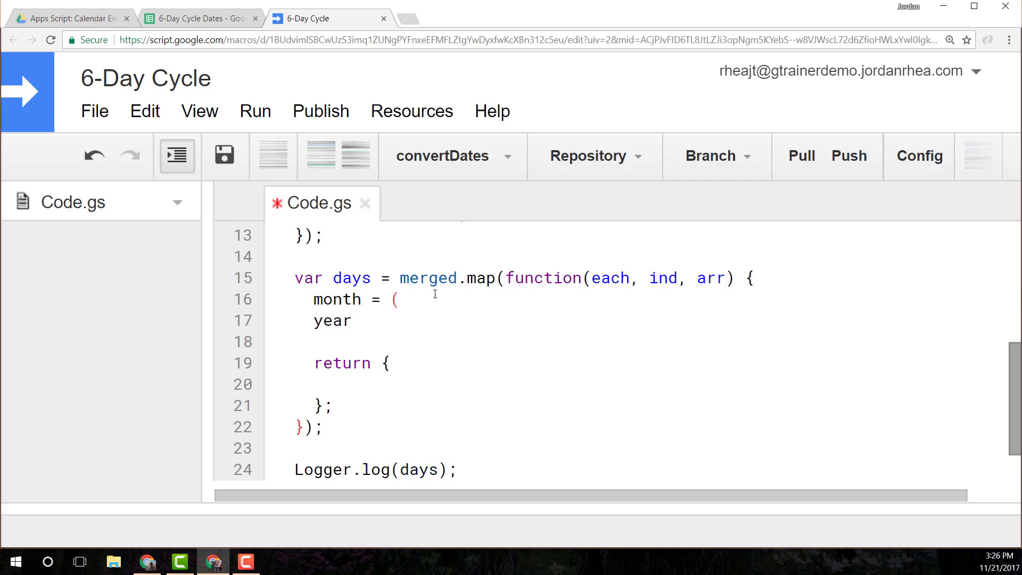
type("arr")
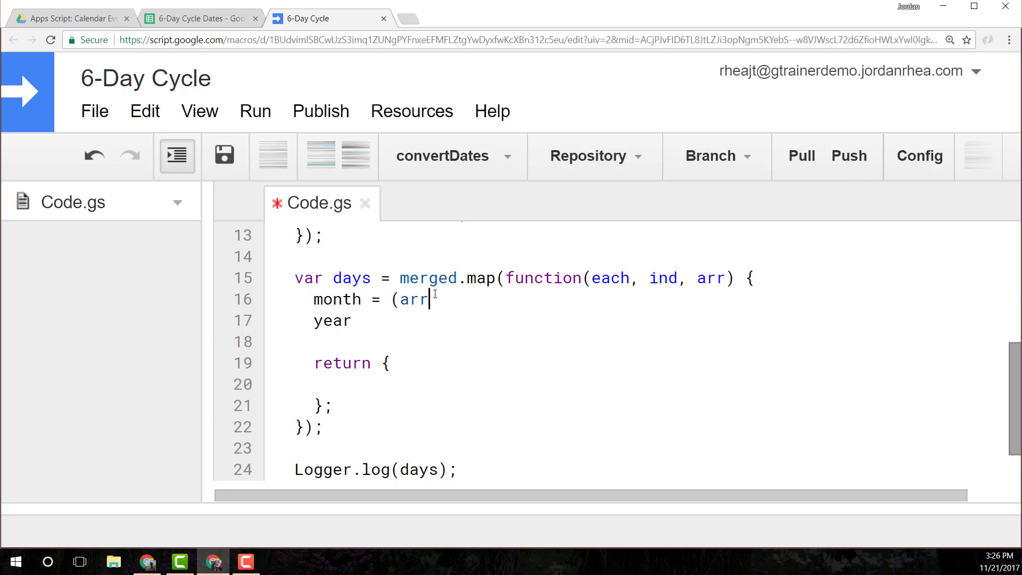
type("[i -")
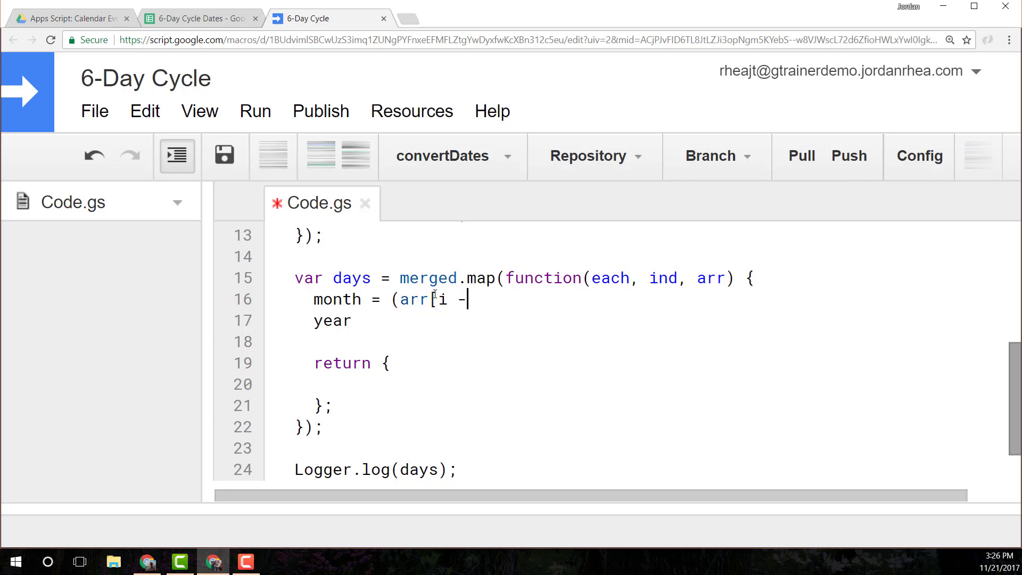
type("1] <")
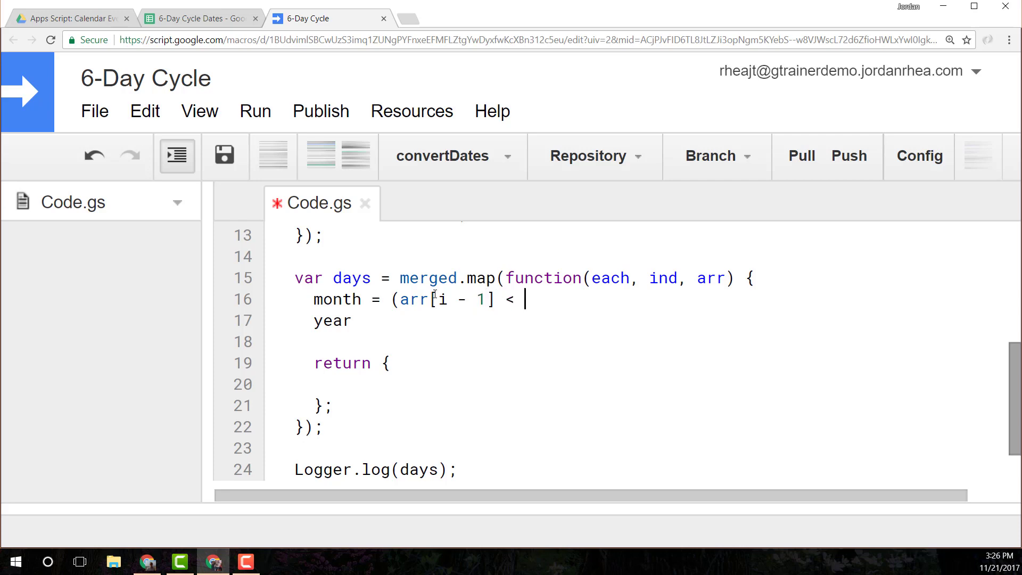
type("arr[i]")
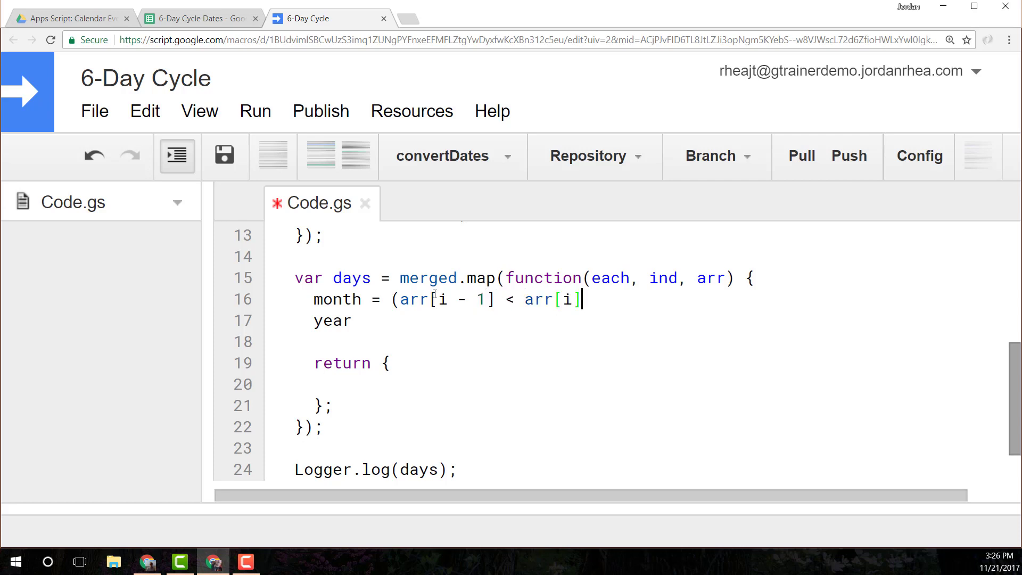
type(") ? m")
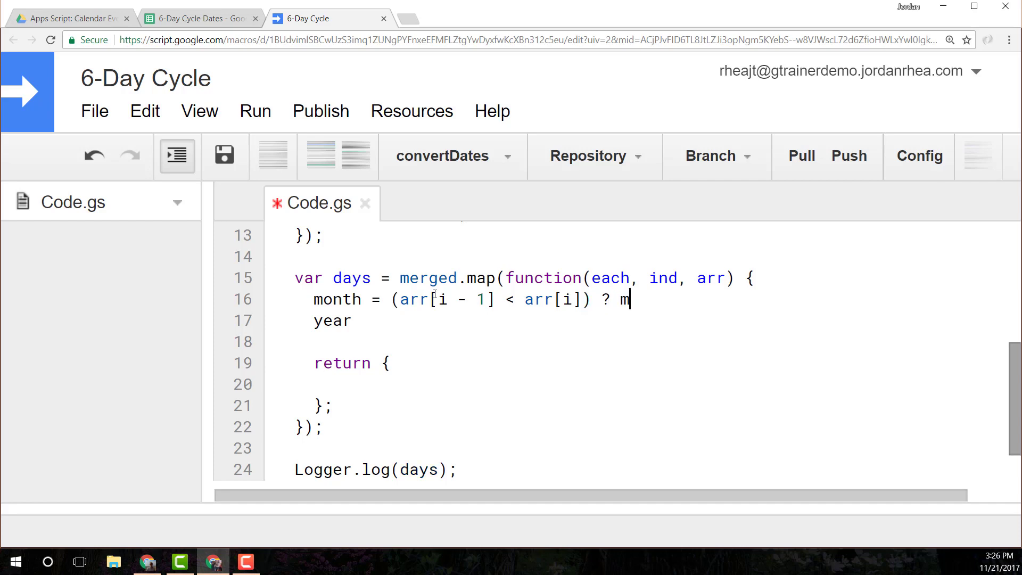
type("onth")
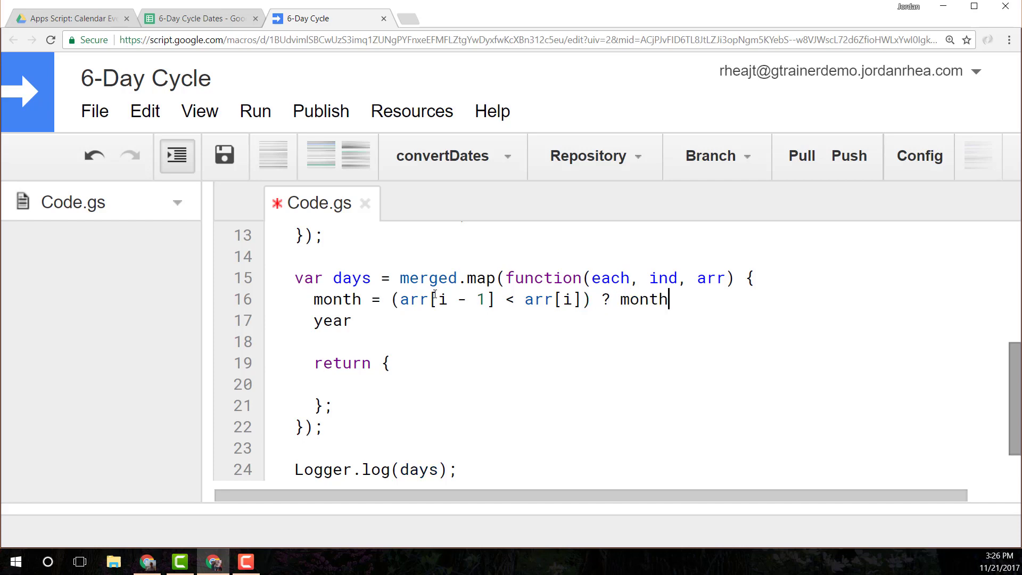
type(":")
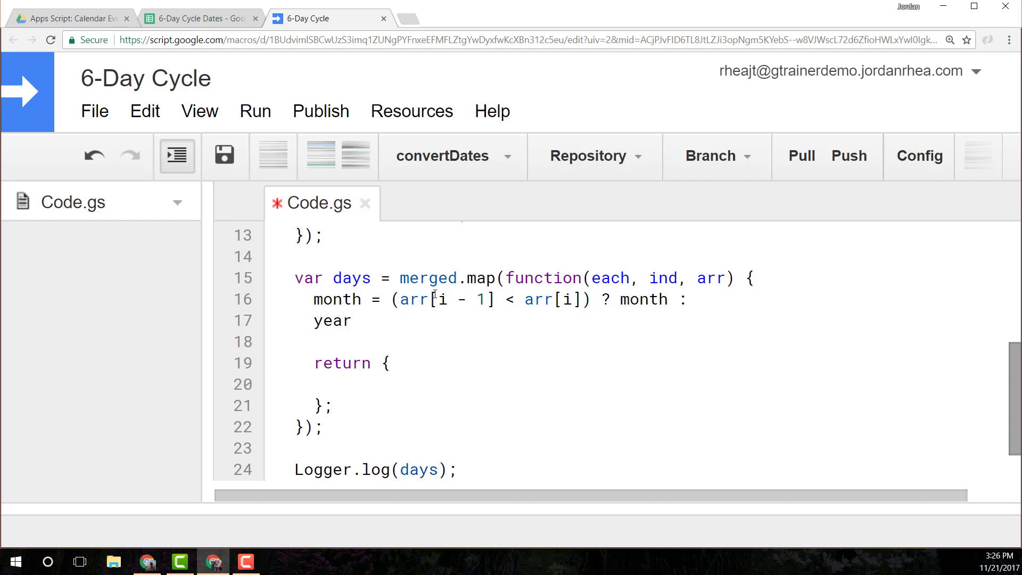
Complete the ternary with (month < 11) ? month + 1 : 0; so month advances or wraps to 0.
type("(")
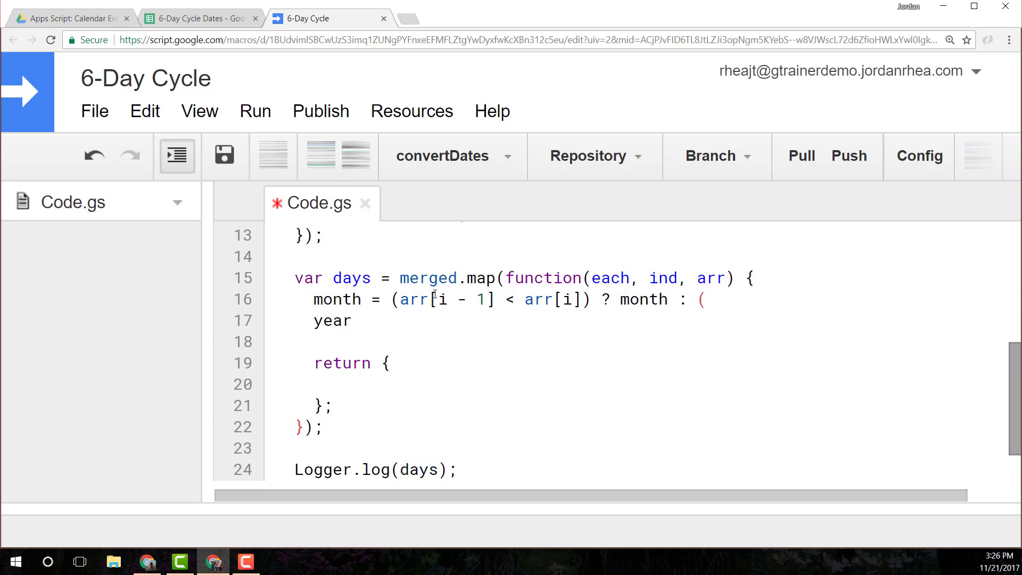
type("month < 11")
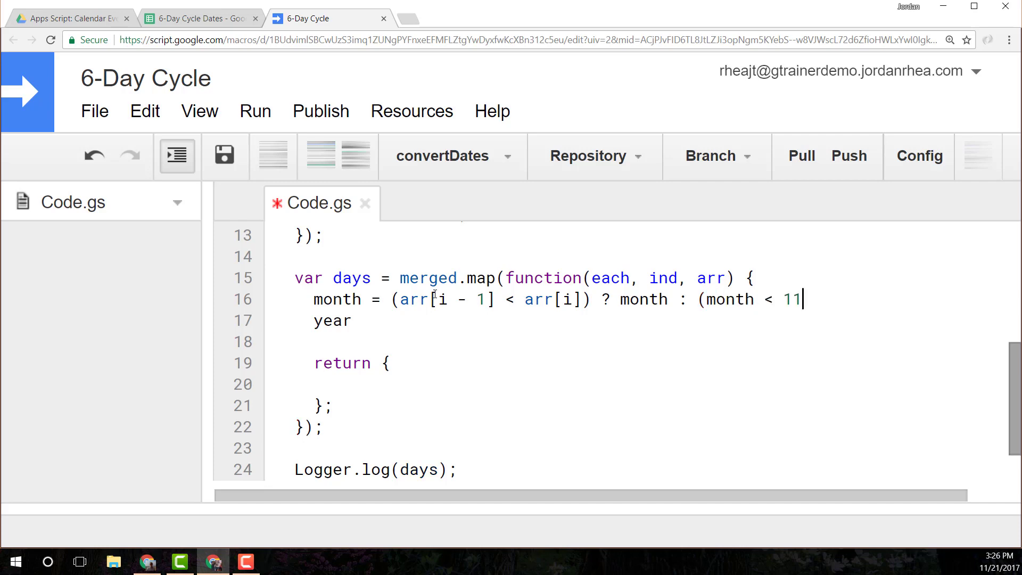
type(")")
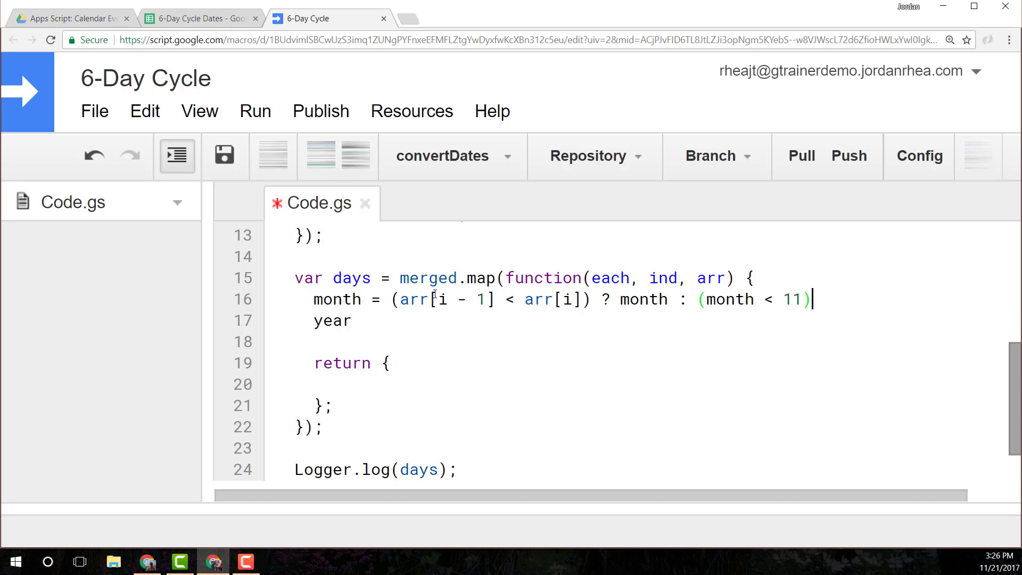
type("? month + 1")
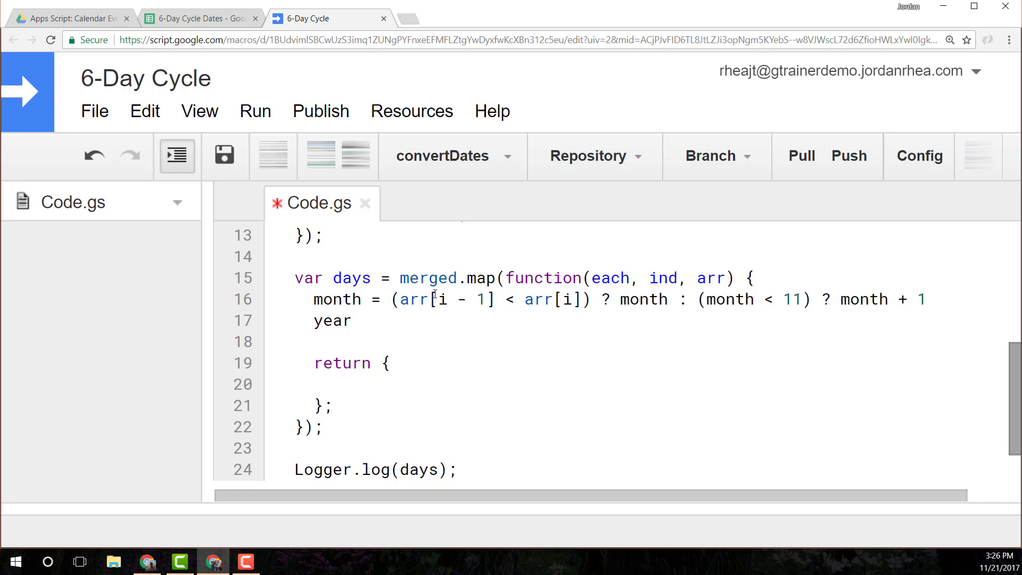
type(": 0;")
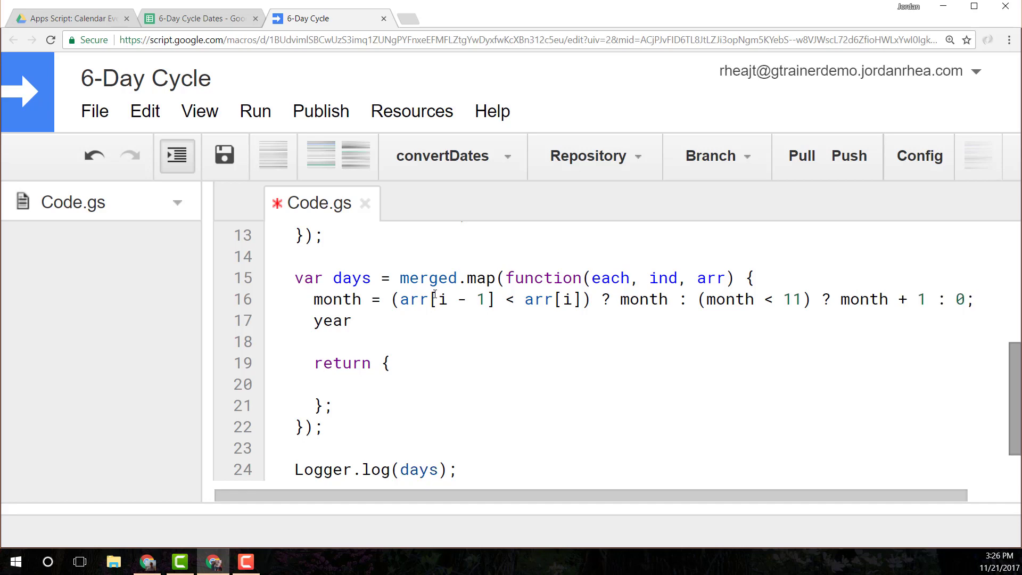
left_click(977, 299)
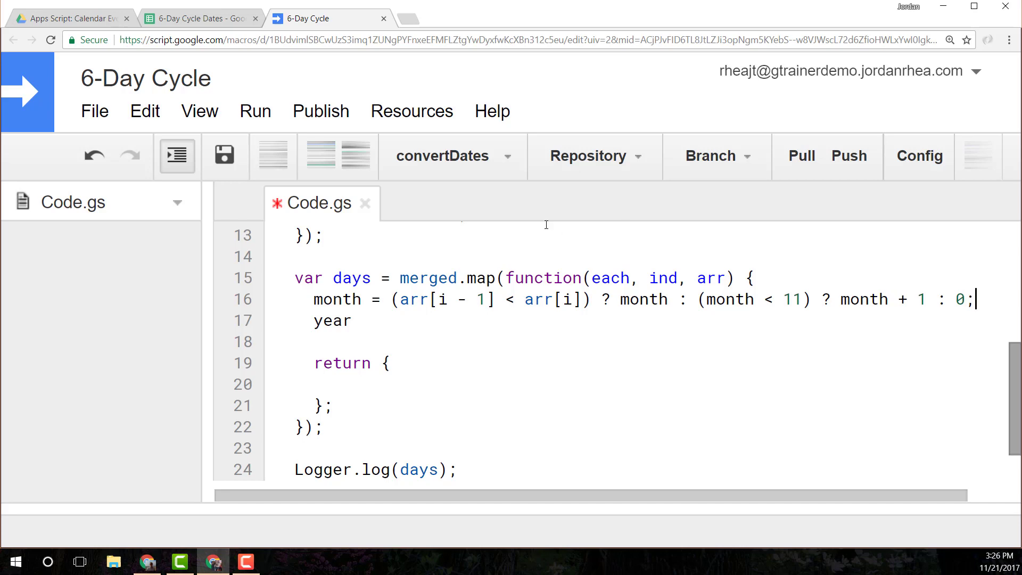
left_click_drag(698, 299, 802, 299)
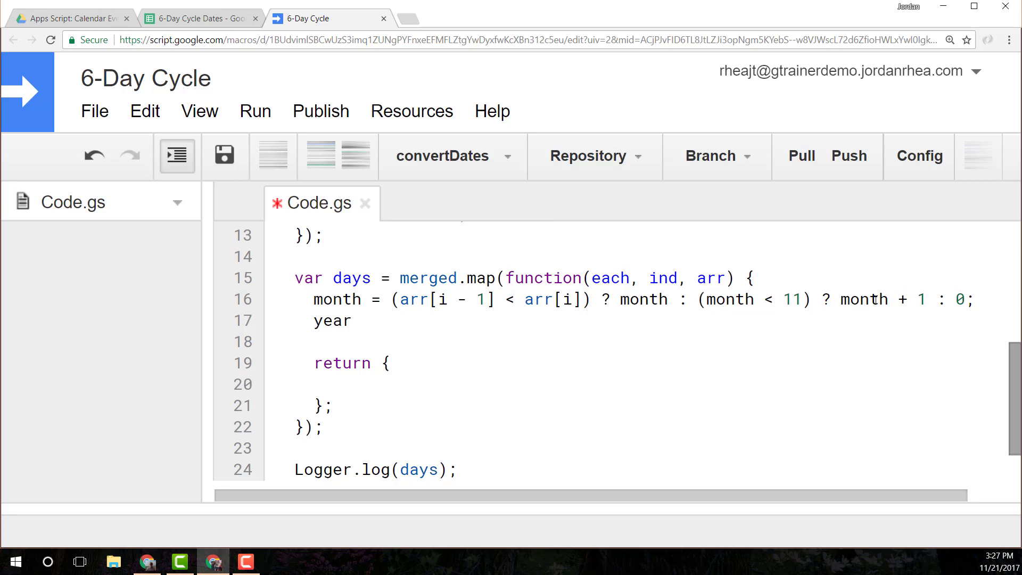
Write the year condition (month === 0 && arr[i - 1] > arr[i]) after year =.
left_click(975, 299)
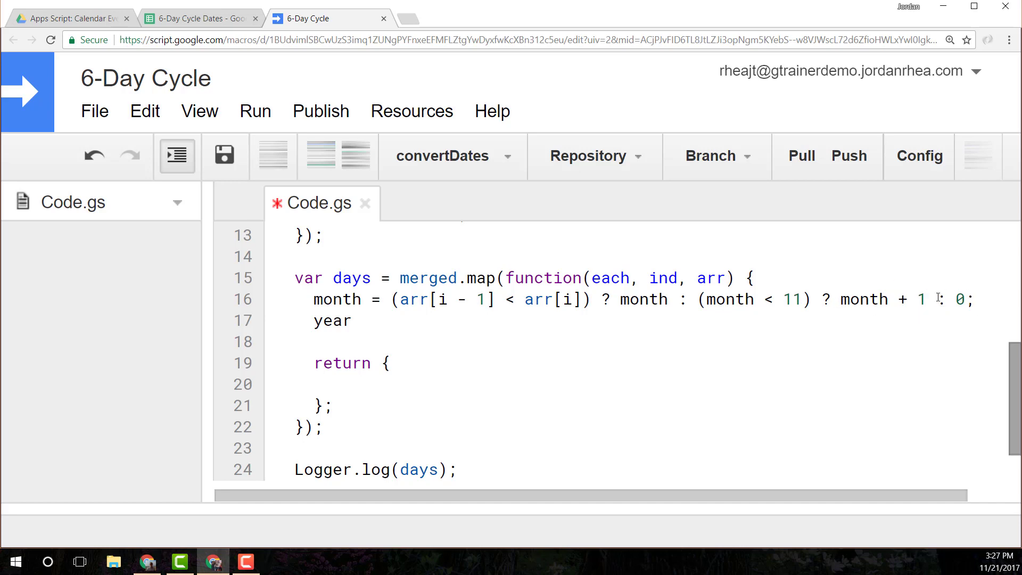
mouse_move(472, 328)
type(" =")
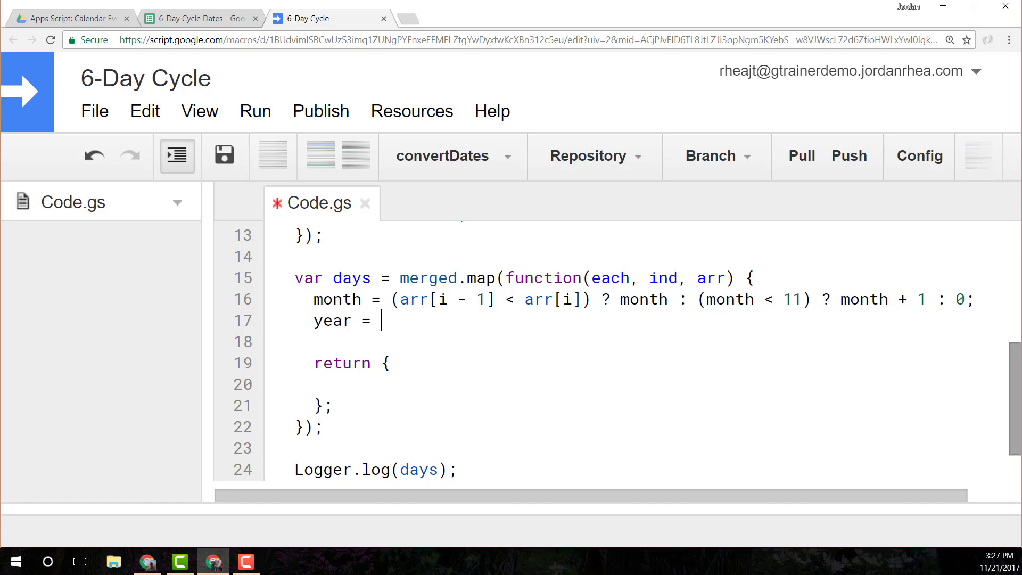
type("(month")
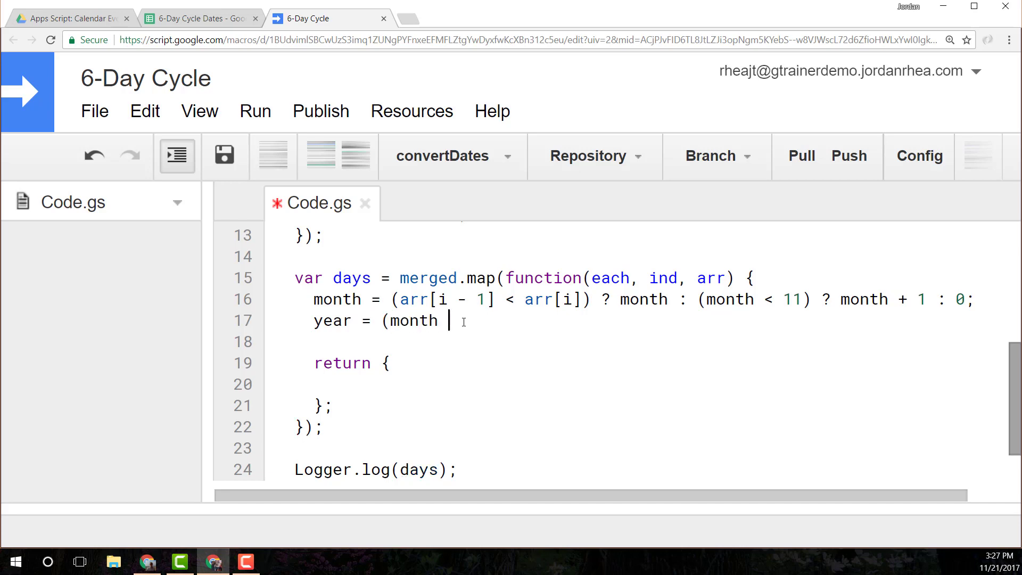
type("=== 0")
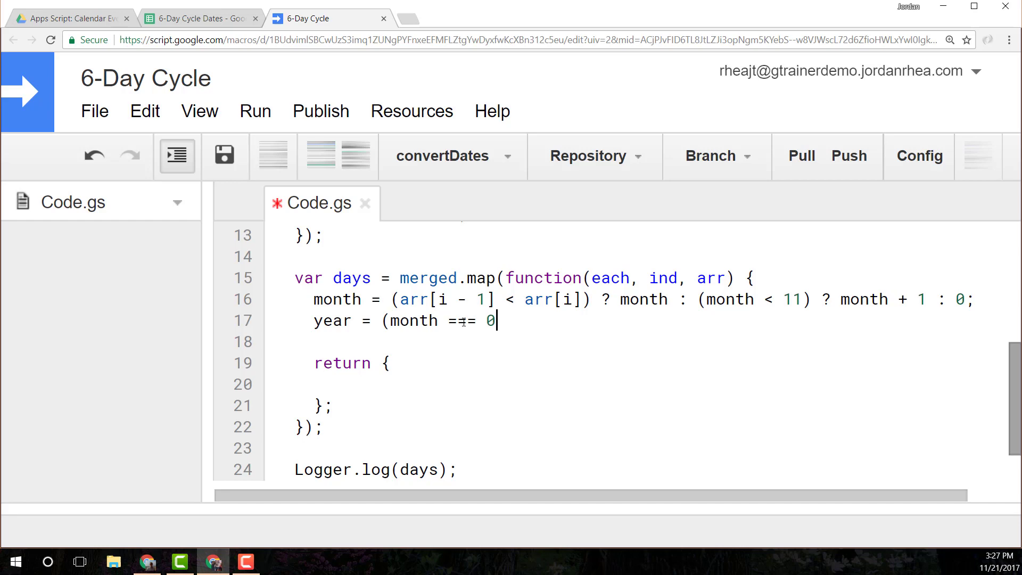
type("&&")
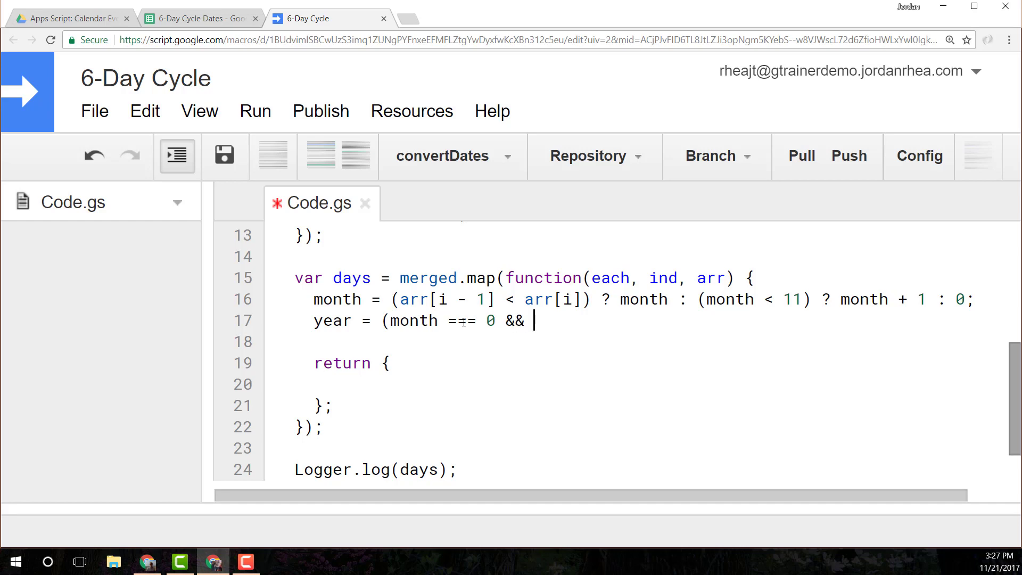
type("arr[i")
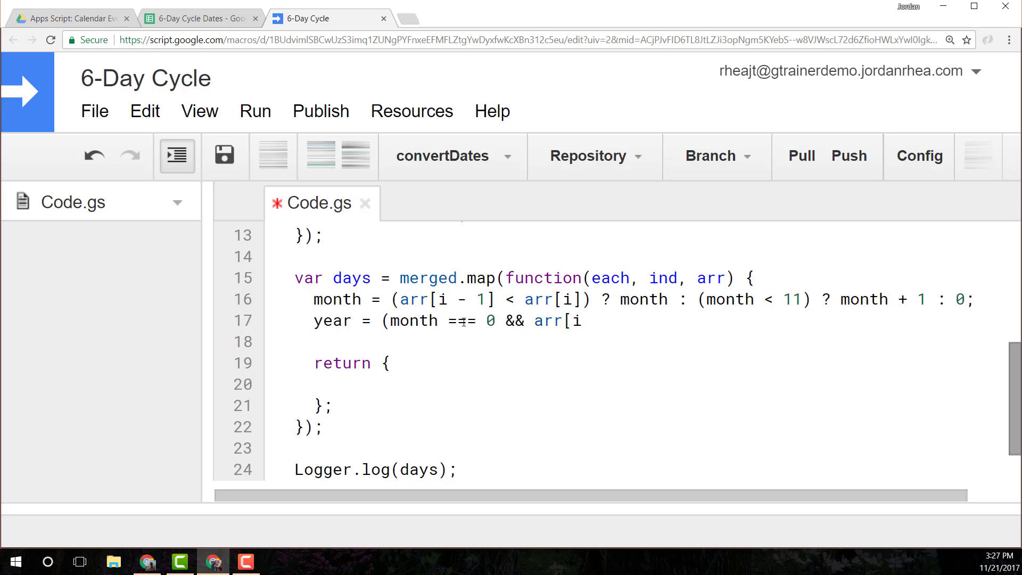
type("- 1]")
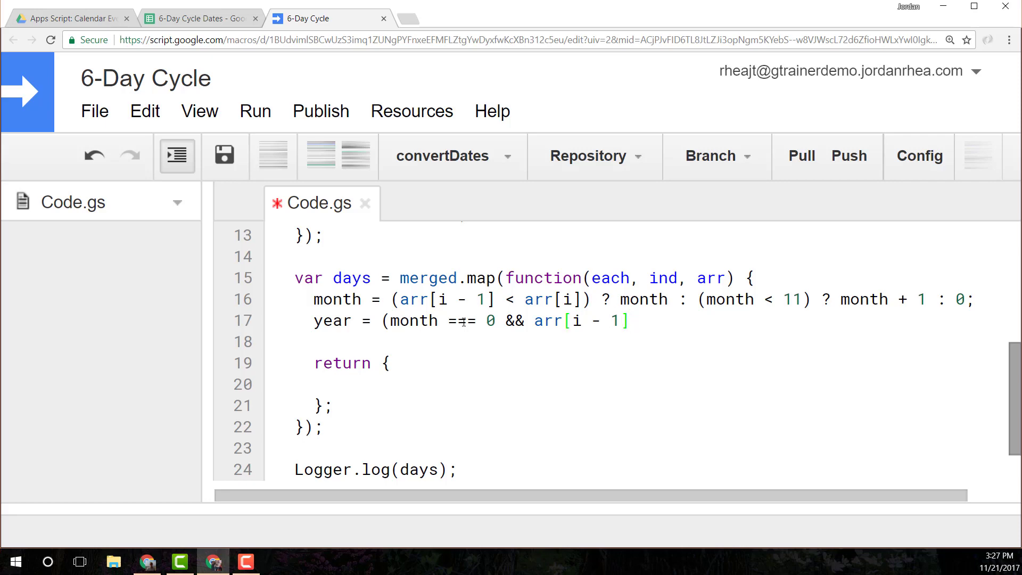
type("> arr[")
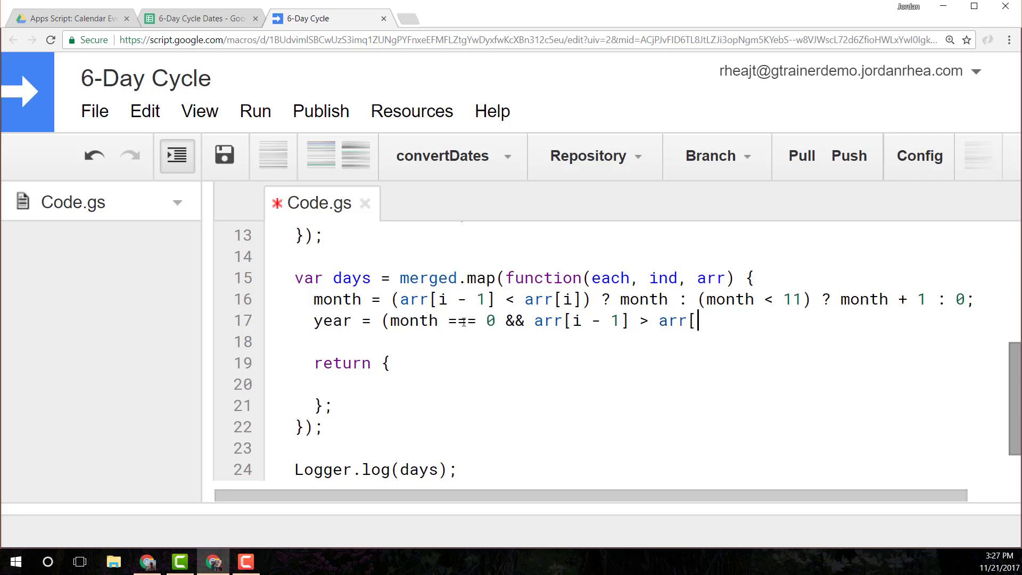
type("i])")
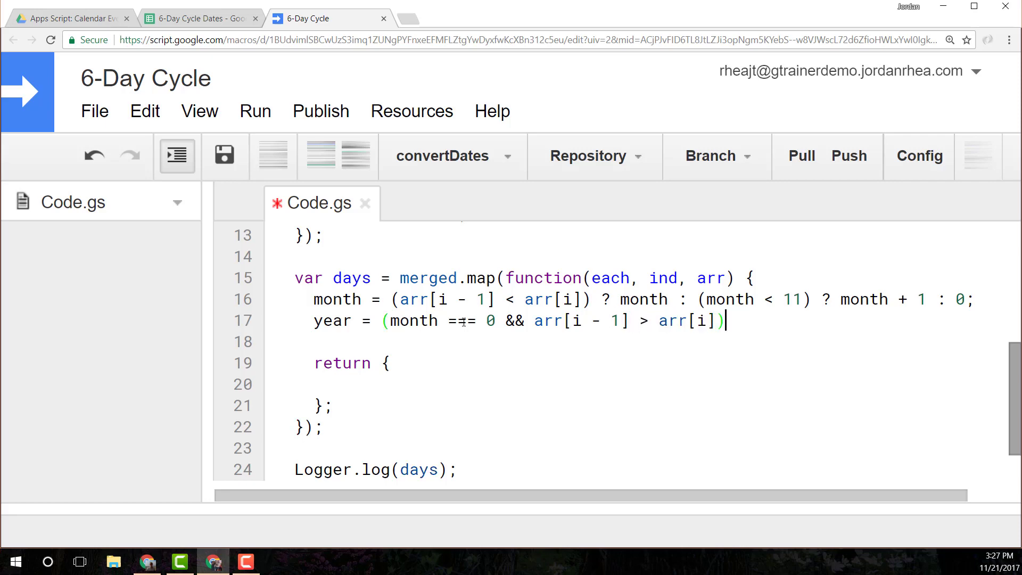
Finish the line with ? year + 1 : year; so year increments when month wraps and days drop.
type("? year")
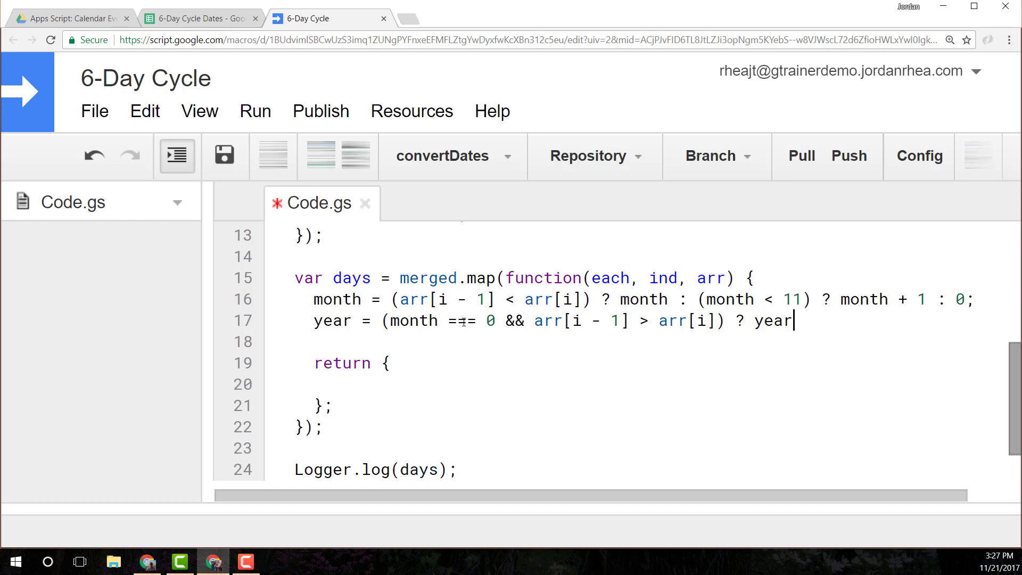
type("+ 1")
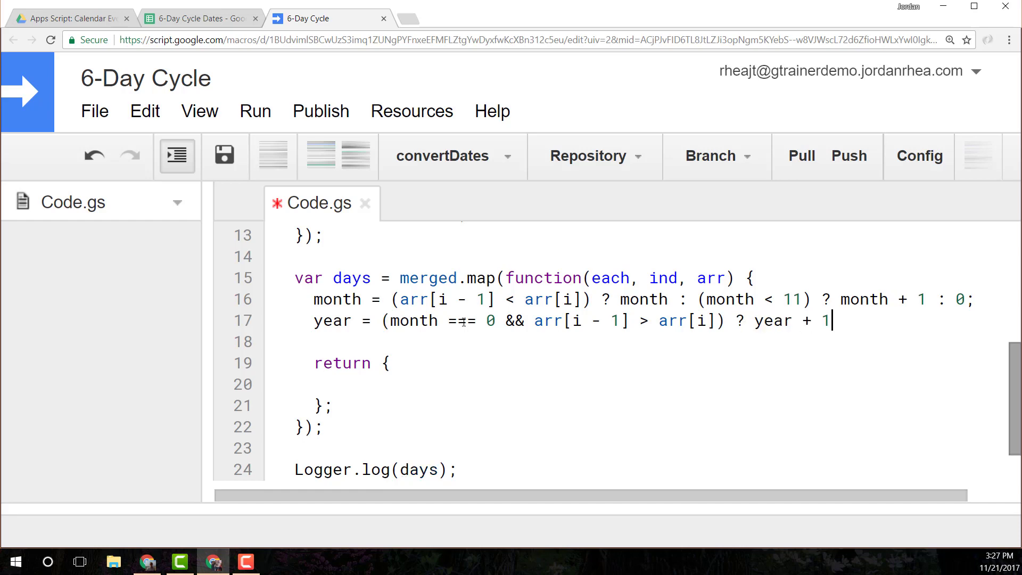
type(": year;")
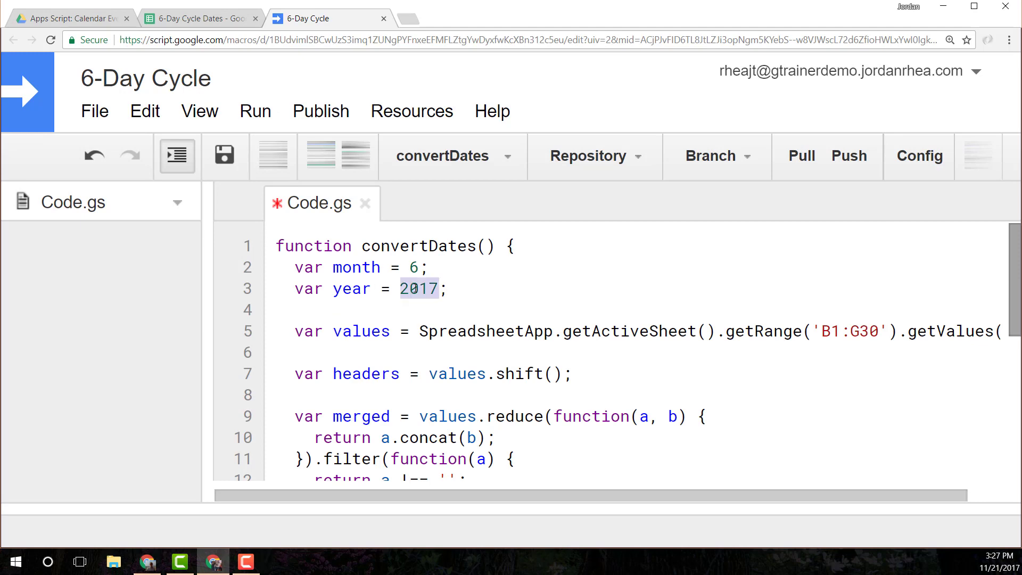
scroll("down", 3)
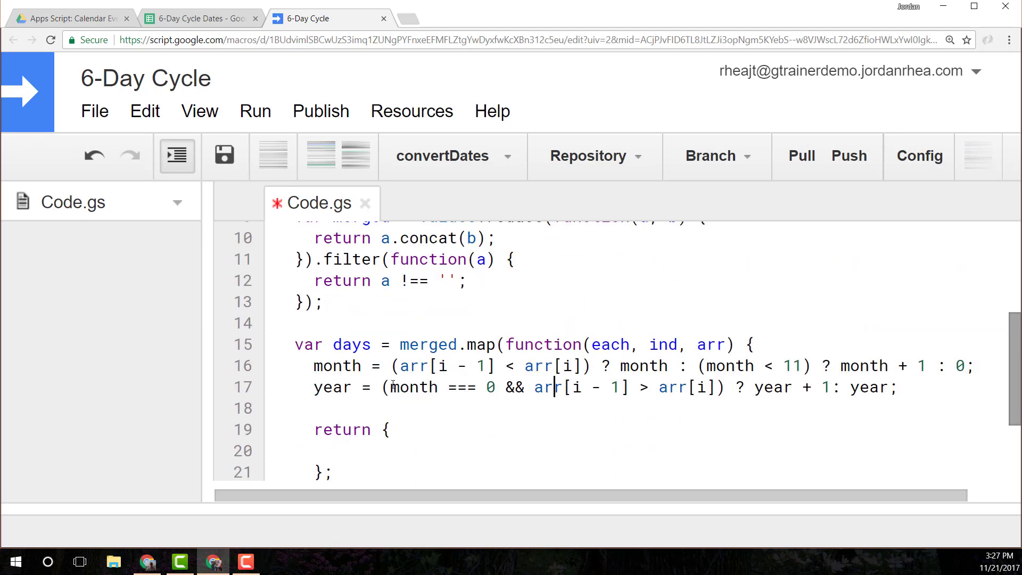
scroll("down", 3)
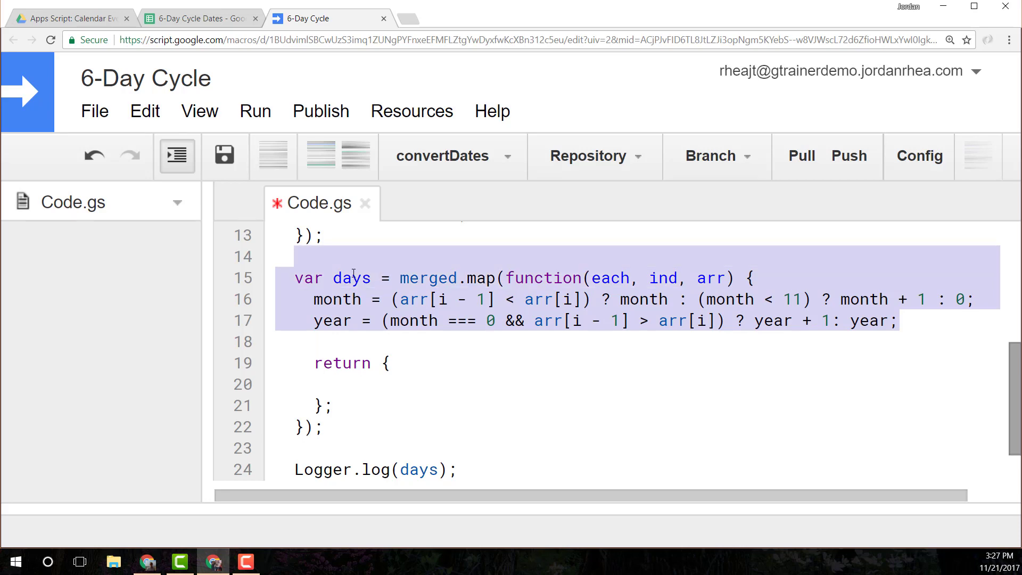
left_click(382, 299)
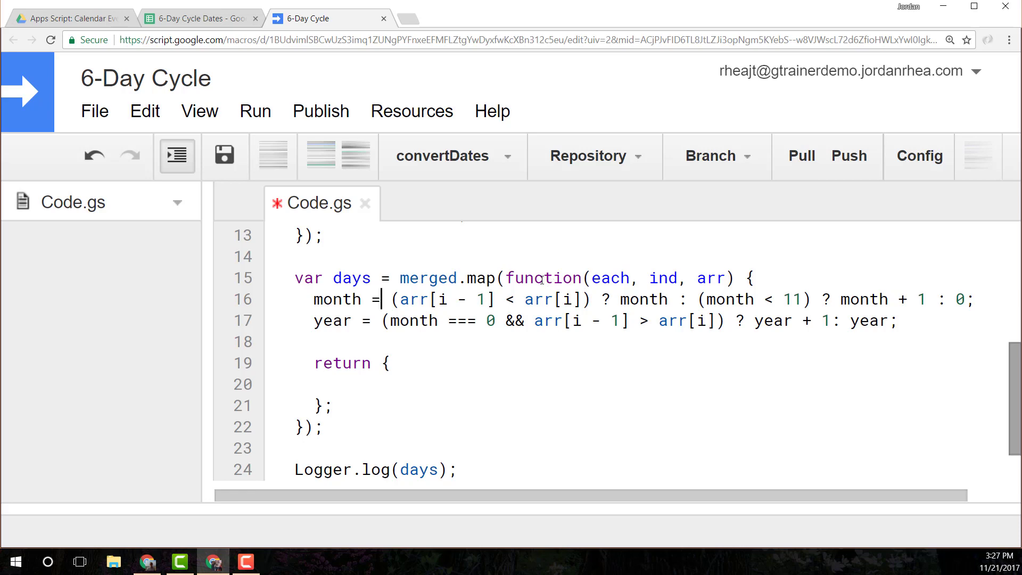
mouse_move(359, 329)
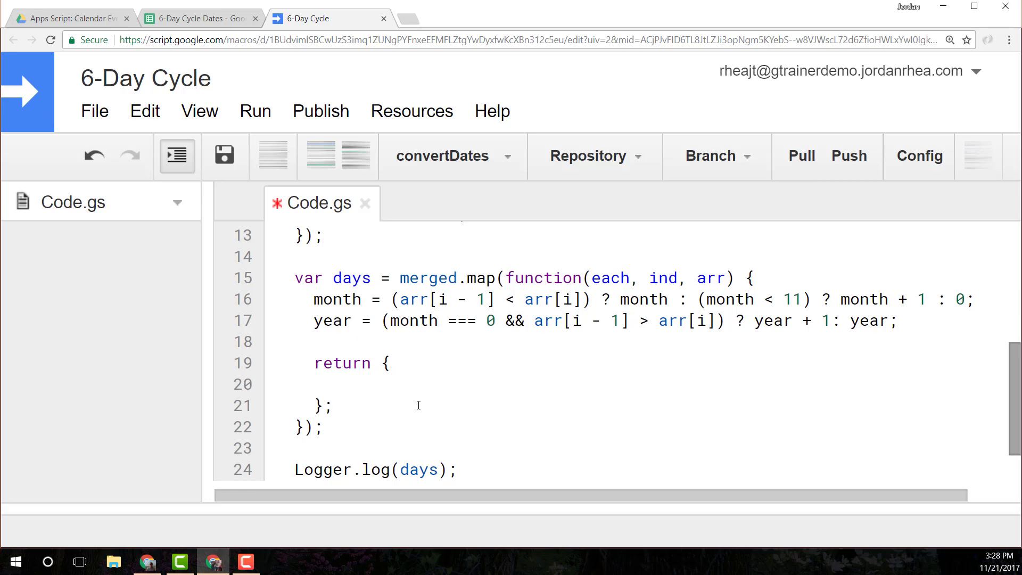
Add cycle: headers[i % headers.length], to the returned object.
type("cyr")
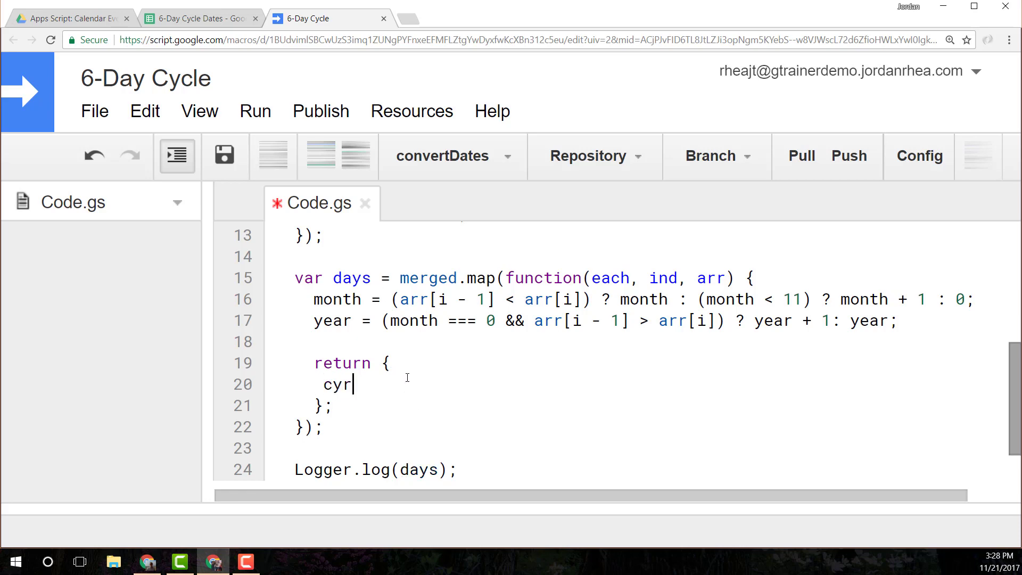
key("Backspace")
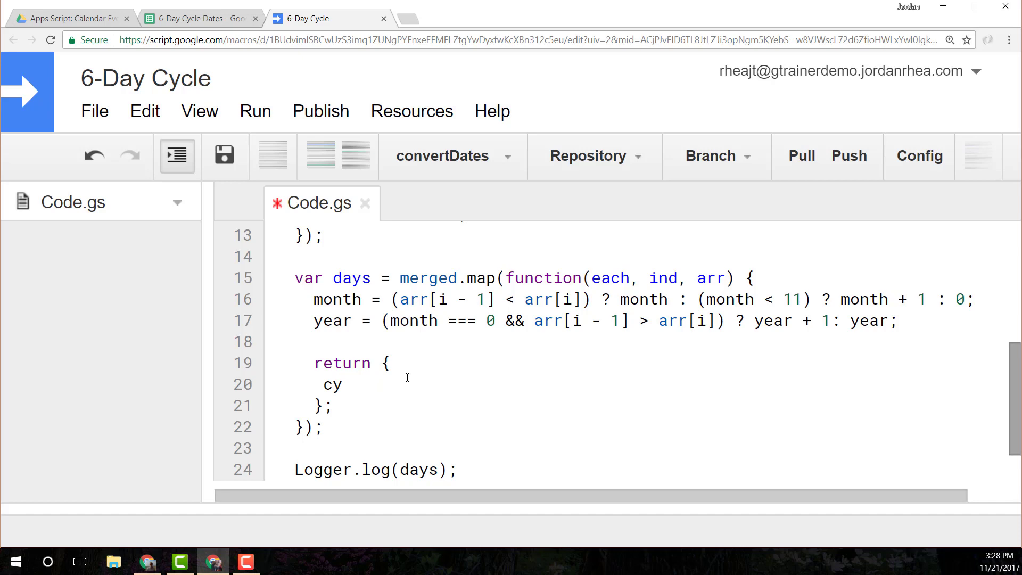
type("cle:")
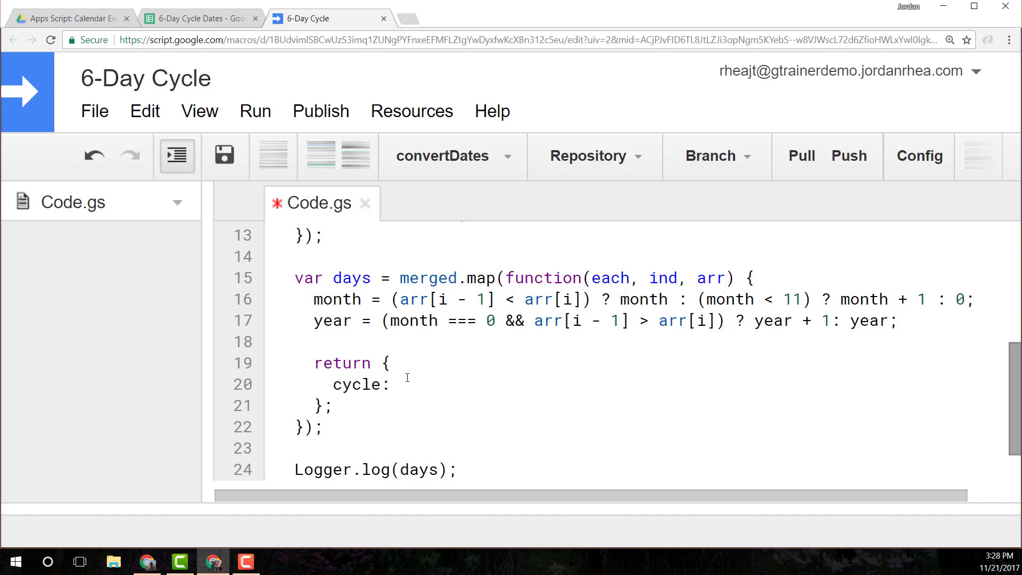
type("headers[")
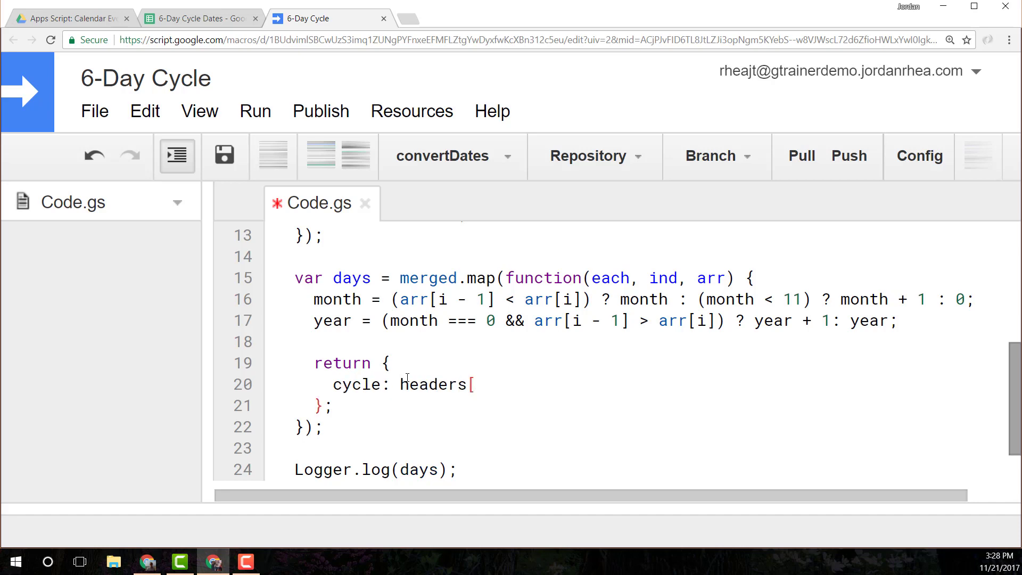
type("i")
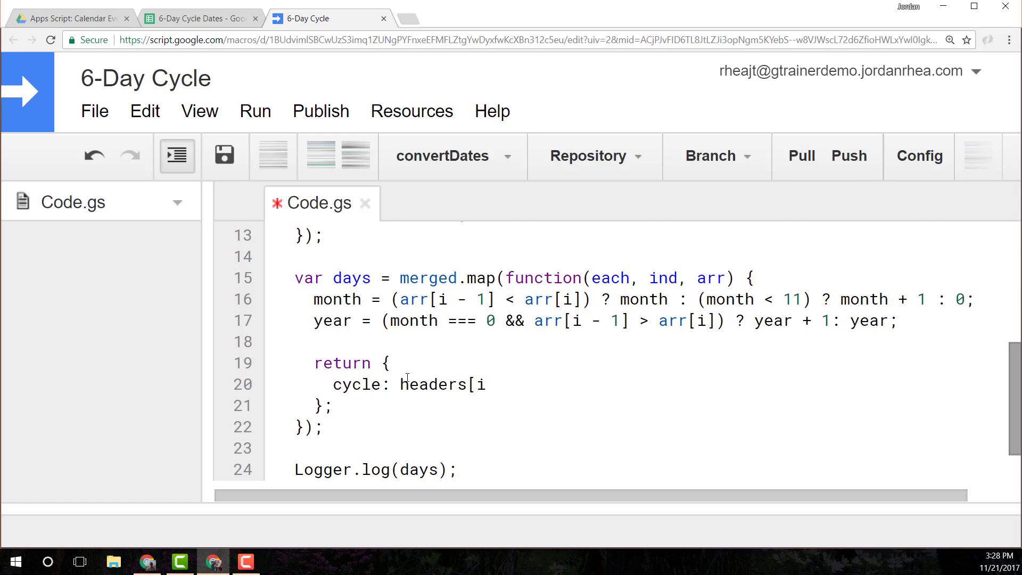
type("%")
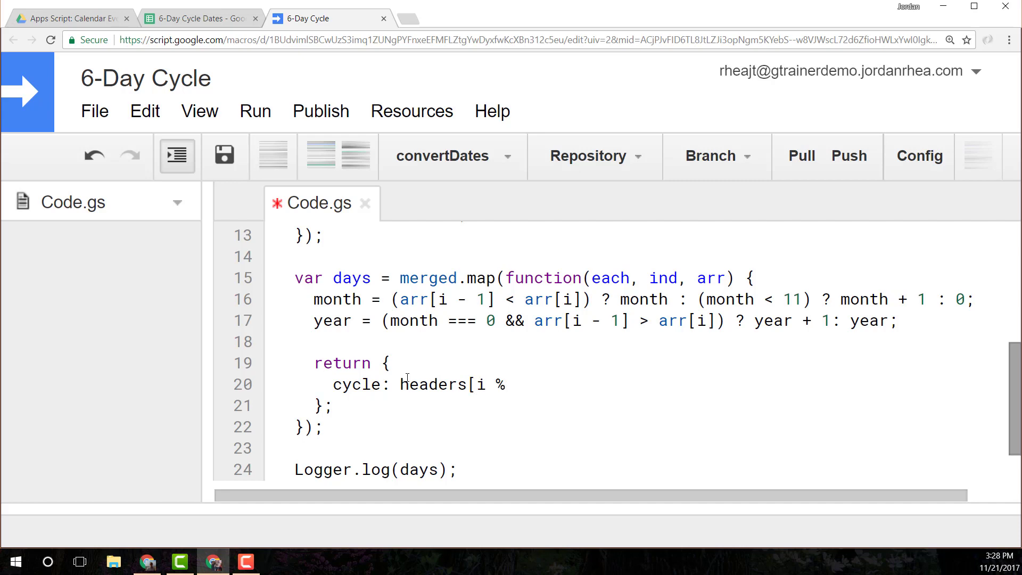
type("headers.length")
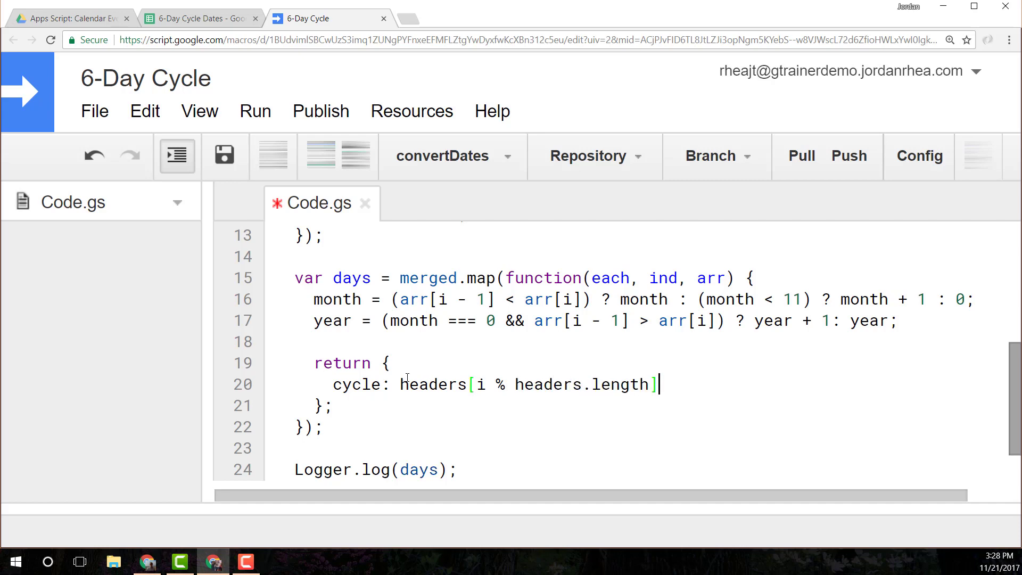
type(",")
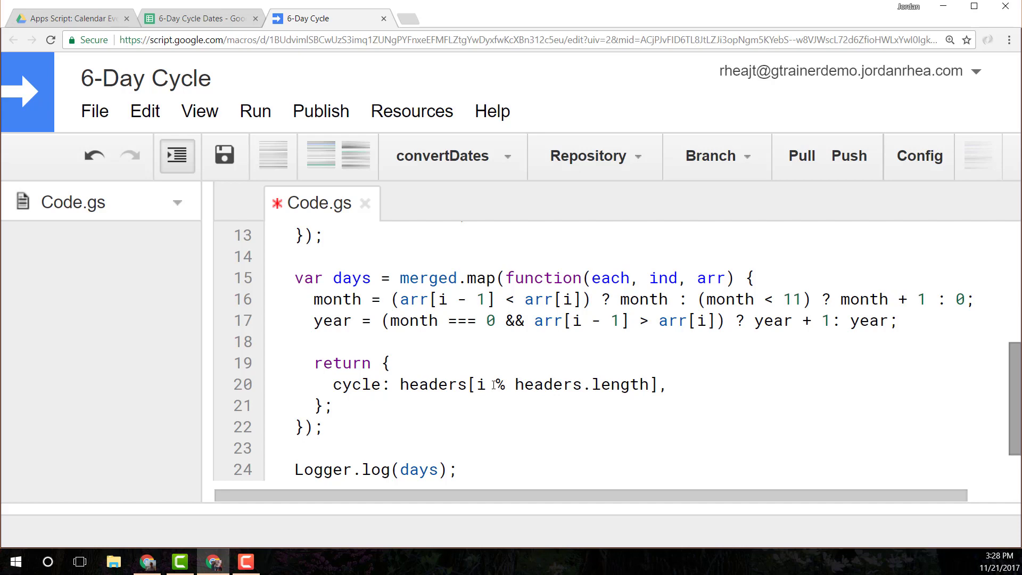
double_click(500, 384)
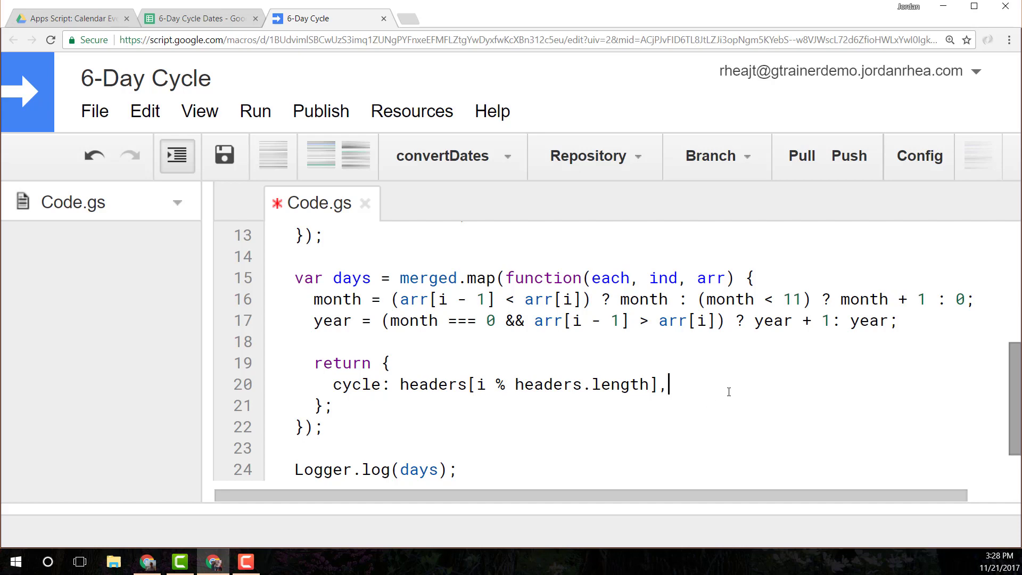
mouse_move(511, 264)
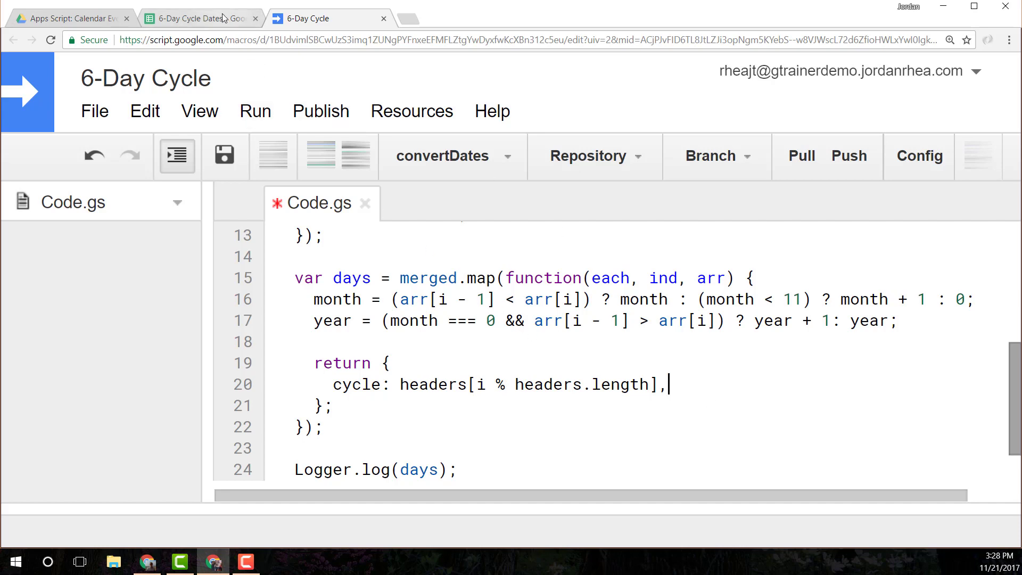
Check the date 23 under header F6 in the 6-Day Cycle Dates sheet and return to the script.
left_click(194, 17)
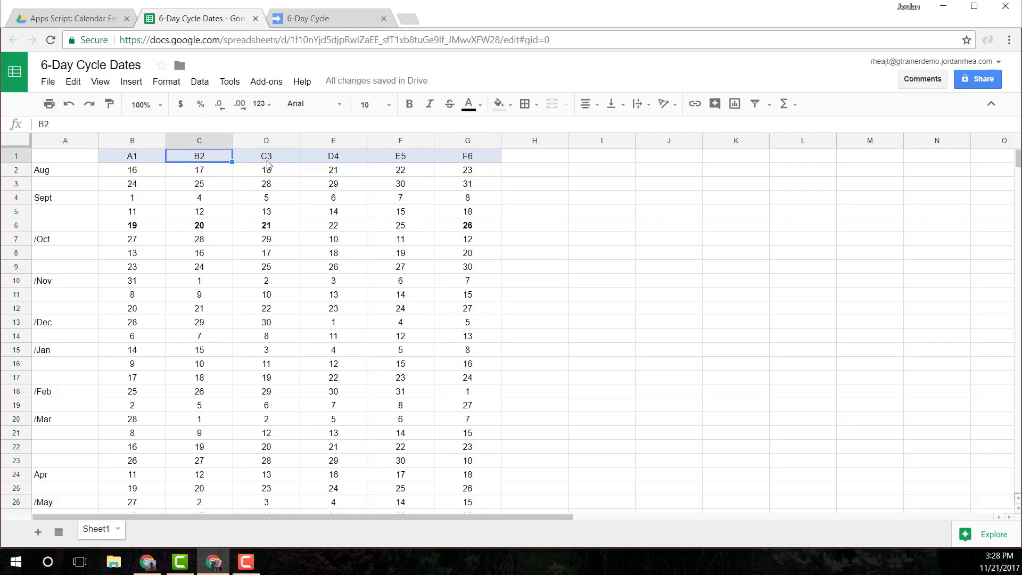
left_click(468, 169)
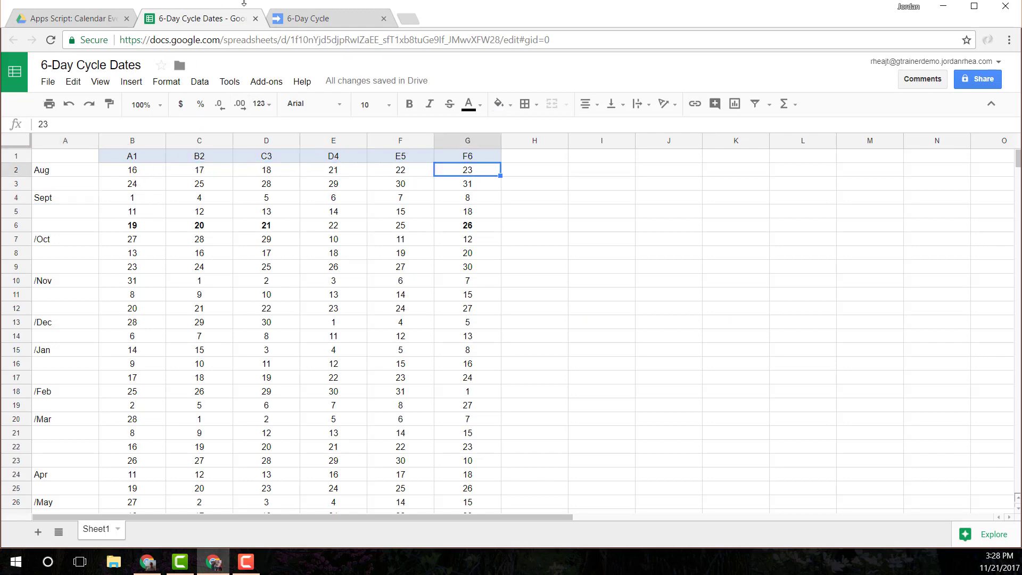
left_click(313, 18)
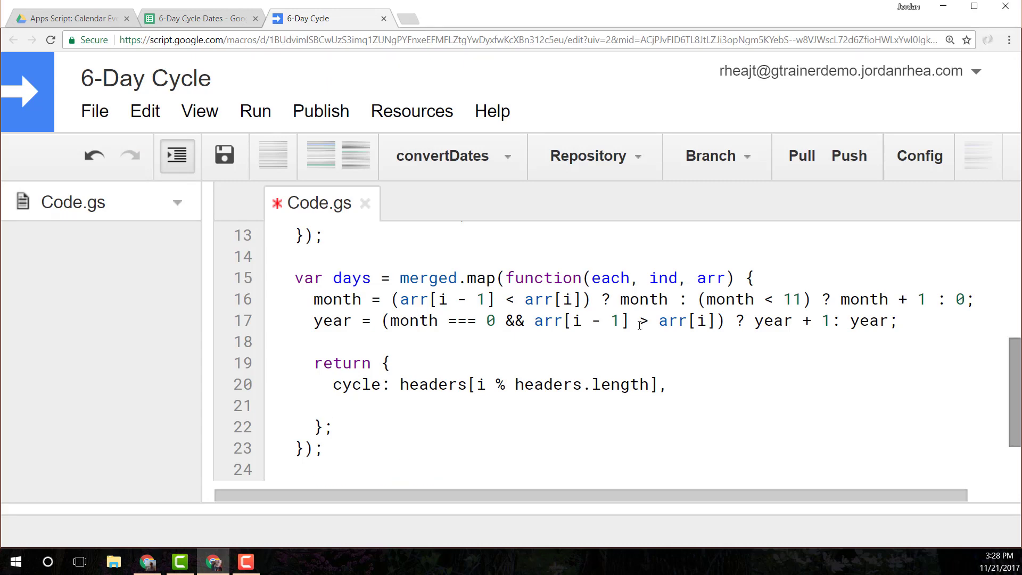
Add year: year, month: month, and day: each to the returned object.
type("year:")
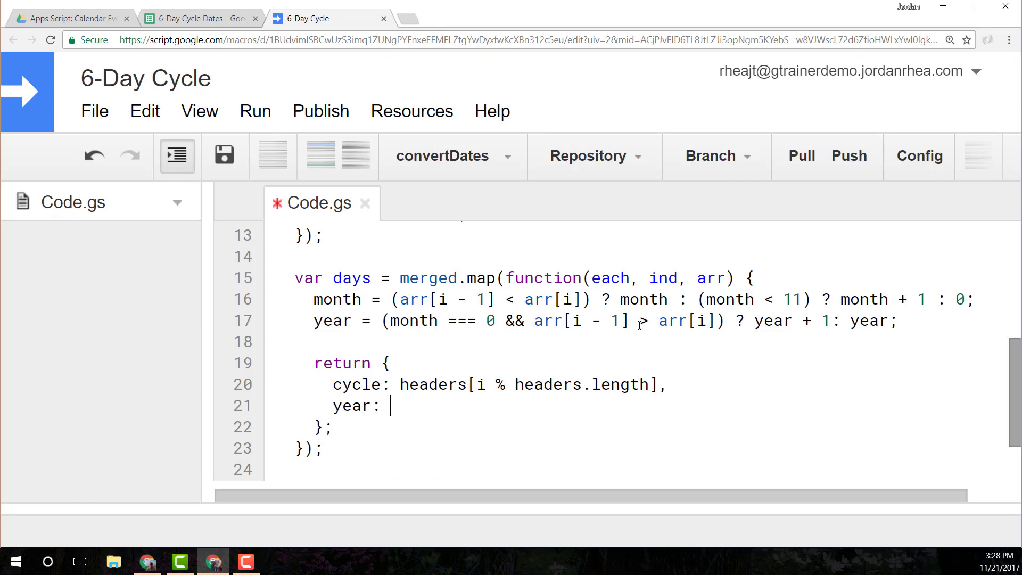
type("year,")
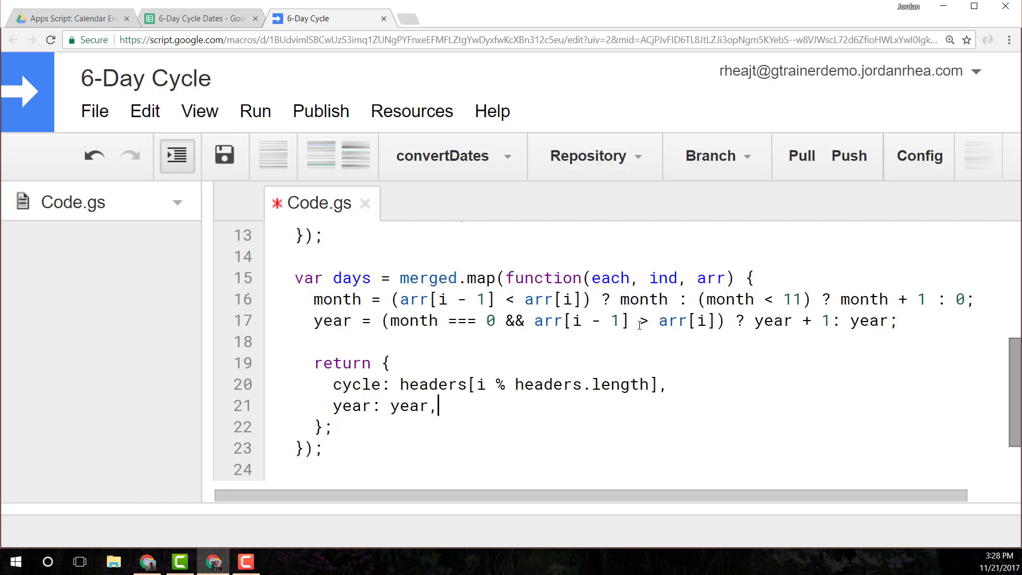
type("month, month,")
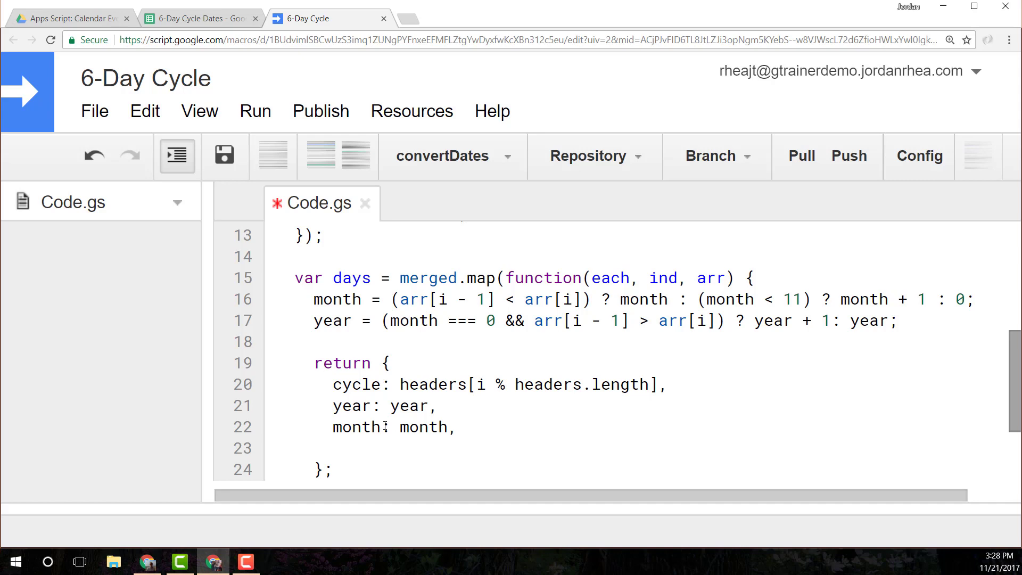
double_click(420, 427)
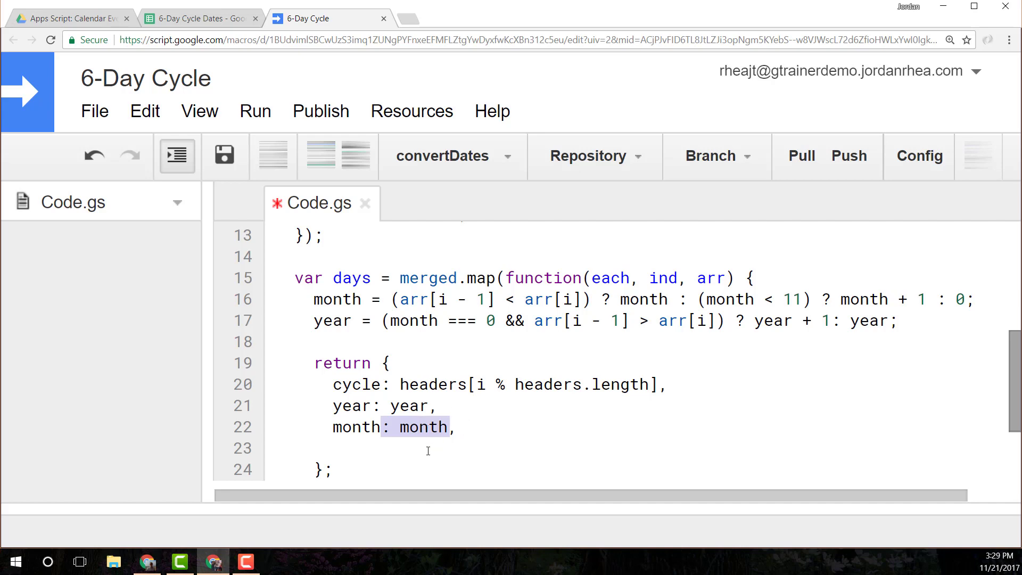
left_click(334, 448)
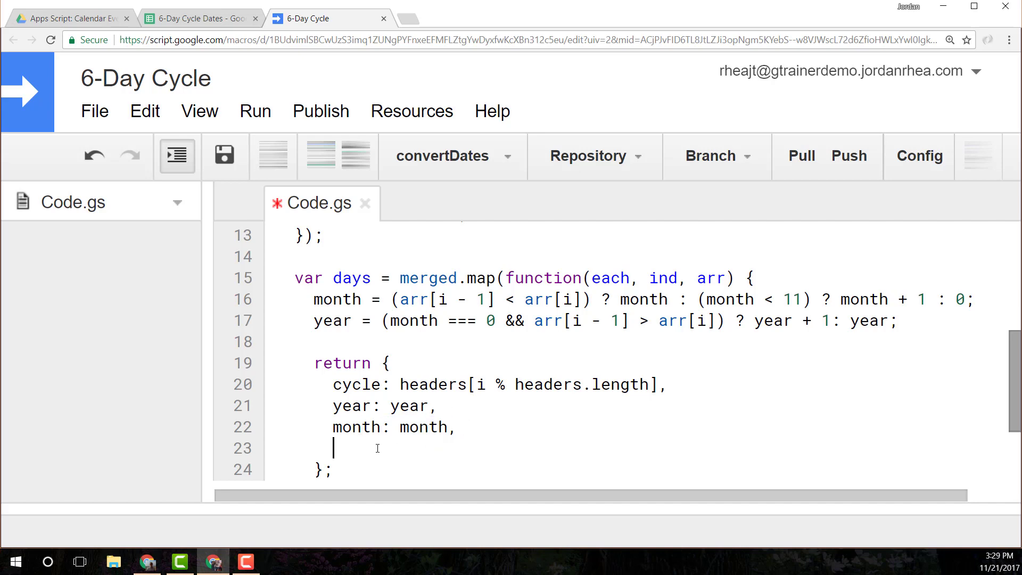
type("day: each")
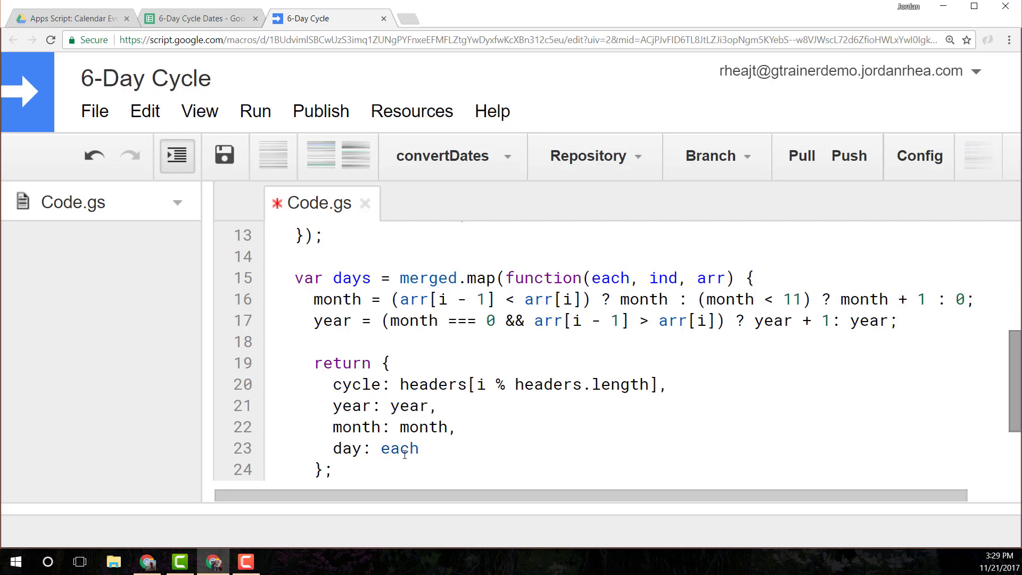
Run convertDates, which reports that i is not defined on line 16.
scroll("down", 3)
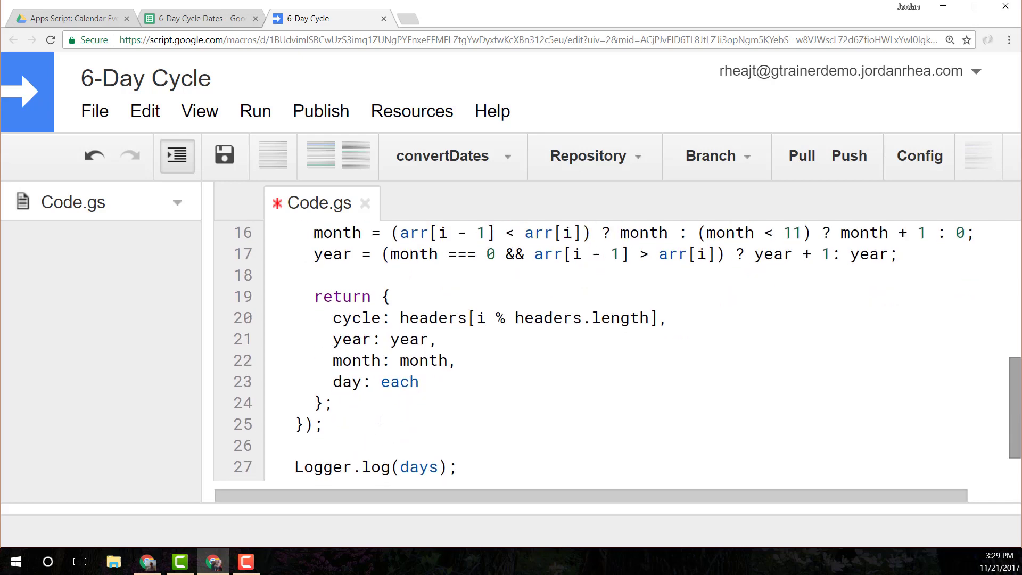
scroll("down", 3)
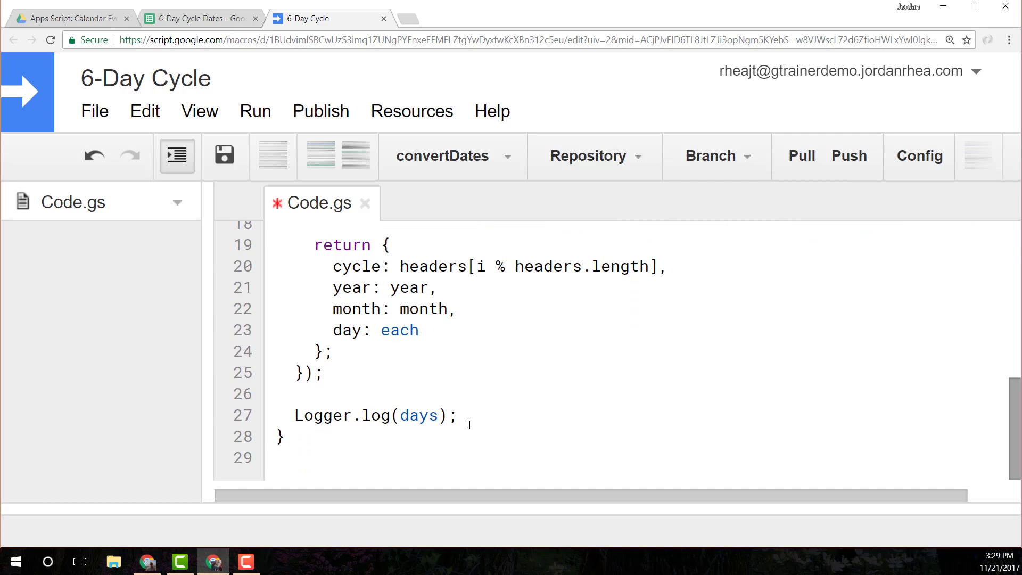
left_click(255, 112)
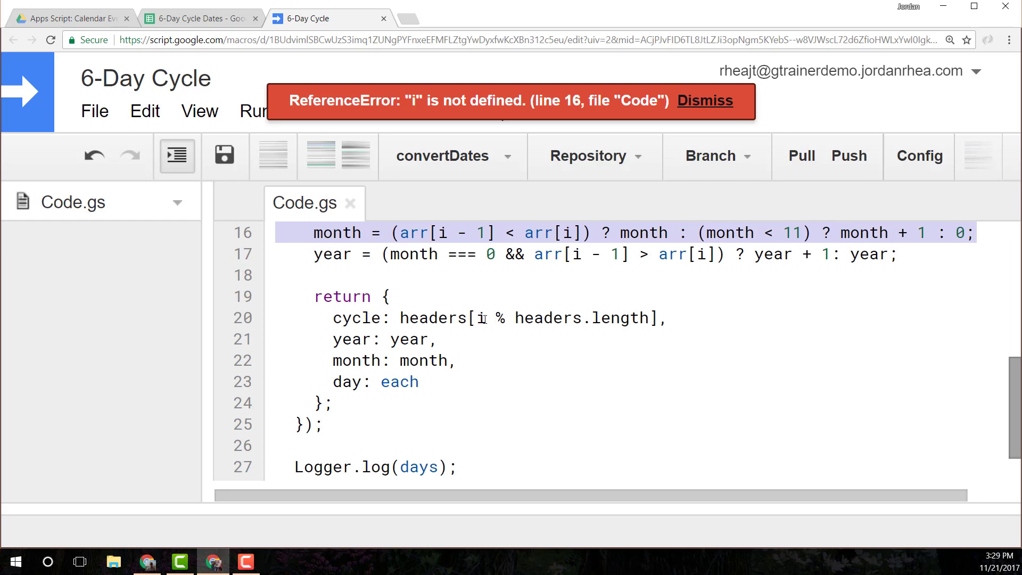
Rename the map callback's ind parameter to i and run convertDates again.
type("nd")
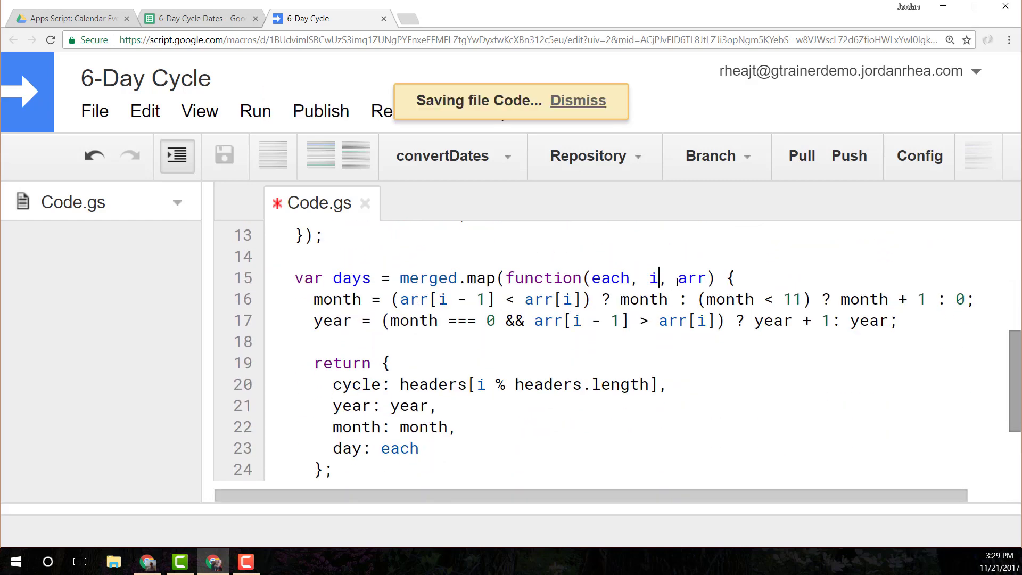
left_click(255, 112)
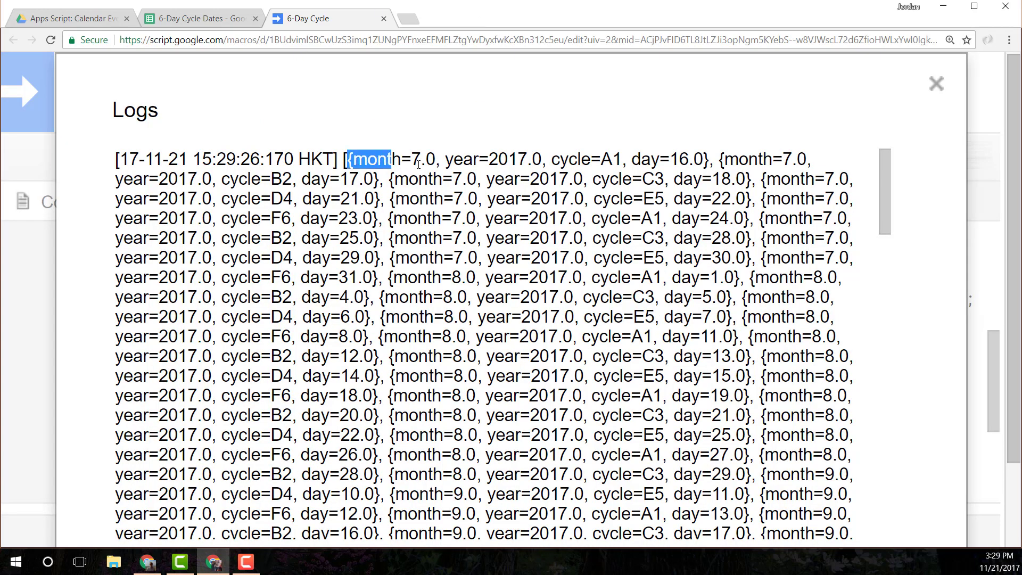
Review the logged objects (month 7.0, cycle C3) and close the Logs dialog.
double_click(425, 160)
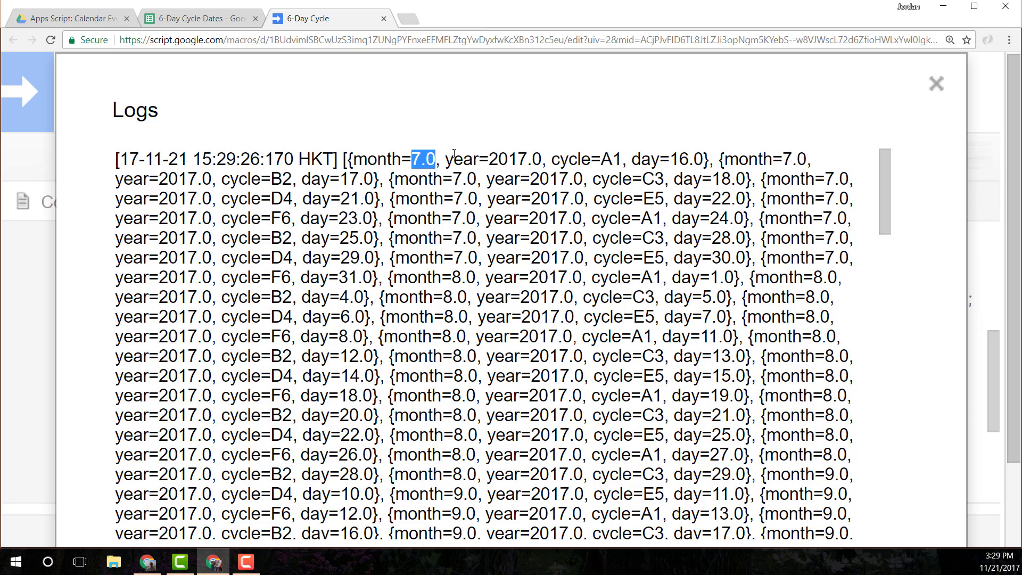
double_click(586, 158)
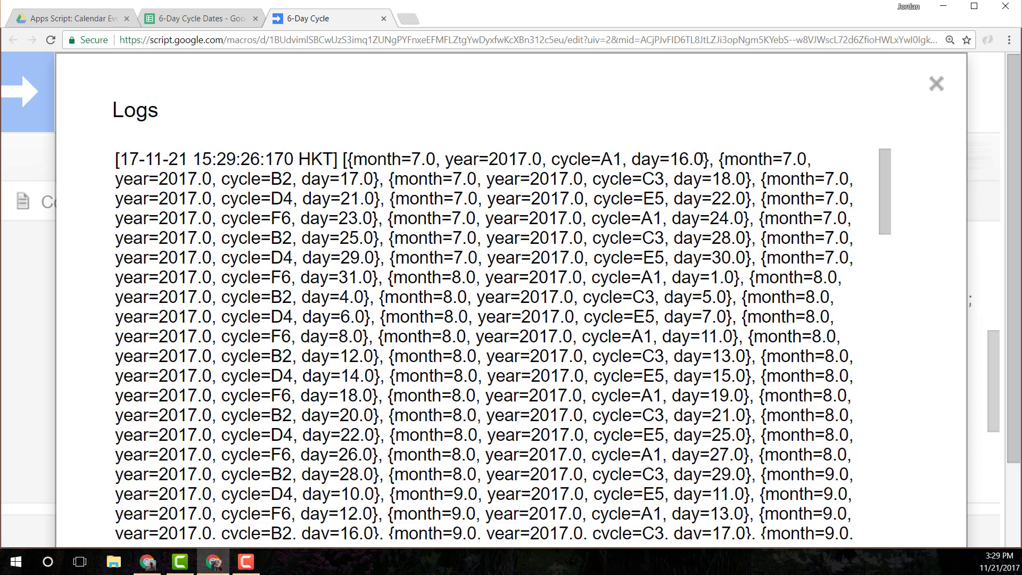
double_click(769, 160)
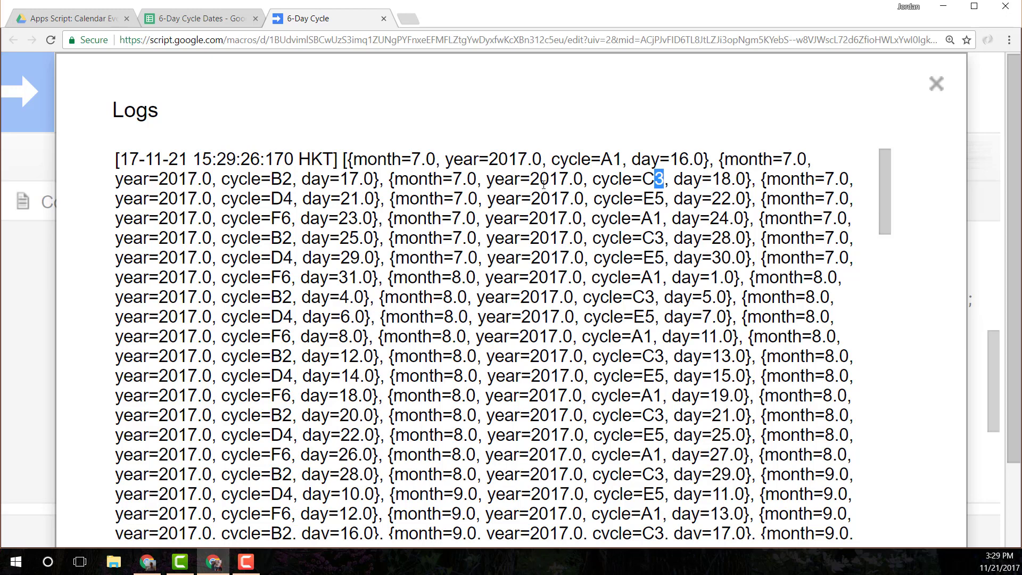
mouse_move(932, 111)
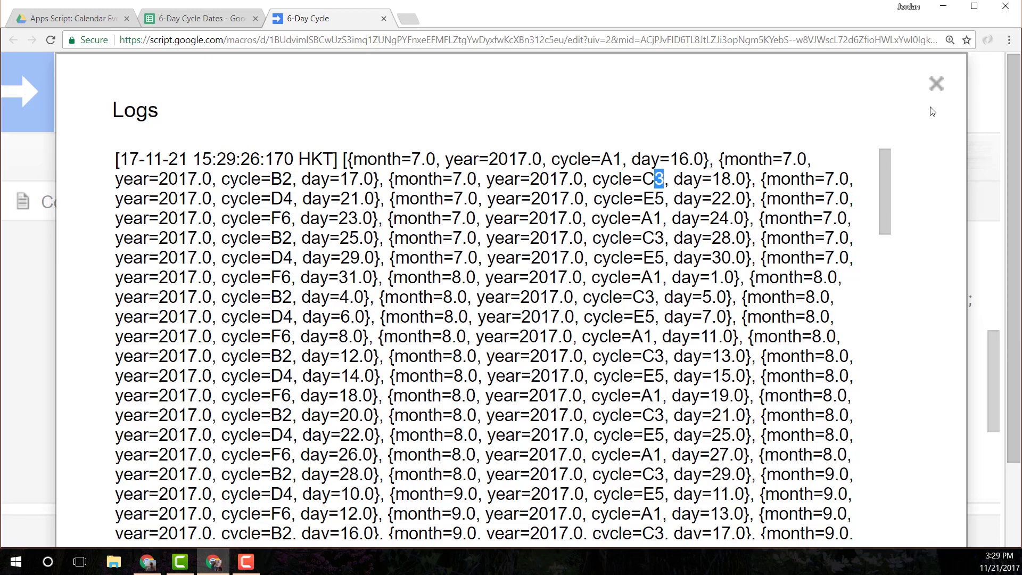
left_click(936, 83)
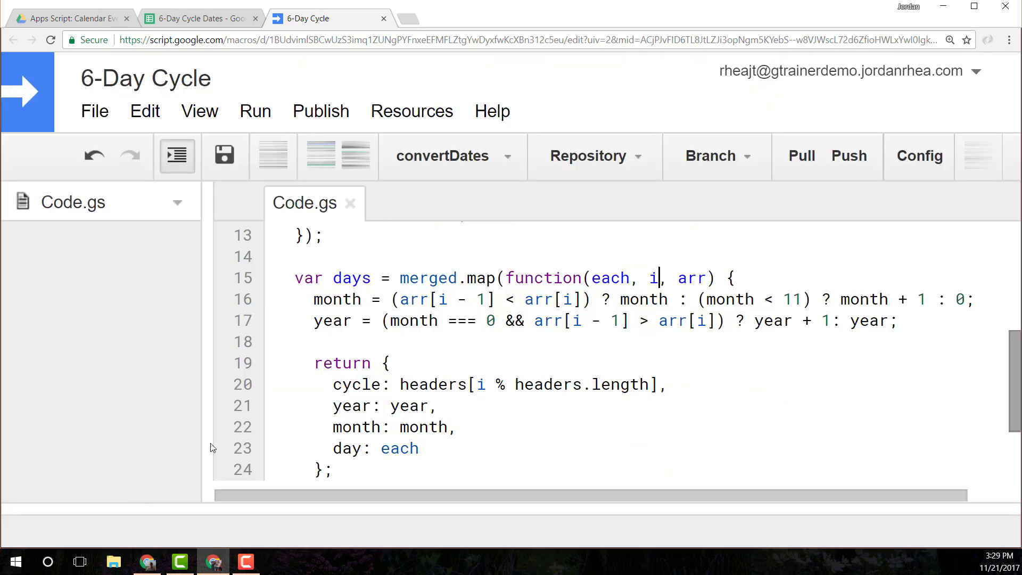
scroll("down", 3)
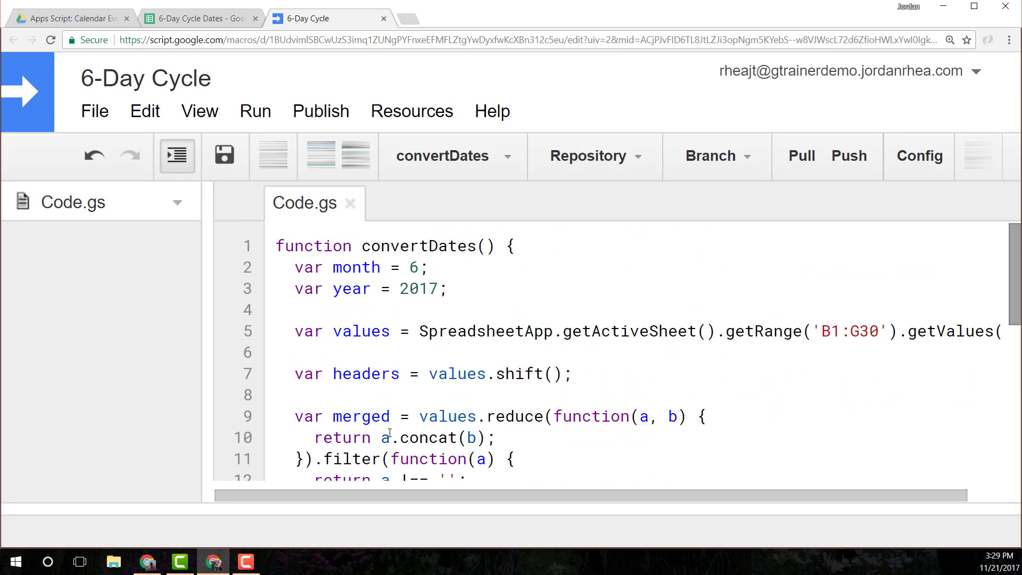
mouse_move(392, 426)
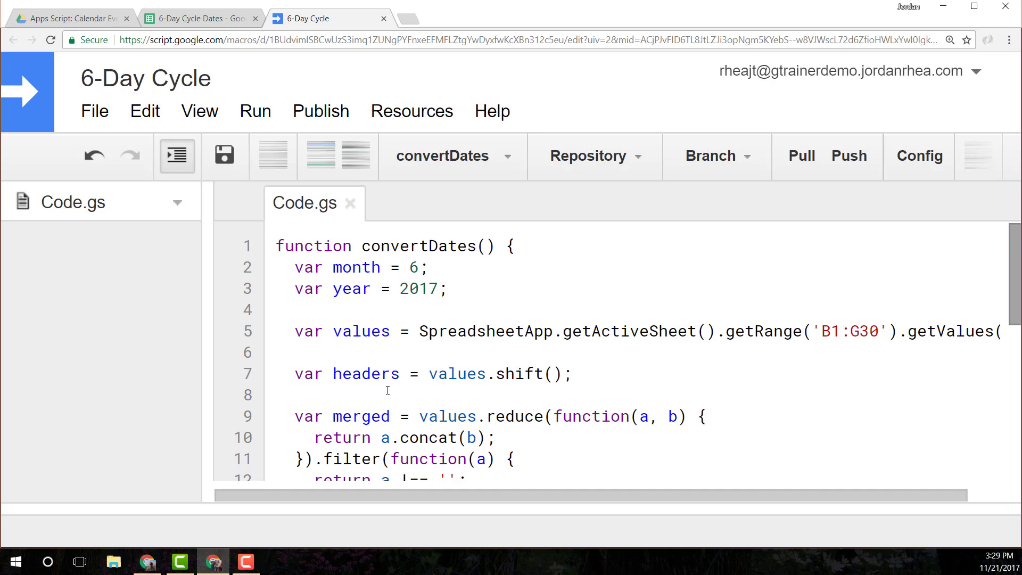
mouse_move(383, 386)
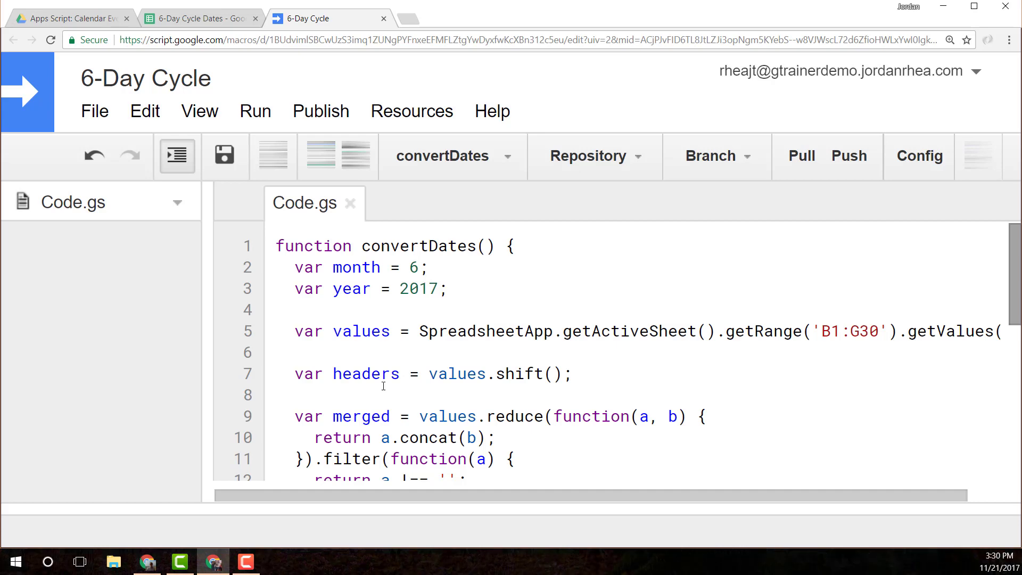